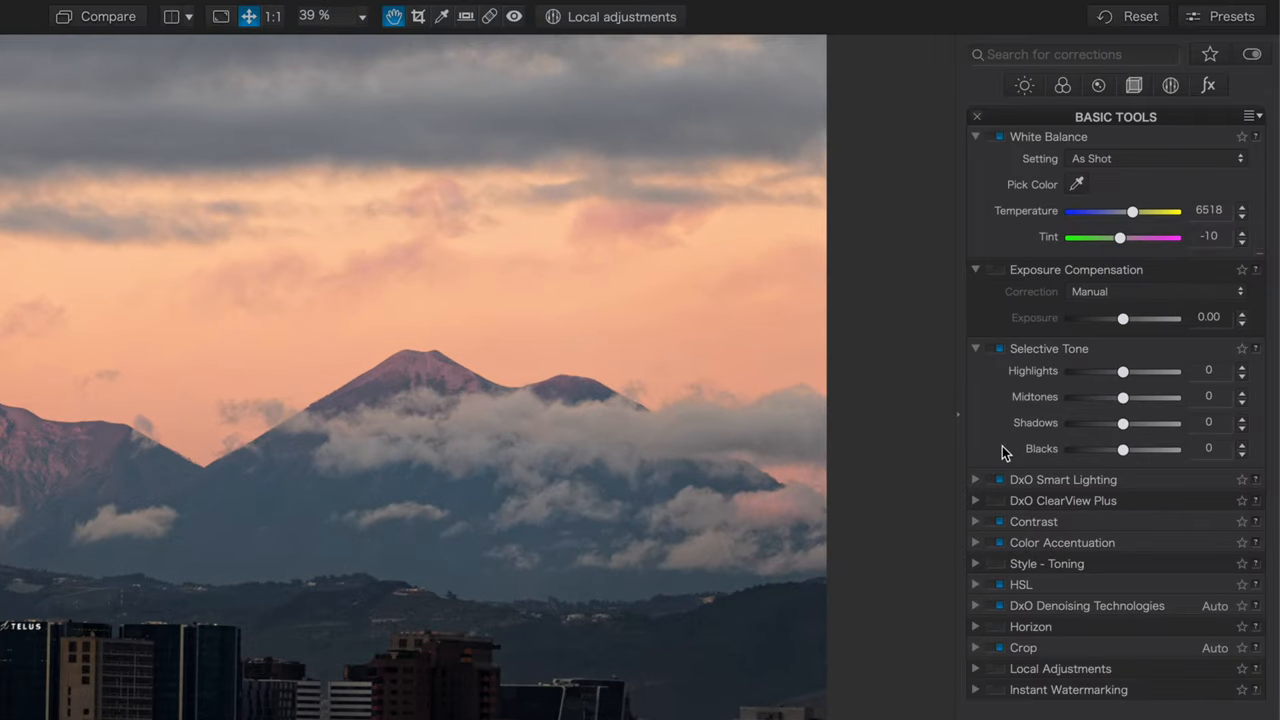
pyautogui.moveTo(1102, 258)
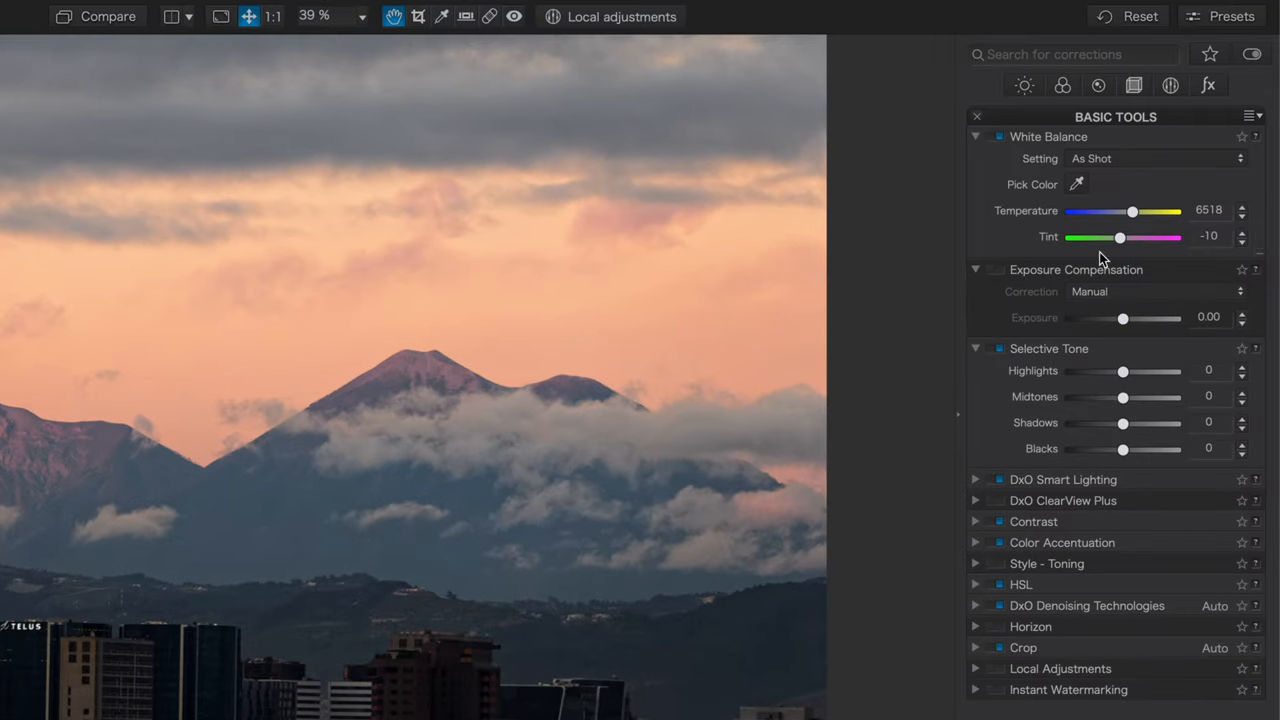
pyautogui.moveTo(1143, 411)
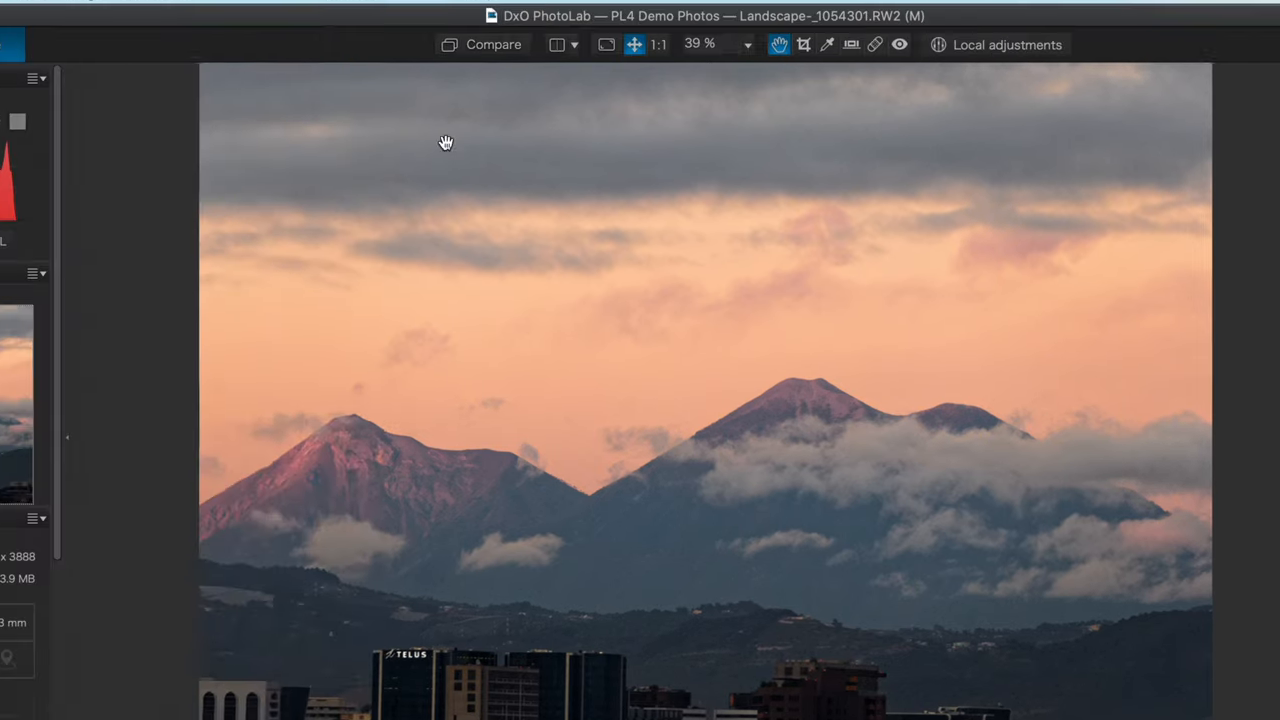
# - Switch to the DxO Advanced workspace from the Workspaces list
pyautogui.click(591, 11)
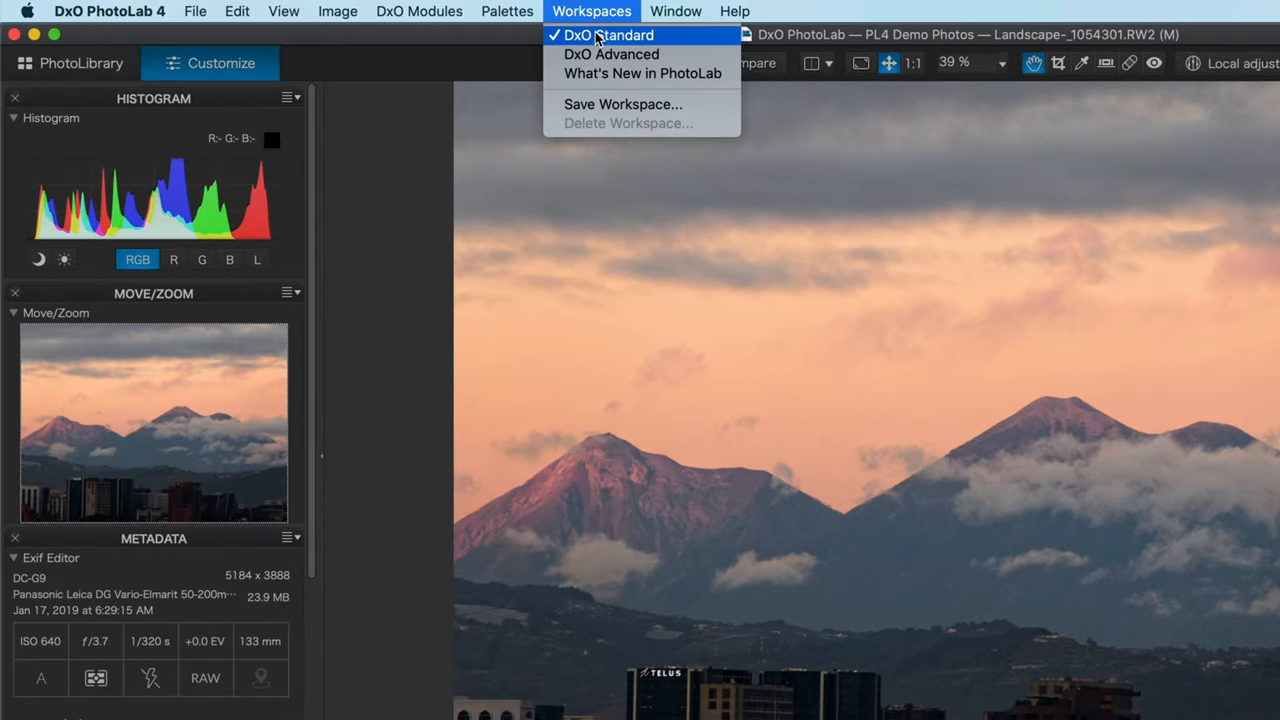
pyautogui.moveTo(611, 54)
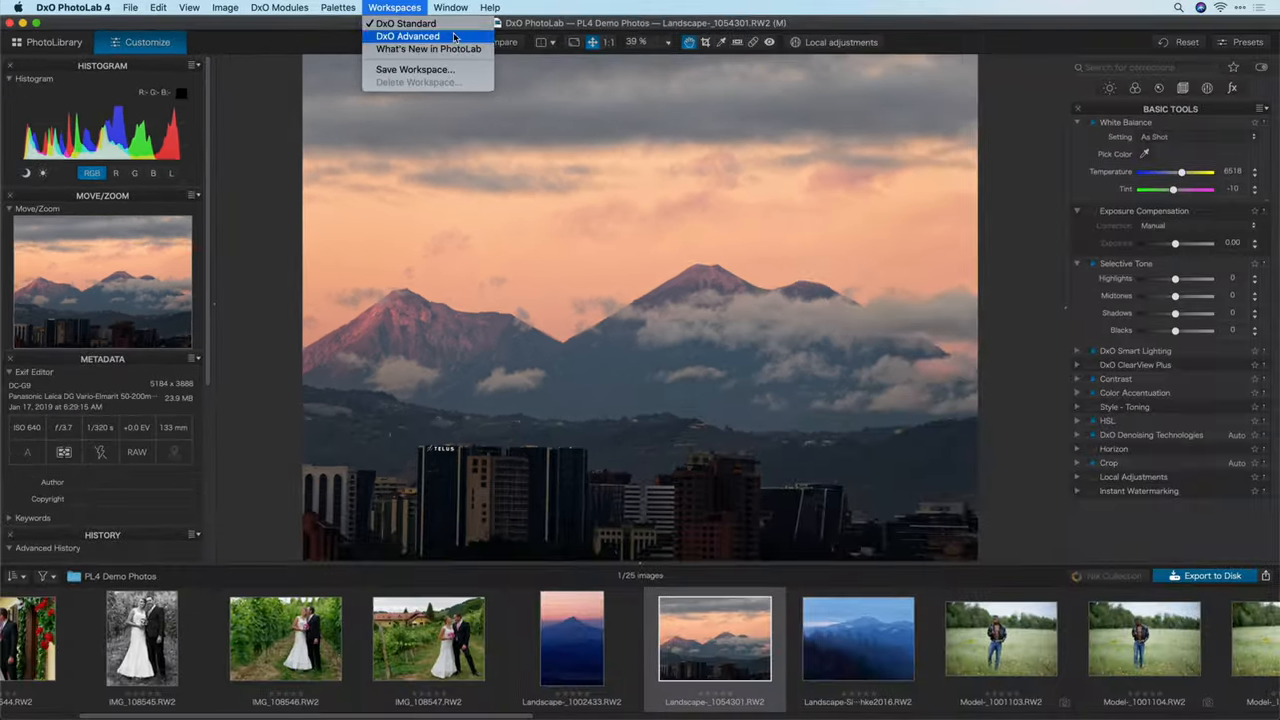
pyautogui.click(407, 36)
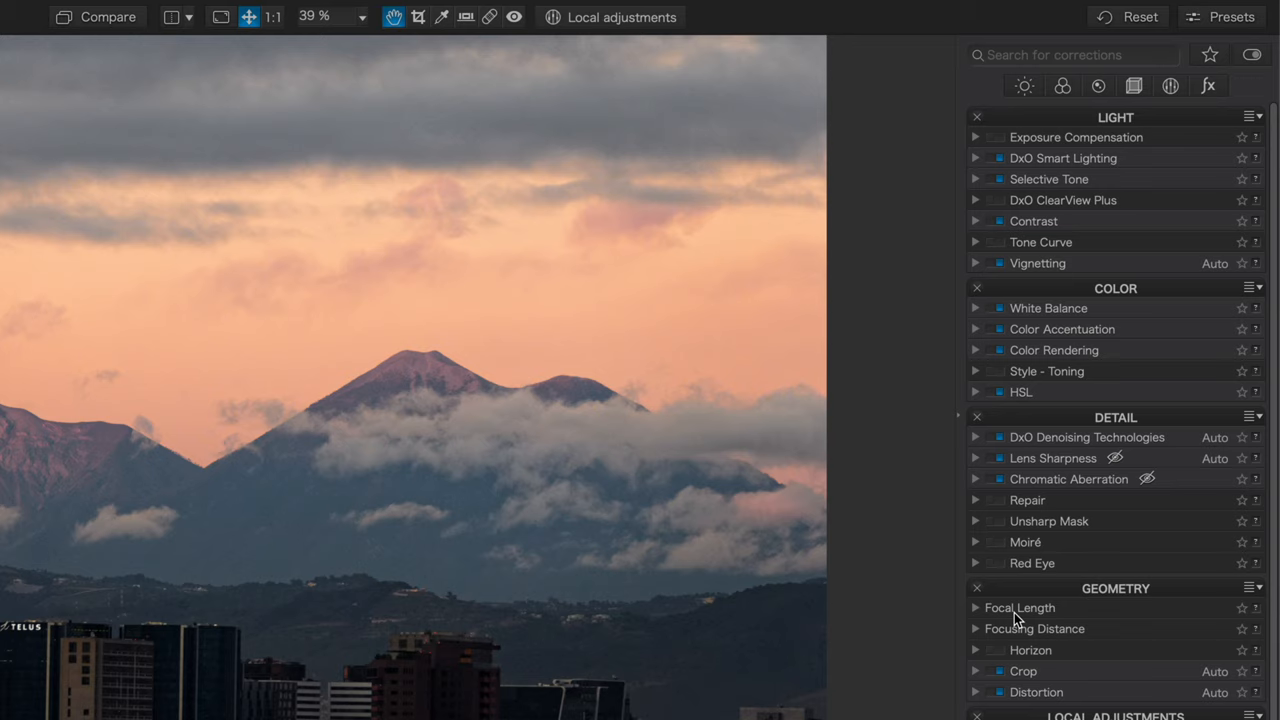
pyautogui.moveTo(1070, 318)
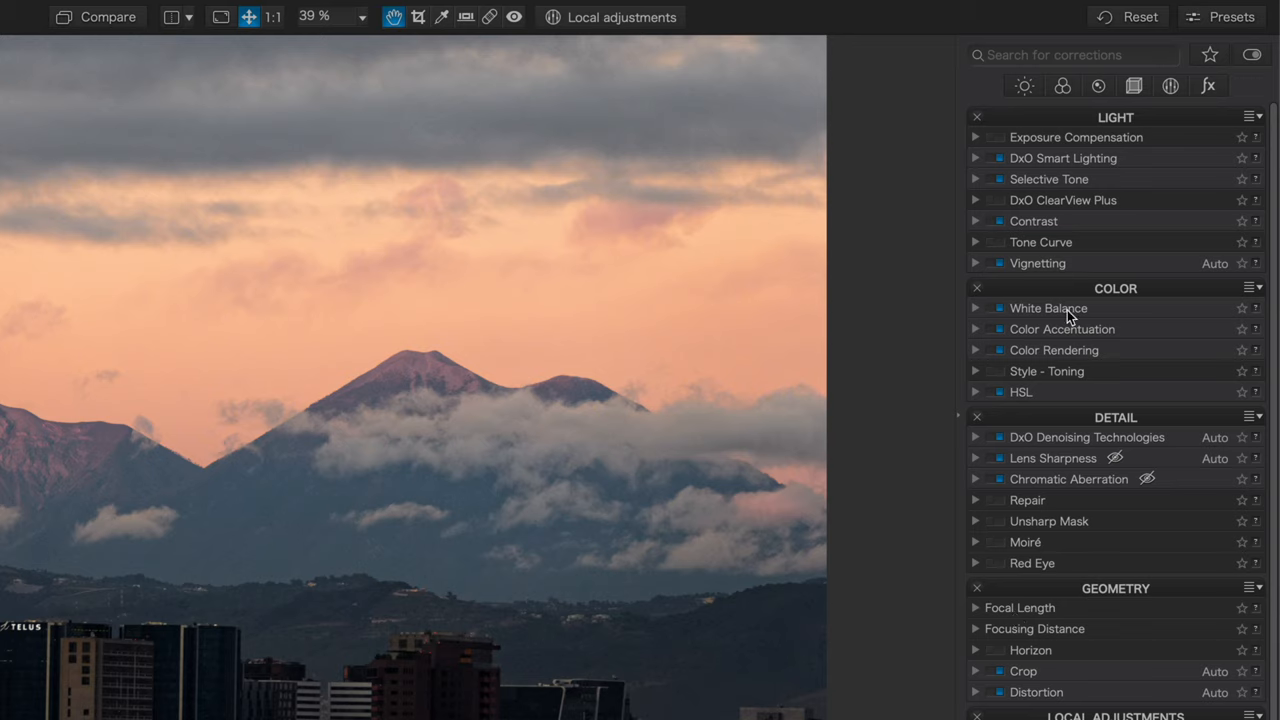
pyautogui.moveTo(1120, 221)
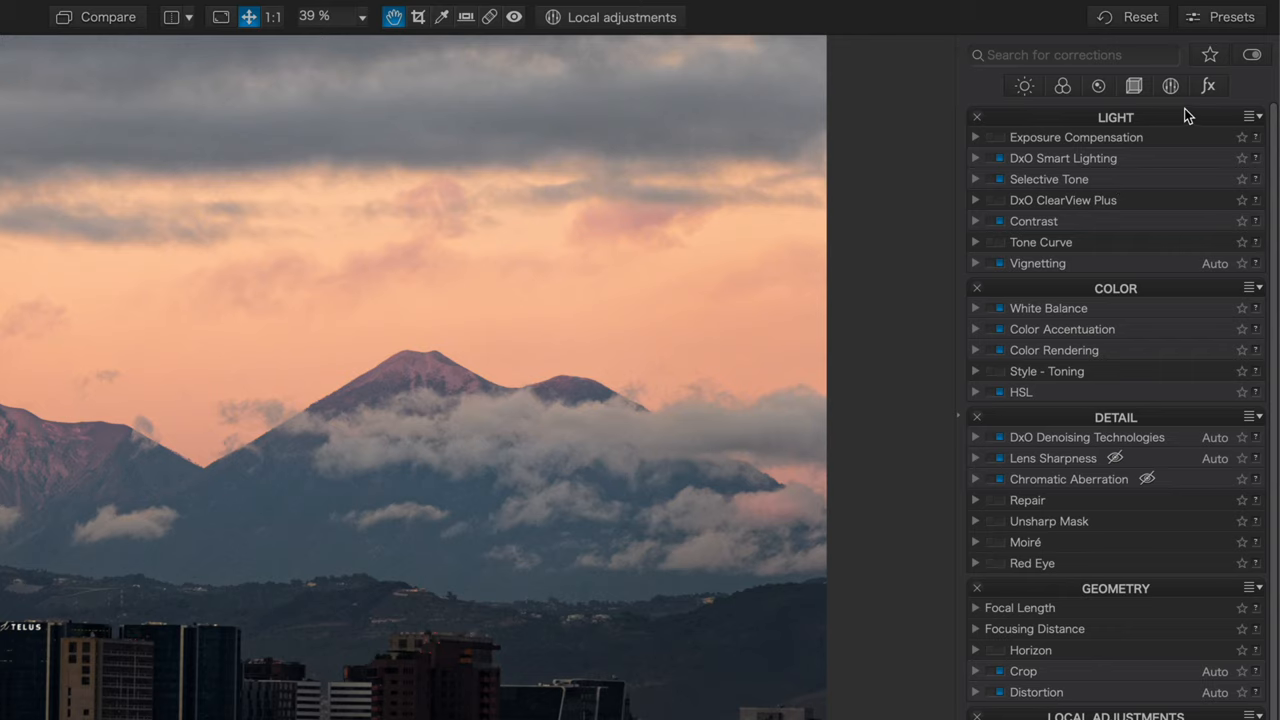
pyautogui.moveTo(1023, 103)
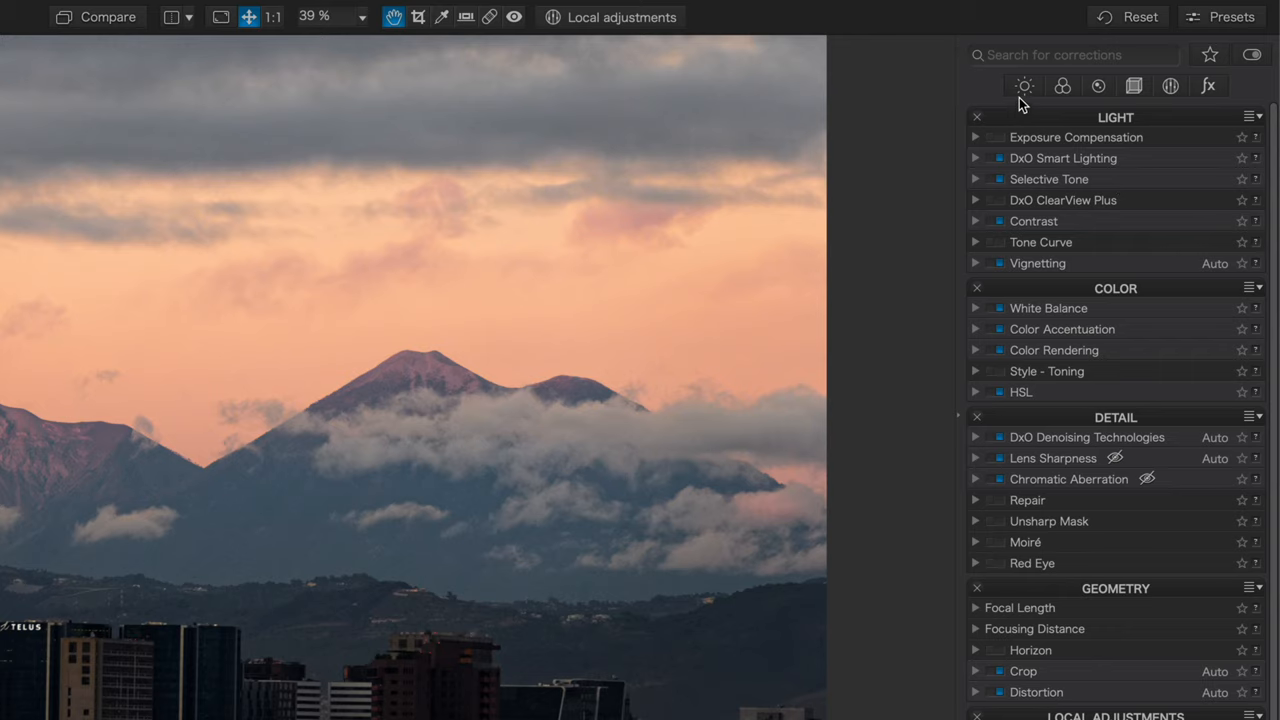
# - Browse the Light, Color, Detail, Local Adjustments and Watermark & Effects filters, ending on Detail
pyautogui.click(1023, 85)
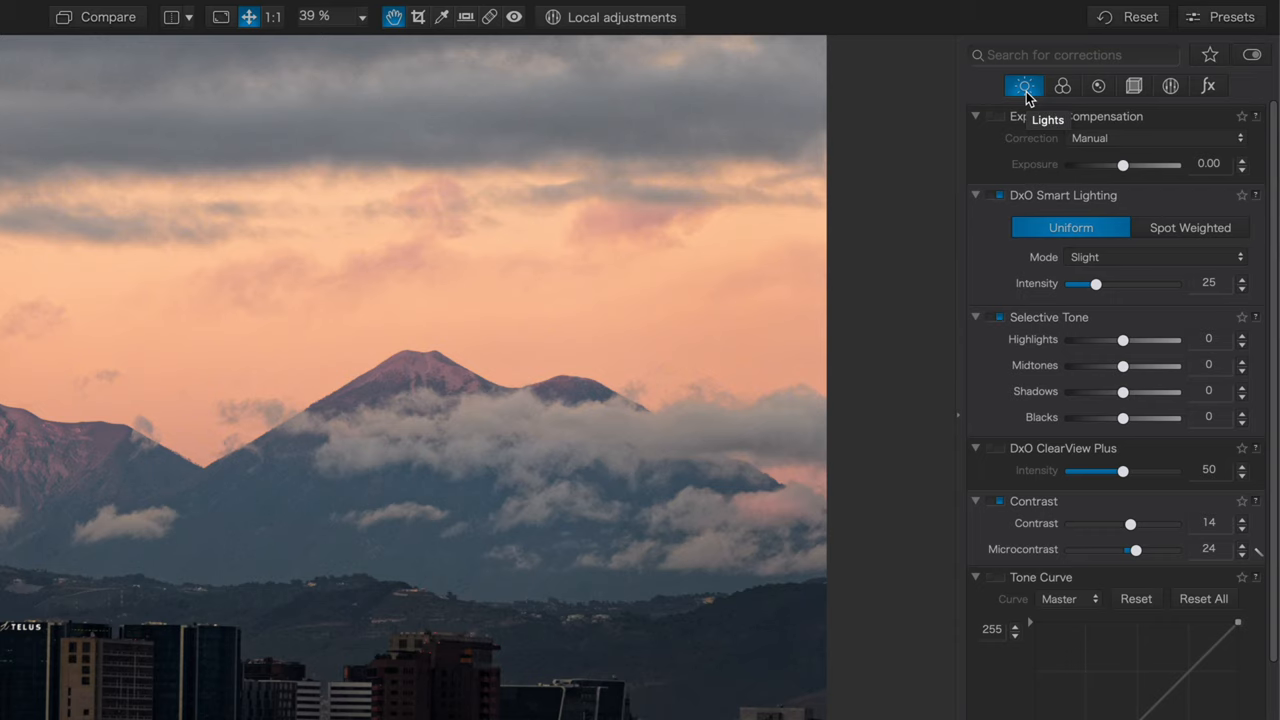
pyautogui.click(1062, 85)
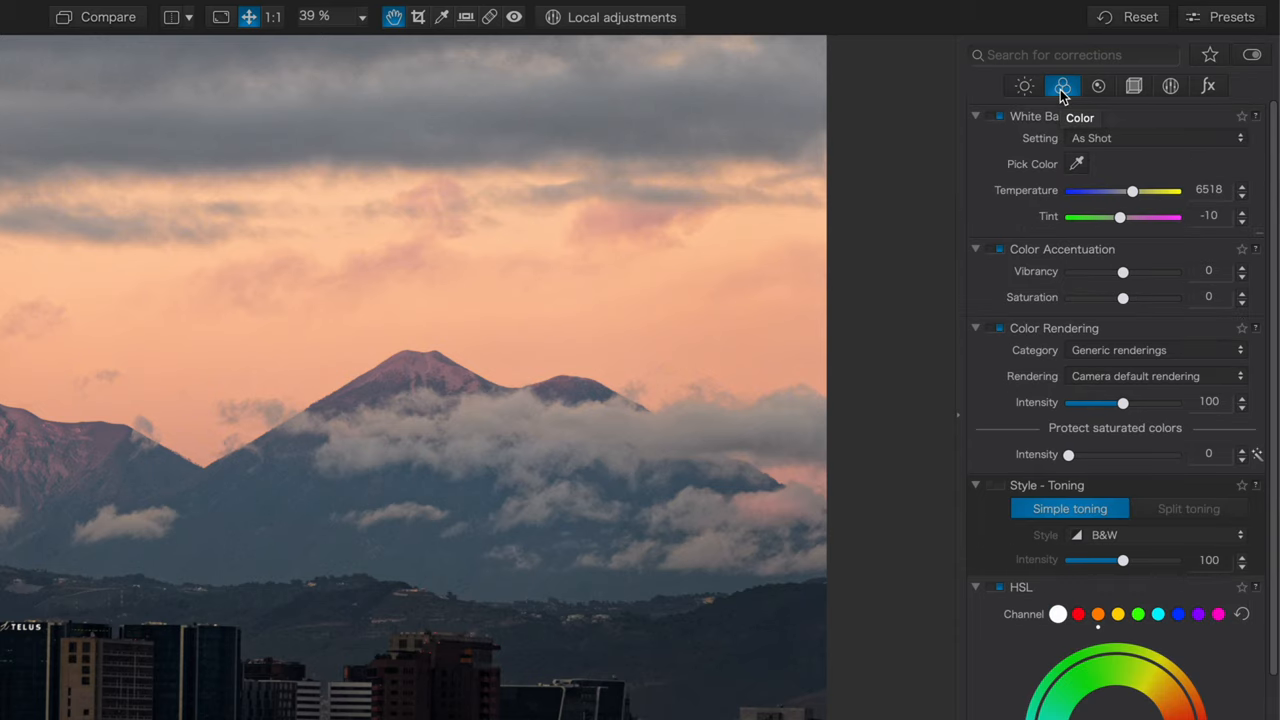
pyautogui.click(1134, 85)
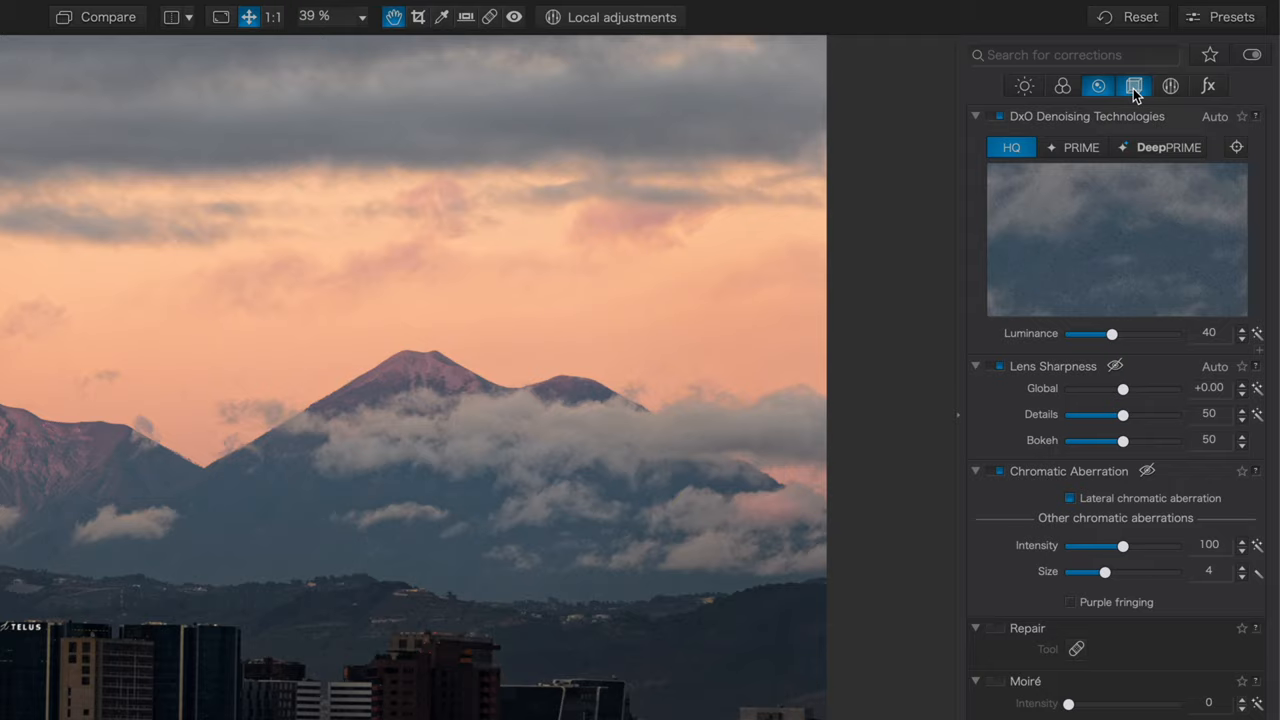
pyautogui.click(1170, 85)
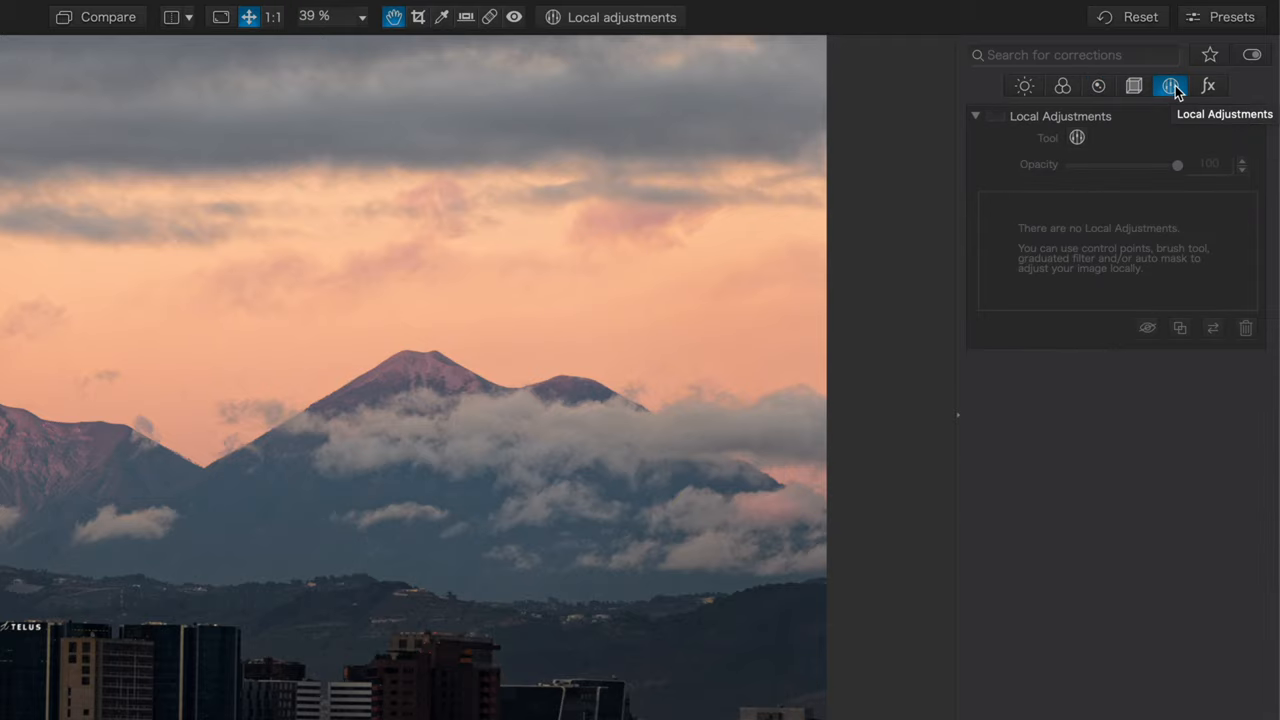
pyautogui.click(1208, 85)
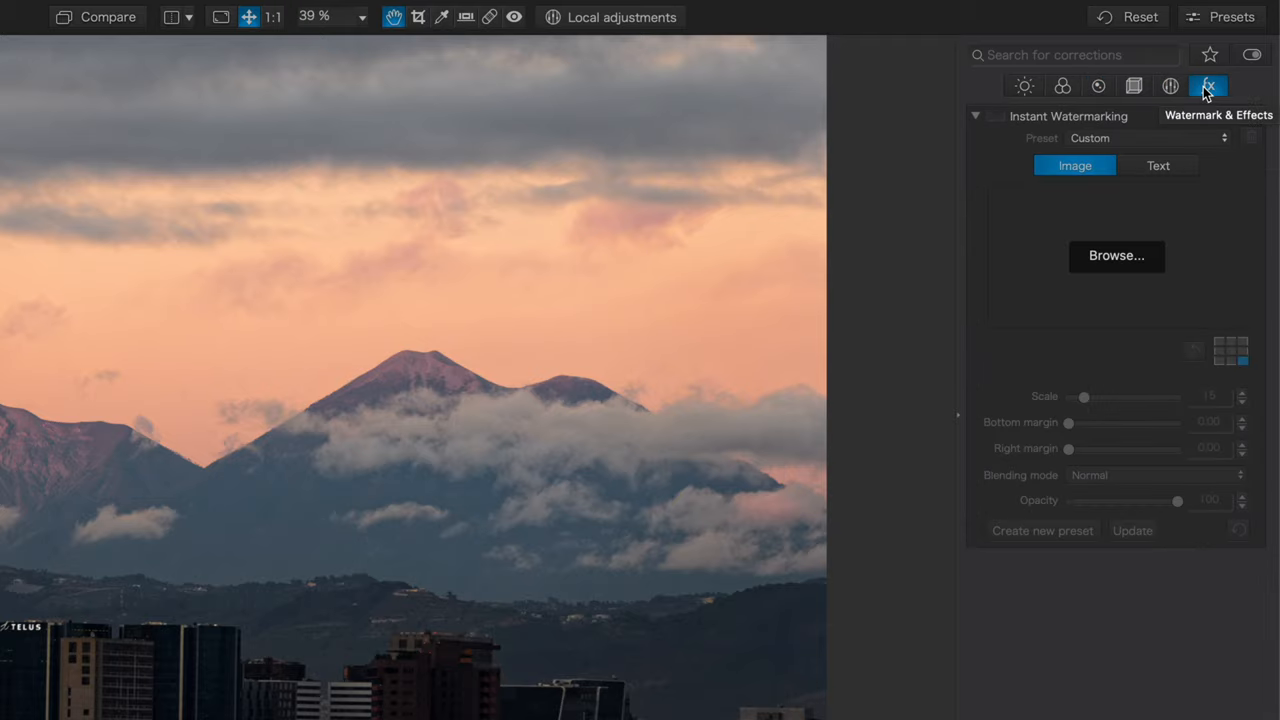
pyautogui.moveTo(1024, 90)
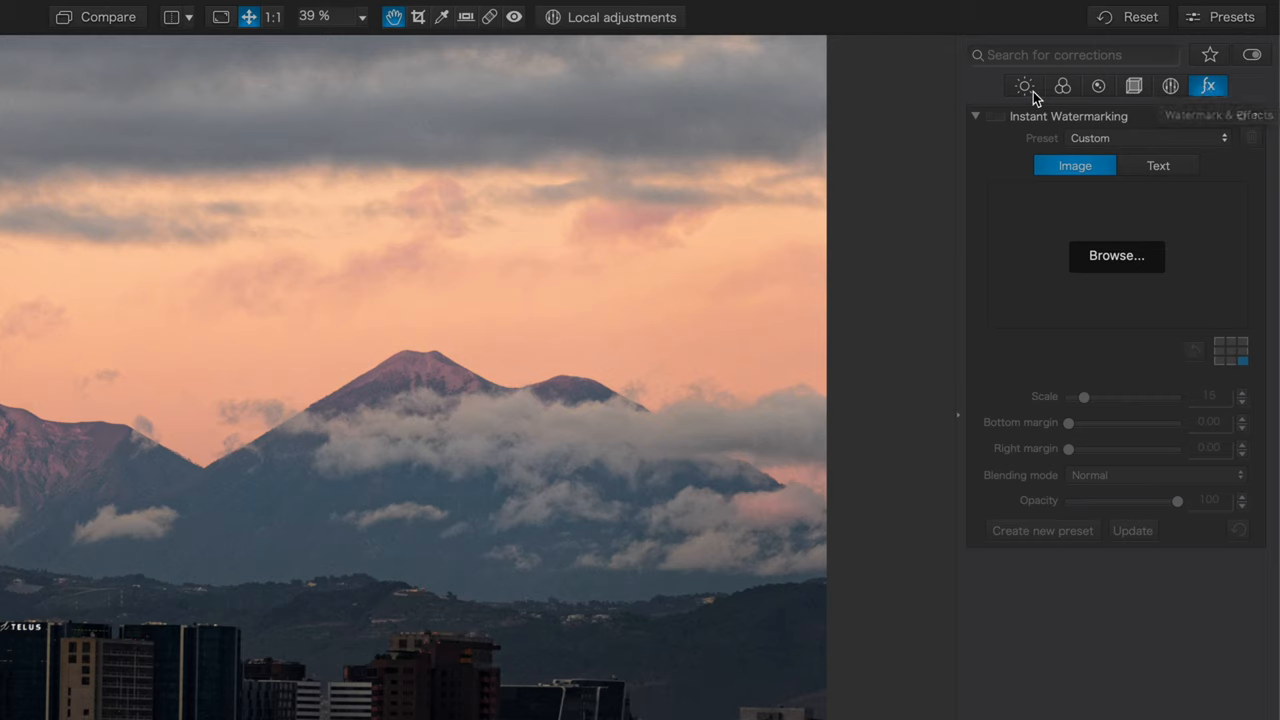
pyautogui.click(1022, 85)
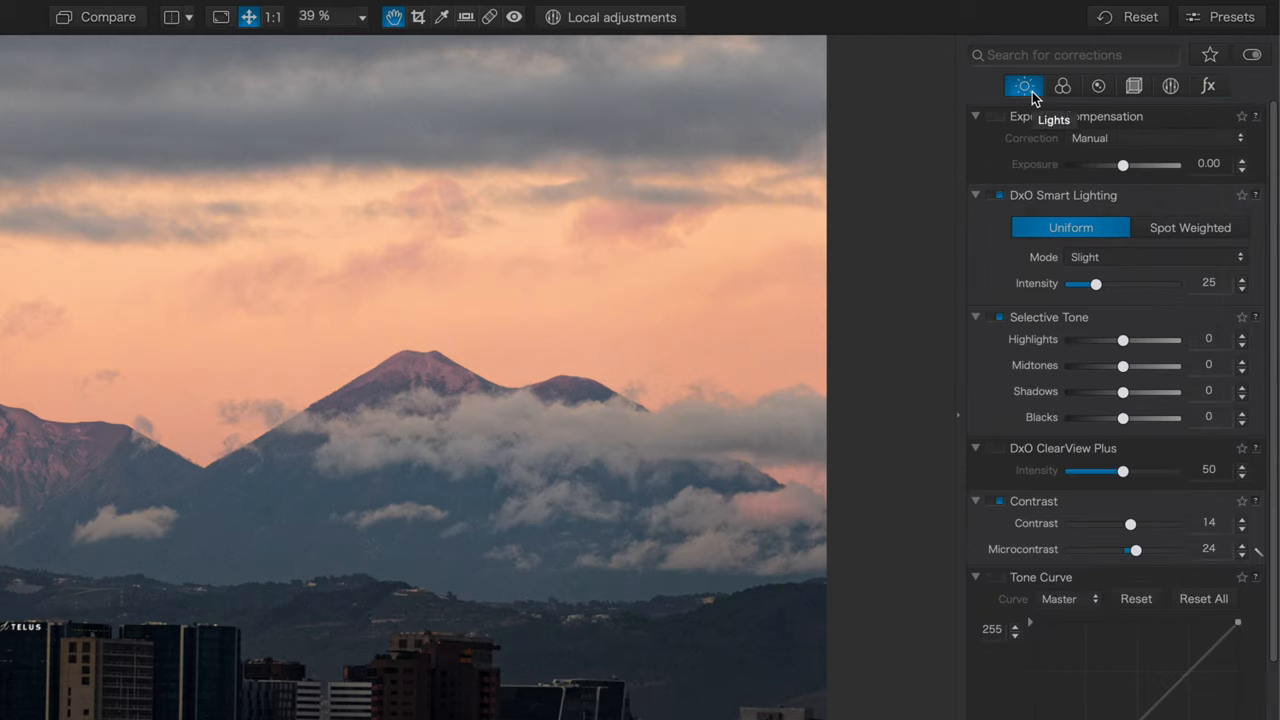
pyautogui.click(1062, 85)
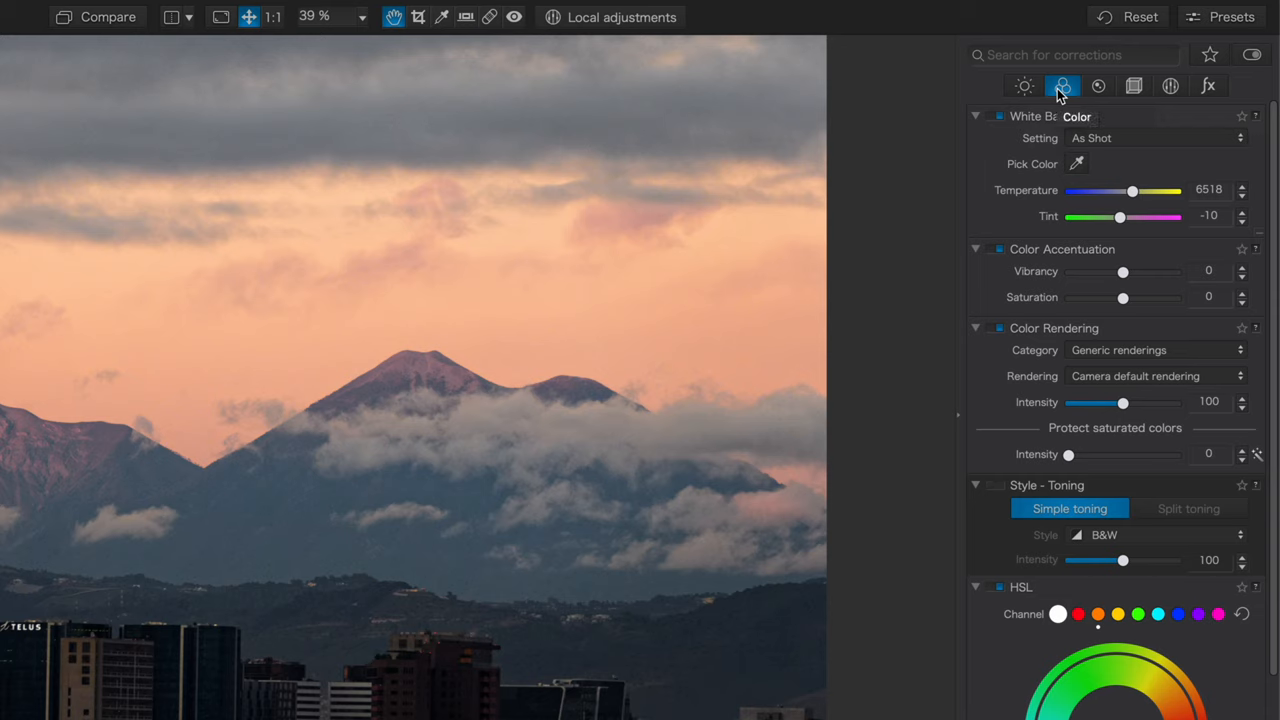
pyautogui.click(1098, 86)
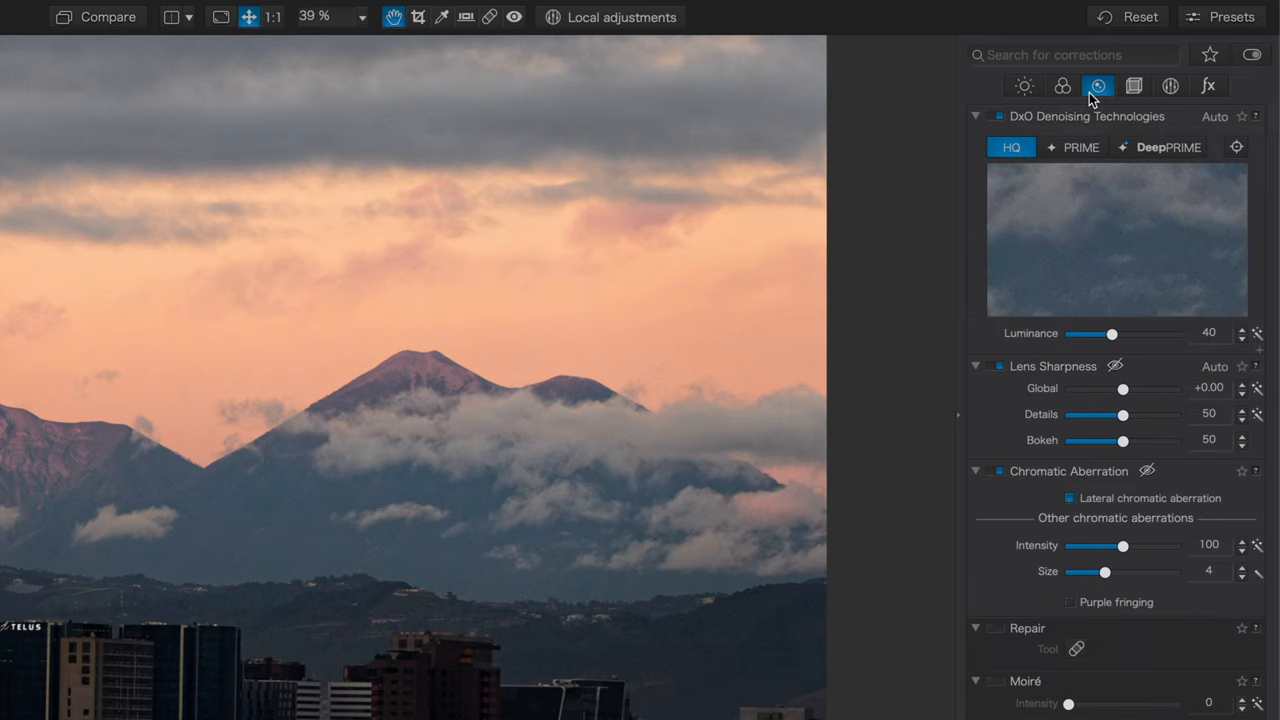
# - Filter to active corrections, star Selective Tone, White Balance and HSL, then show all corrections
pyautogui.click(1251, 55)
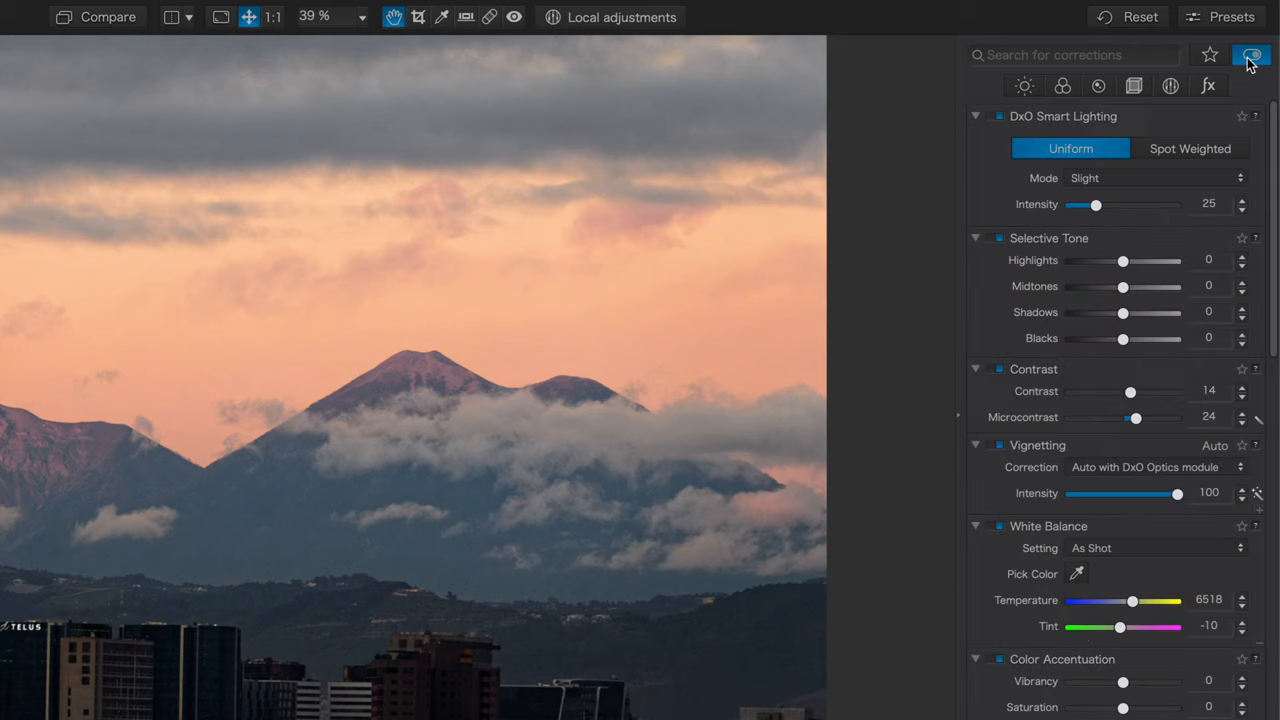
pyautogui.scroll(3)
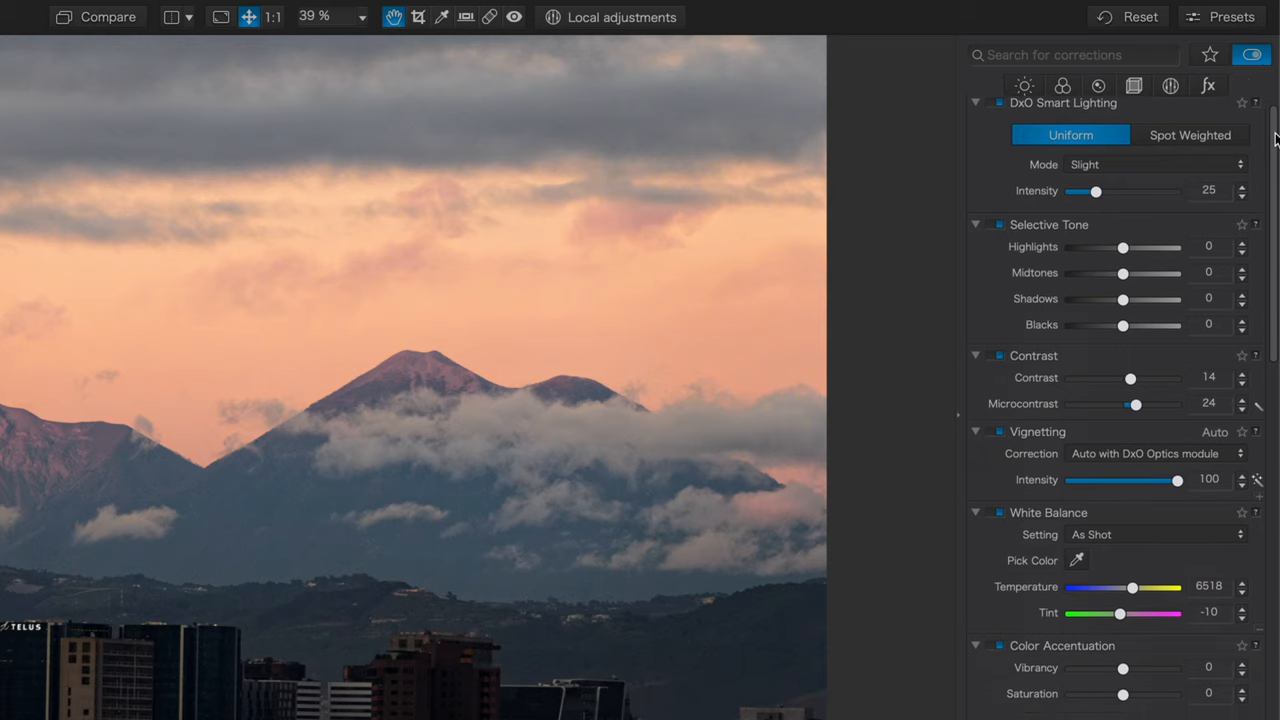
pyautogui.scroll(-3)
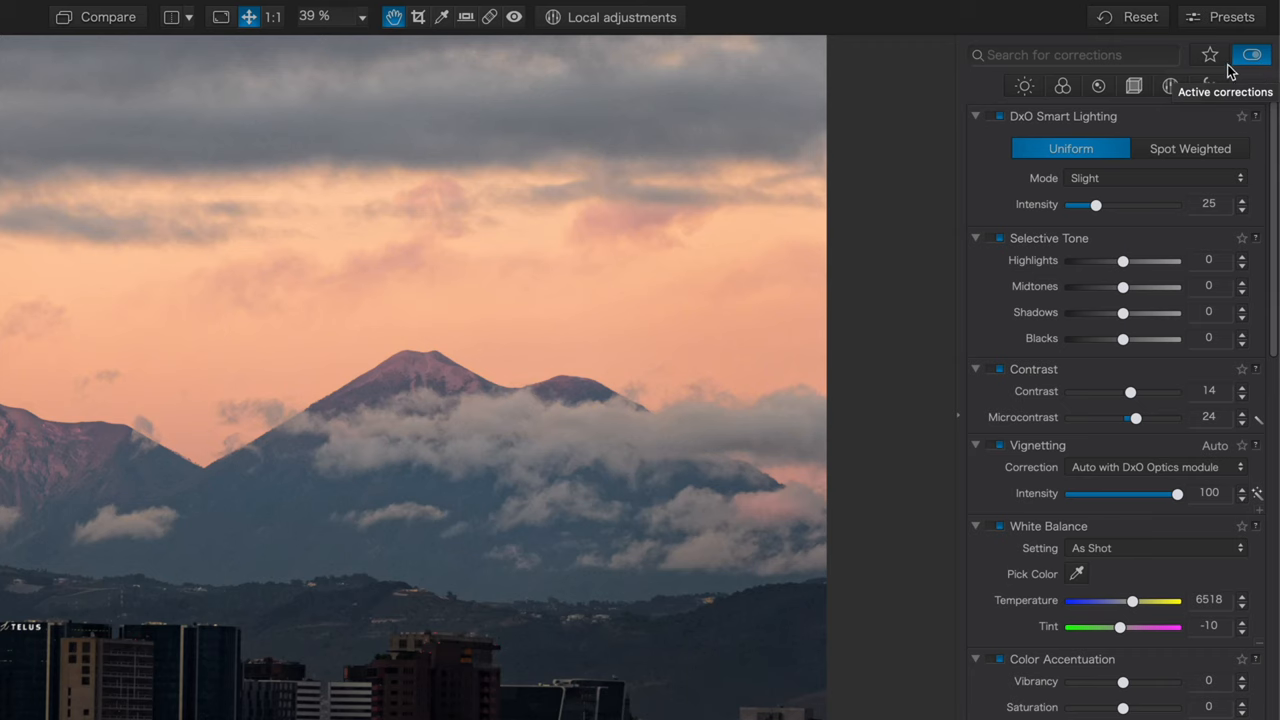
pyautogui.moveTo(1209, 55)
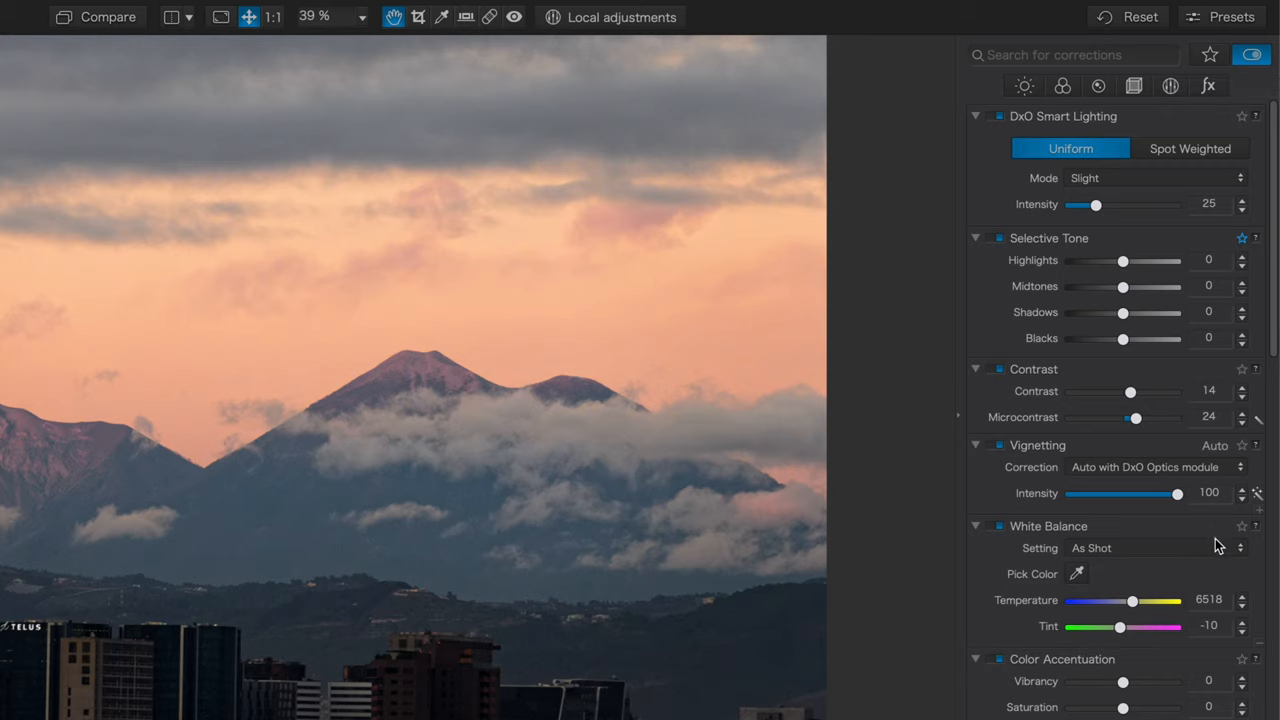
pyautogui.scroll(-3)
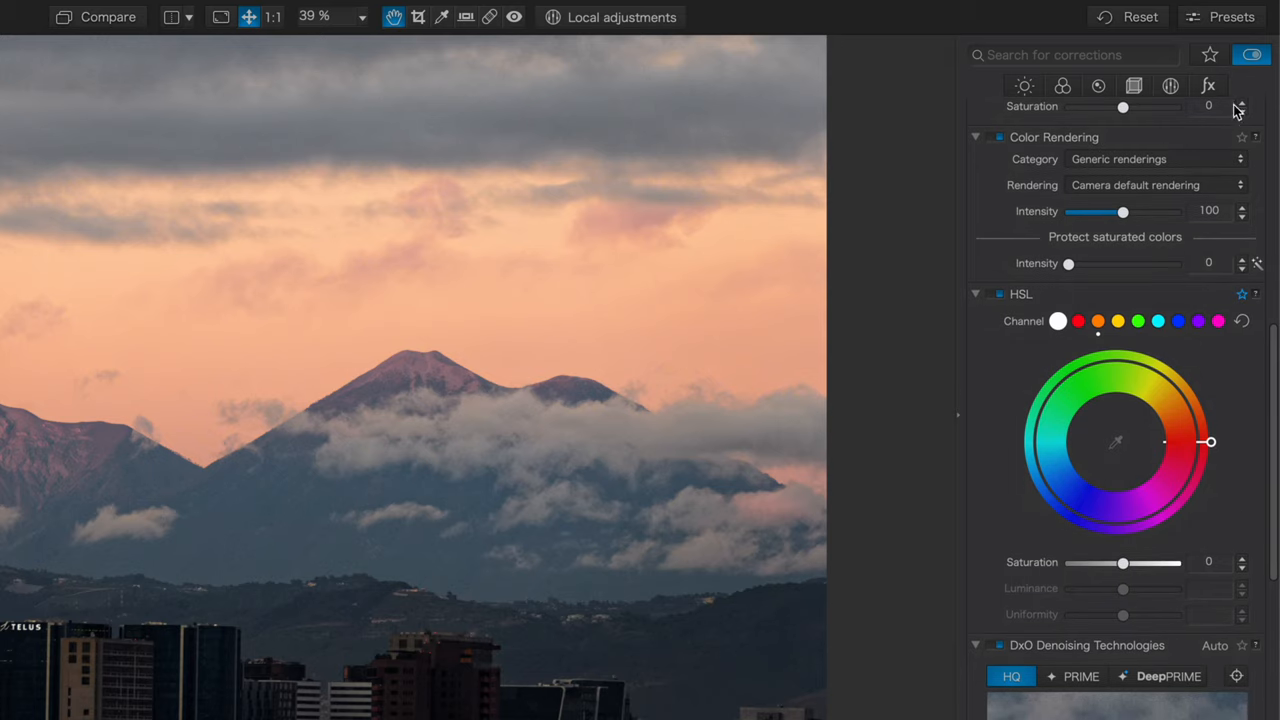
pyautogui.click(1209, 55)
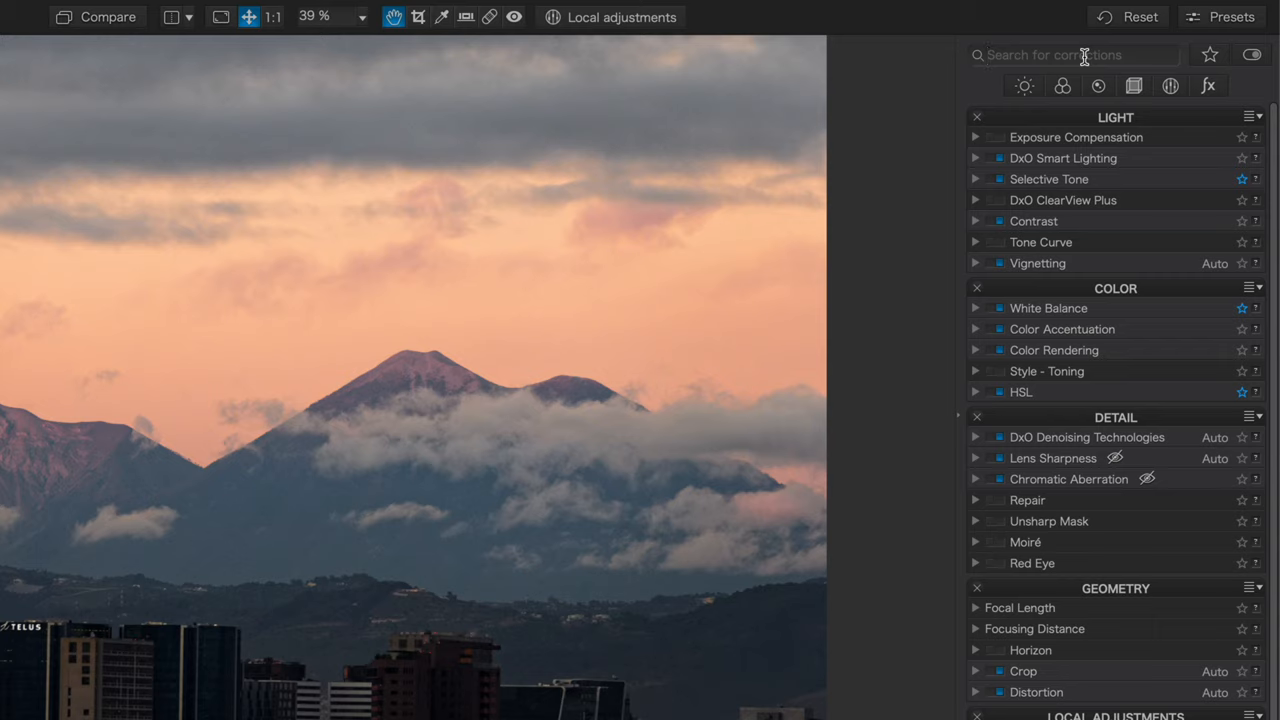
# - Search corrections for 'shadows' and set the Selective Tone Shadows slider to 53
pyautogui.write('saturation')
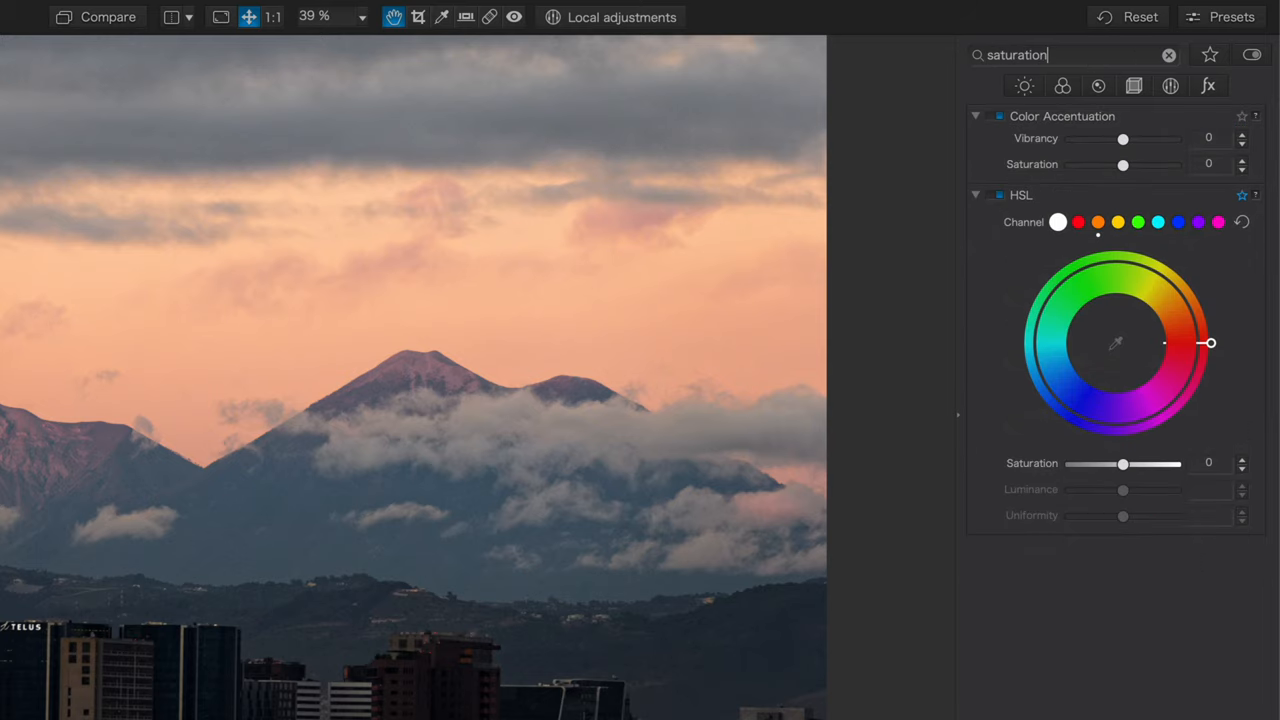
pyautogui.moveTo(1093, 135)
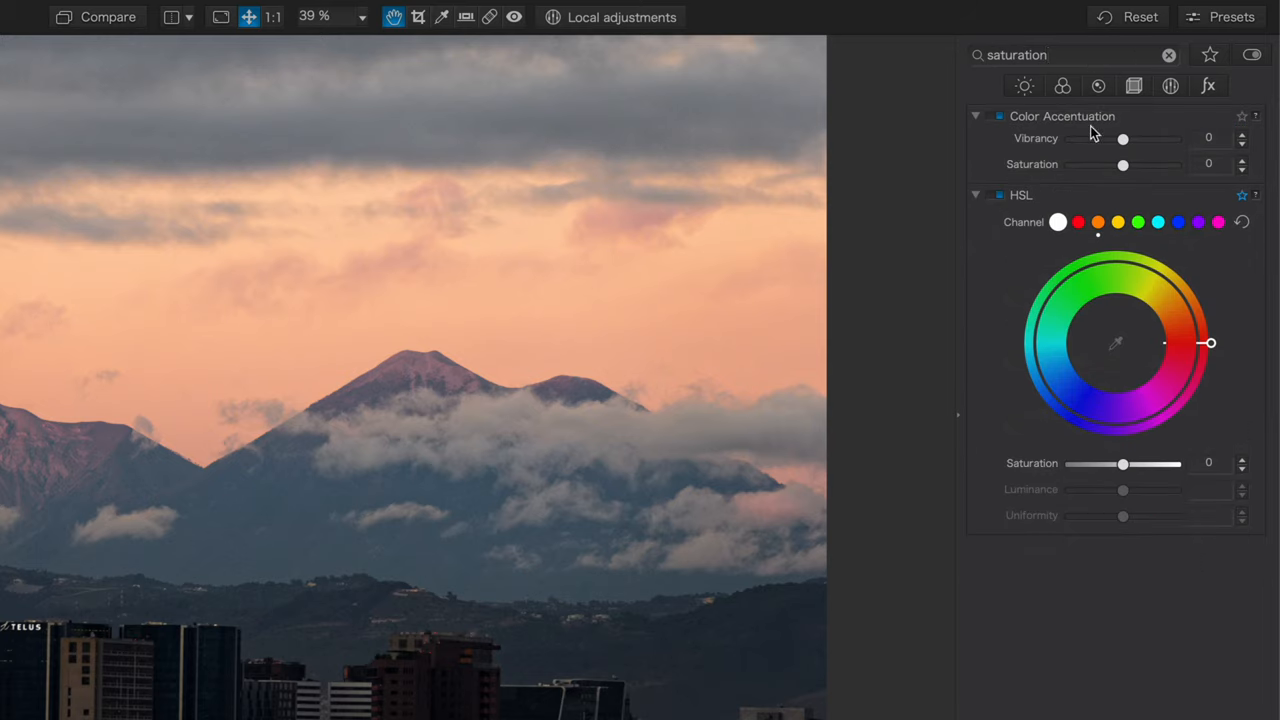
pyautogui.moveTo(1113, 291)
pyautogui.write('shad')
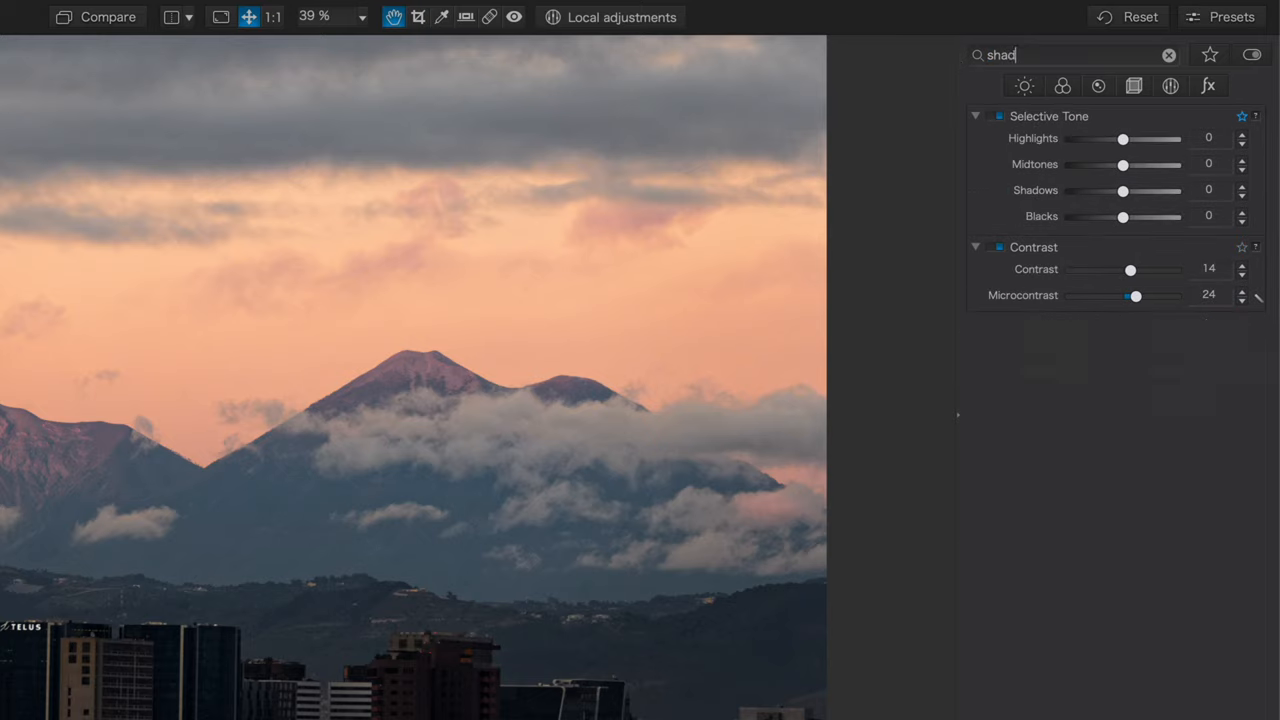
pyautogui.write('ows')
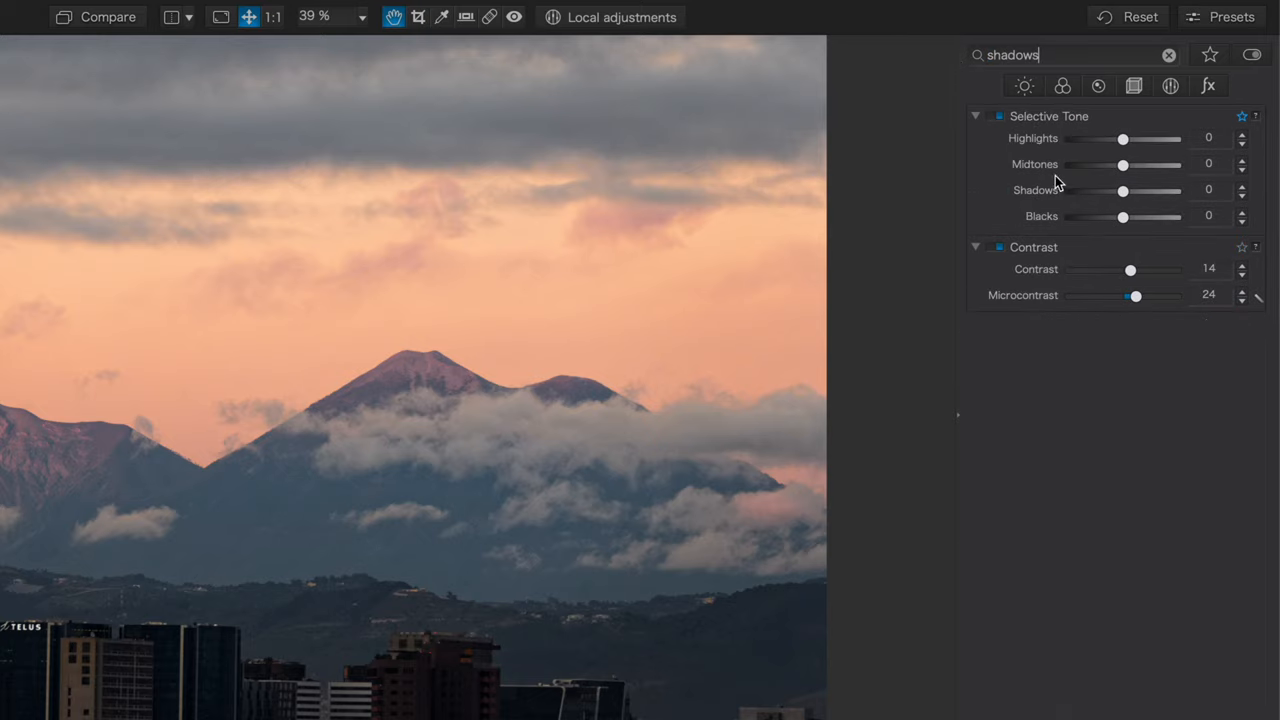
pyautogui.moveTo(1123, 190); pyautogui.dragTo(1162, 201)
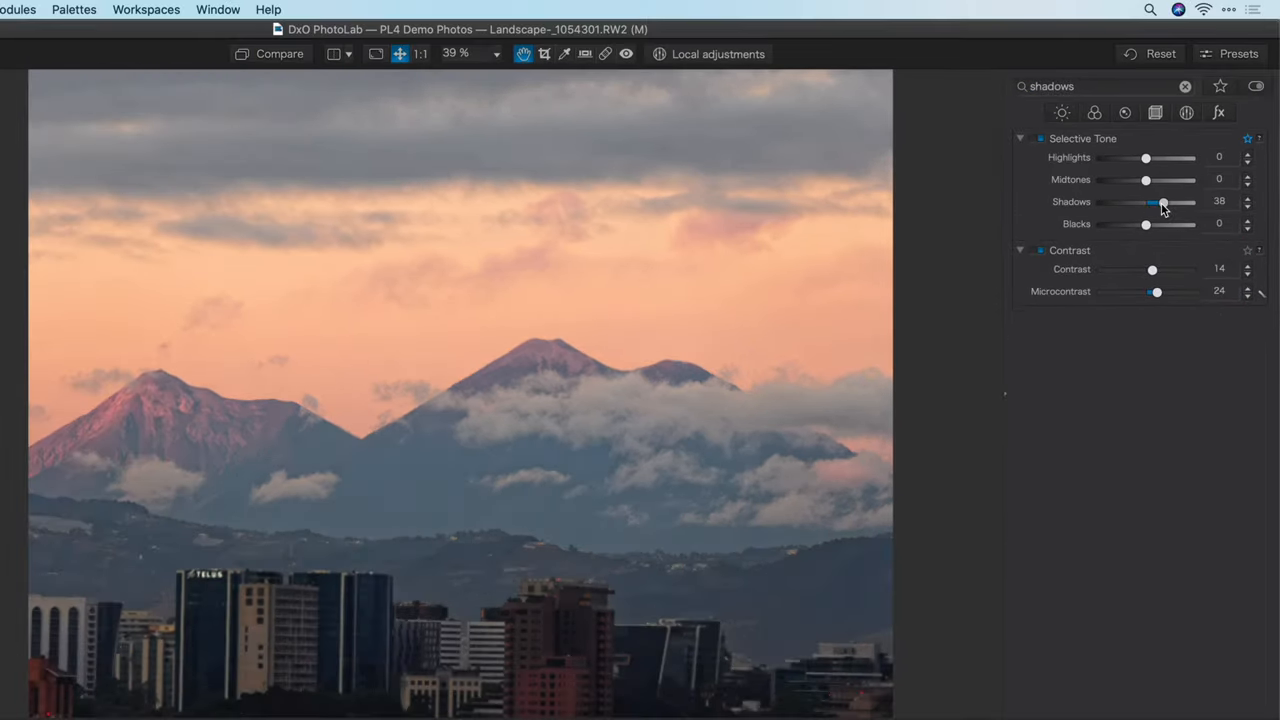
pyautogui.moveTo(1163, 201); pyautogui.dragTo(1156, 201)
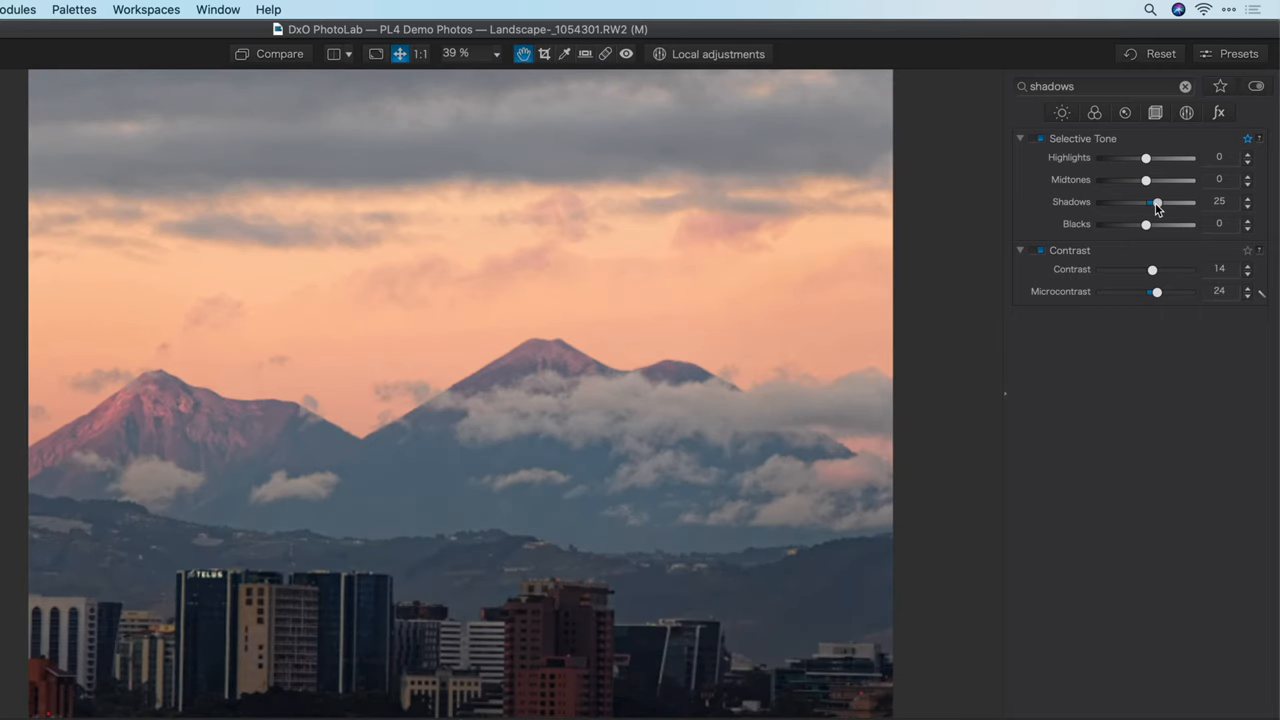
pyautogui.moveTo(1157, 201); pyautogui.dragTo(1150, 189)
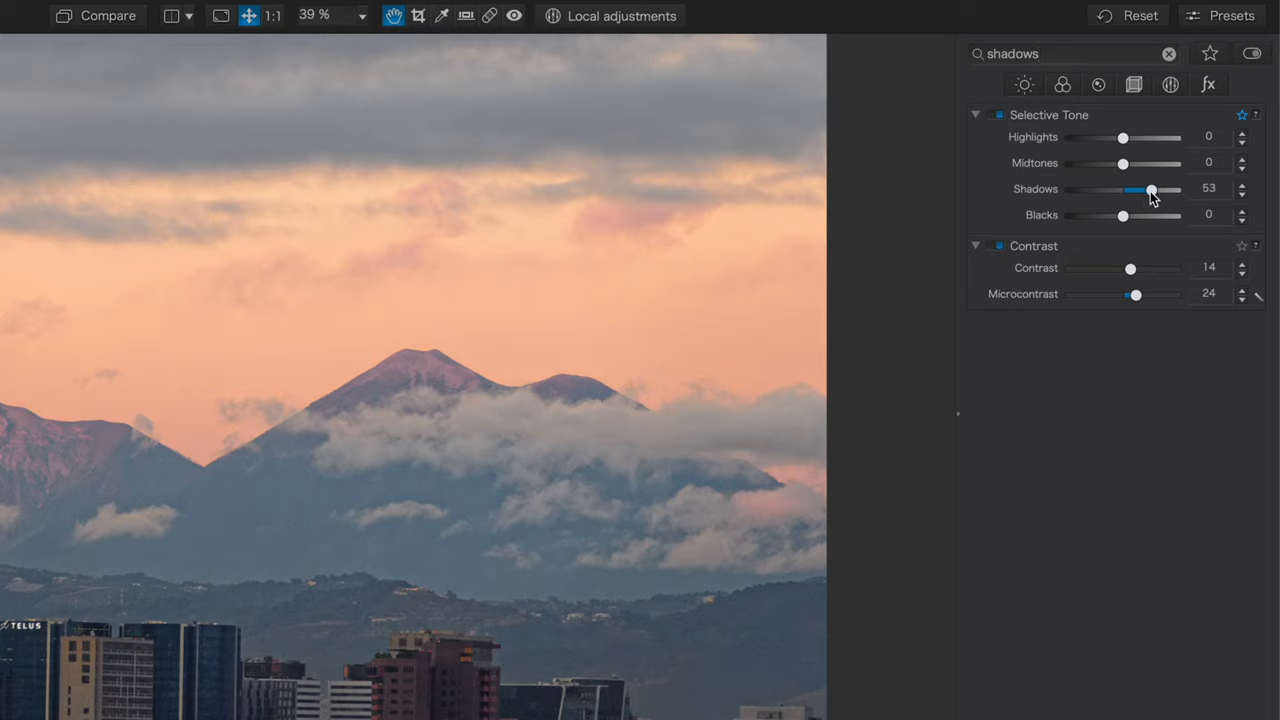
pyautogui.moveTo(1148, 190); pyautogui.dragTo(1156, 190)
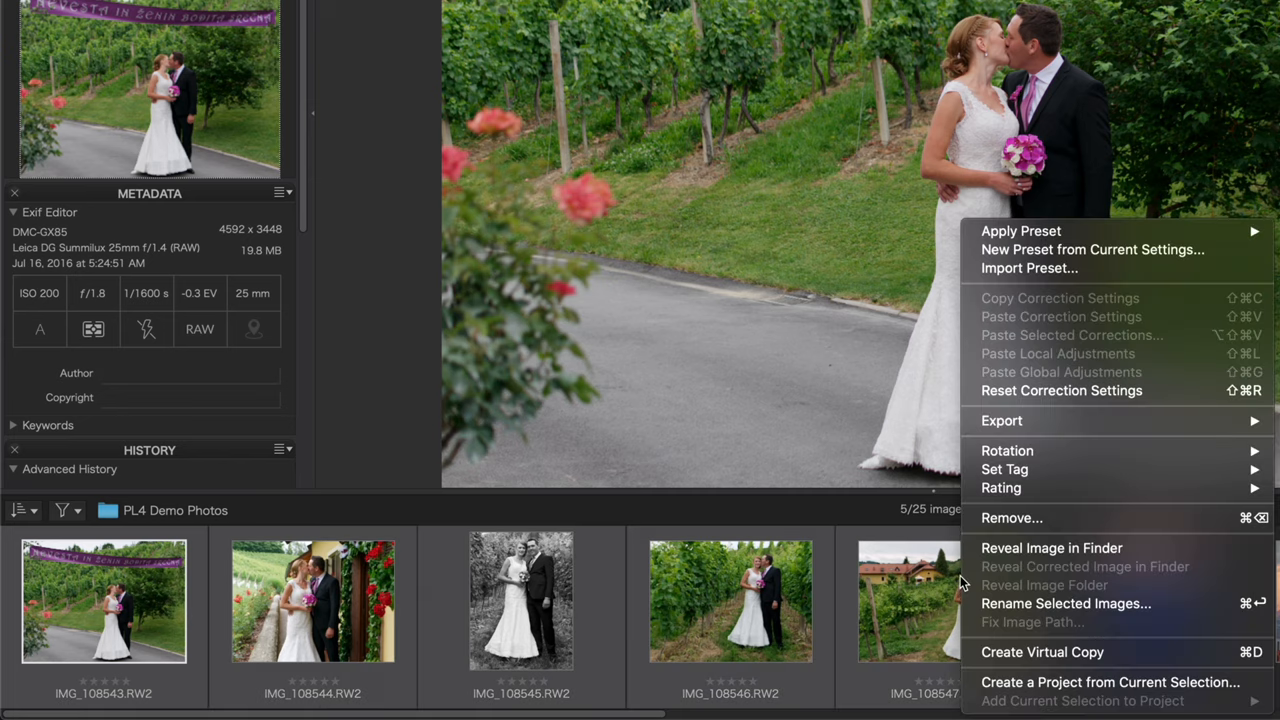
pyautogui.moveTo(1065, 603)
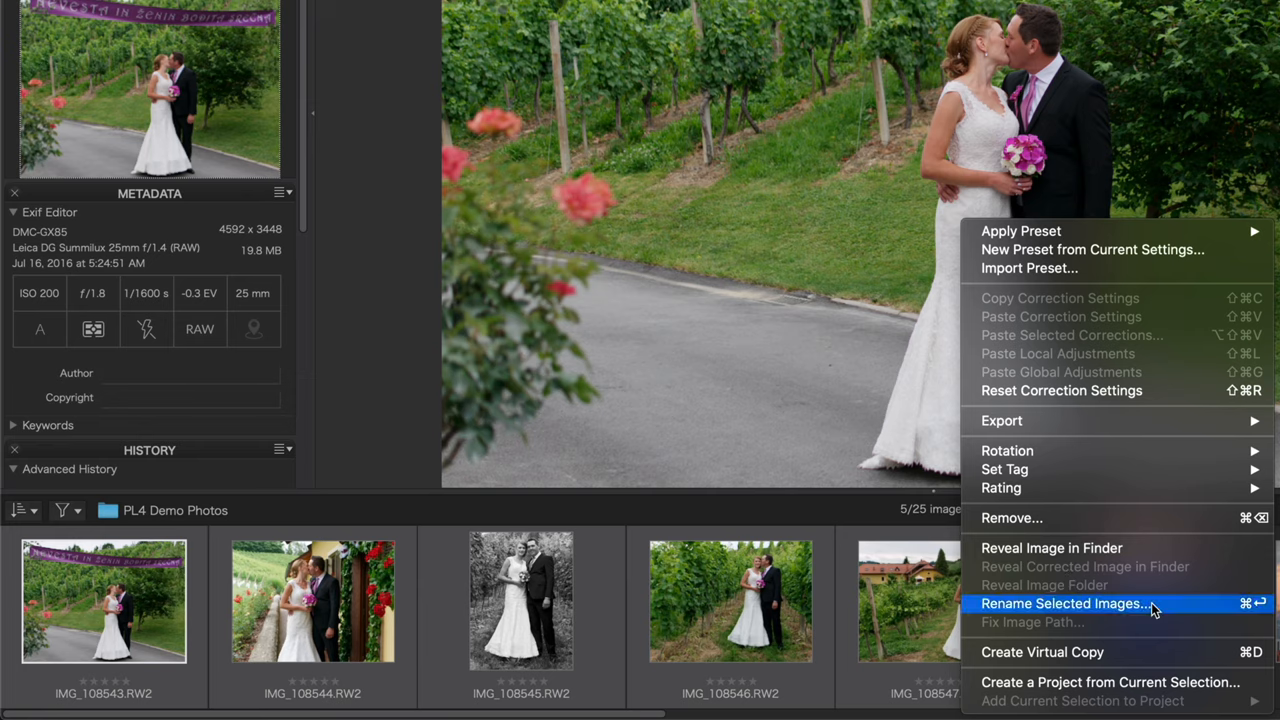
# - Open batch renaming and try the replace-text mode with 'HappyCouple_'
pyautogui.click(1064, 603)
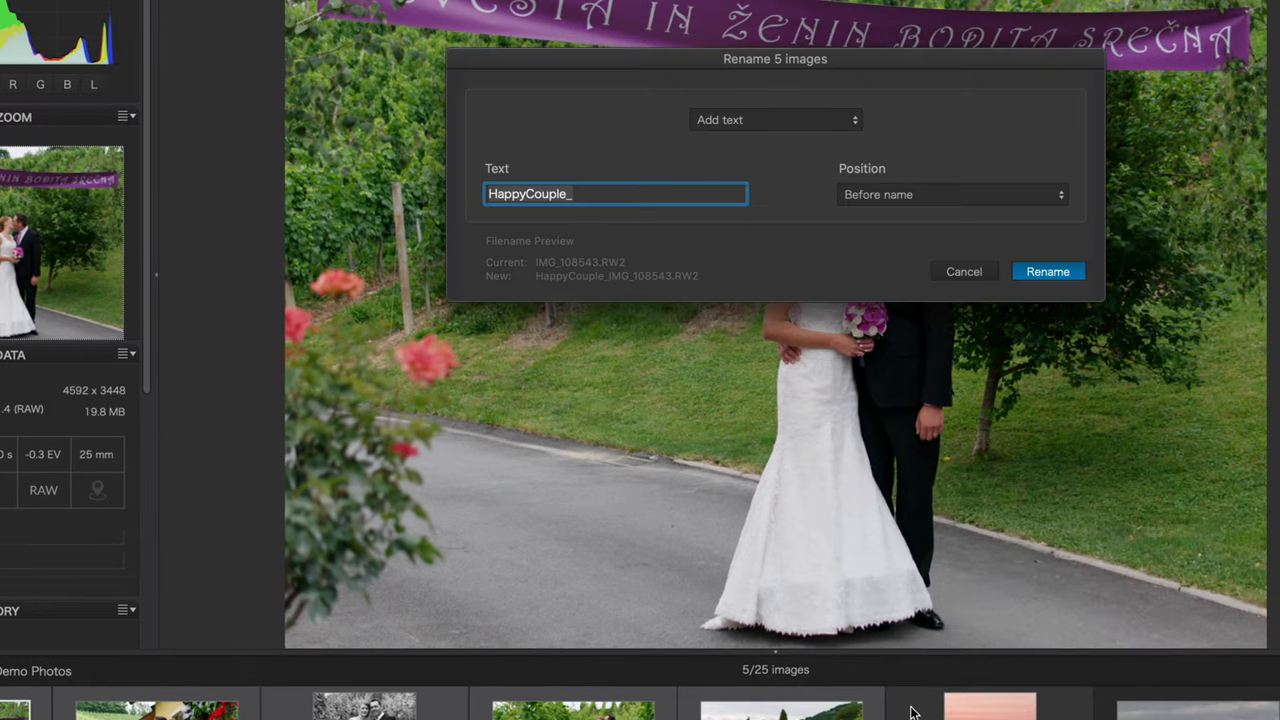
pyautogui.moveTo(760, 122)
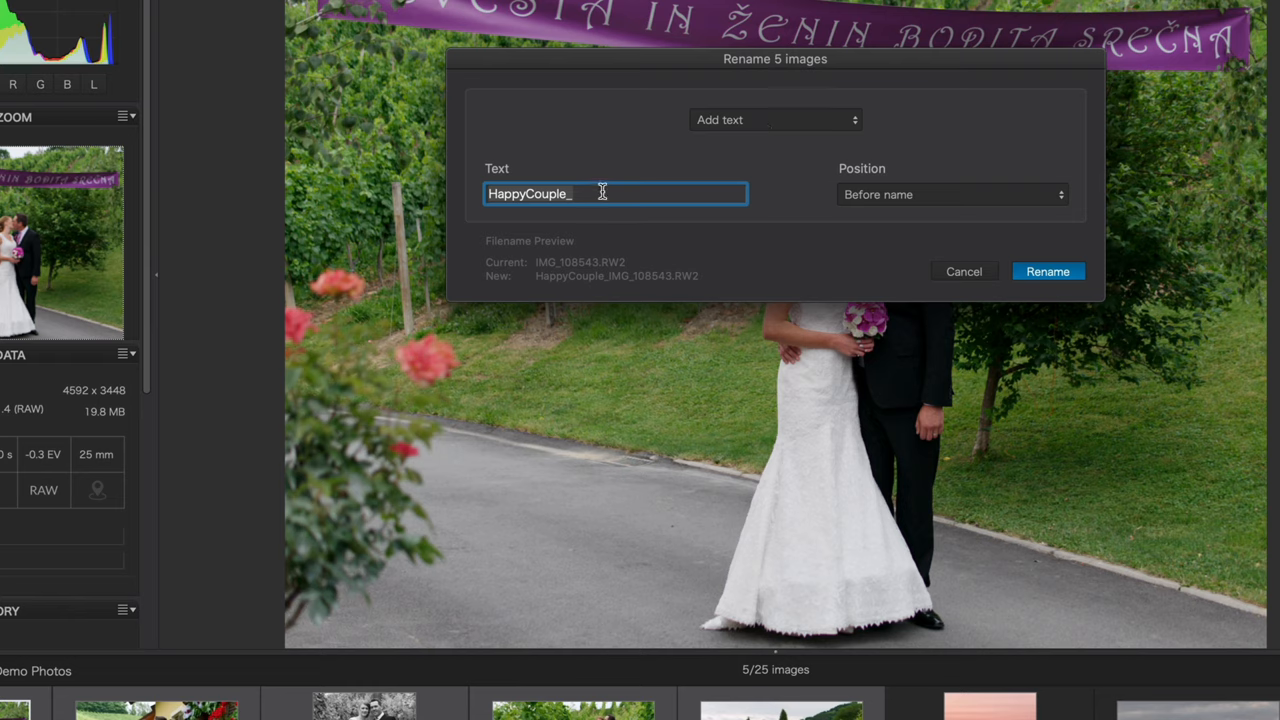
pyautogui.moveTo(890, 198)
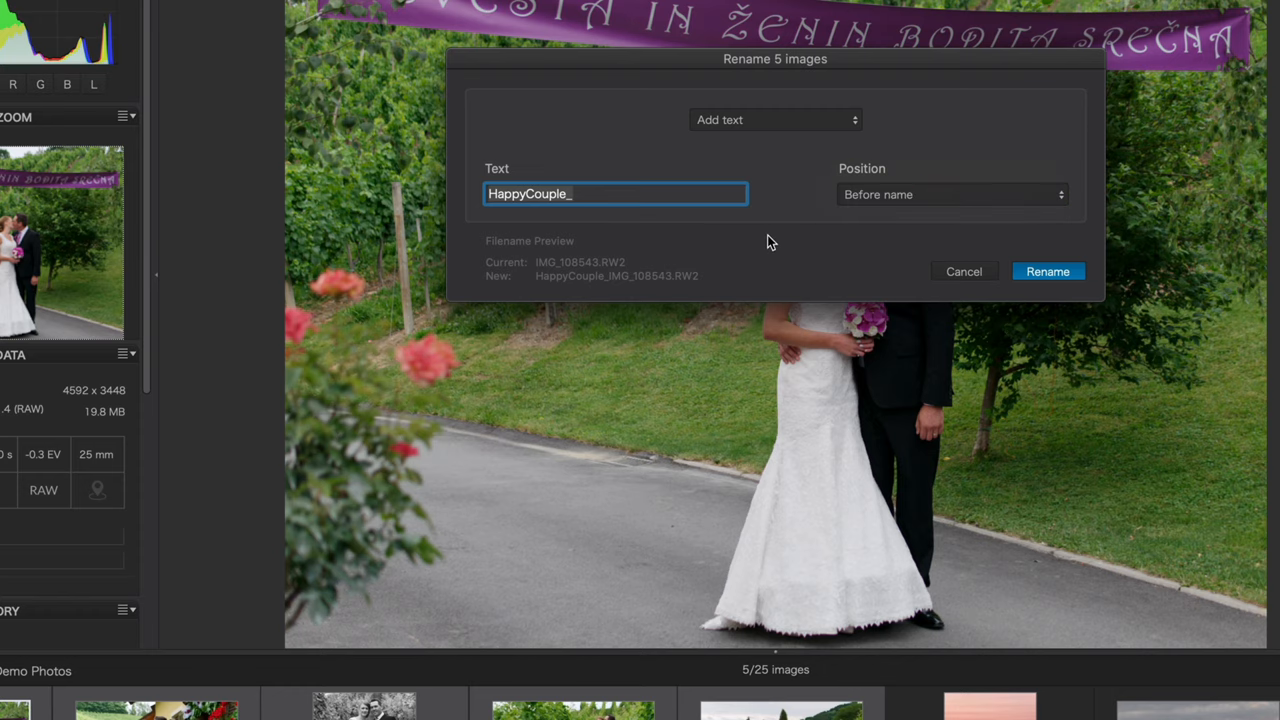
pyautogui.moveTo(552, 290)
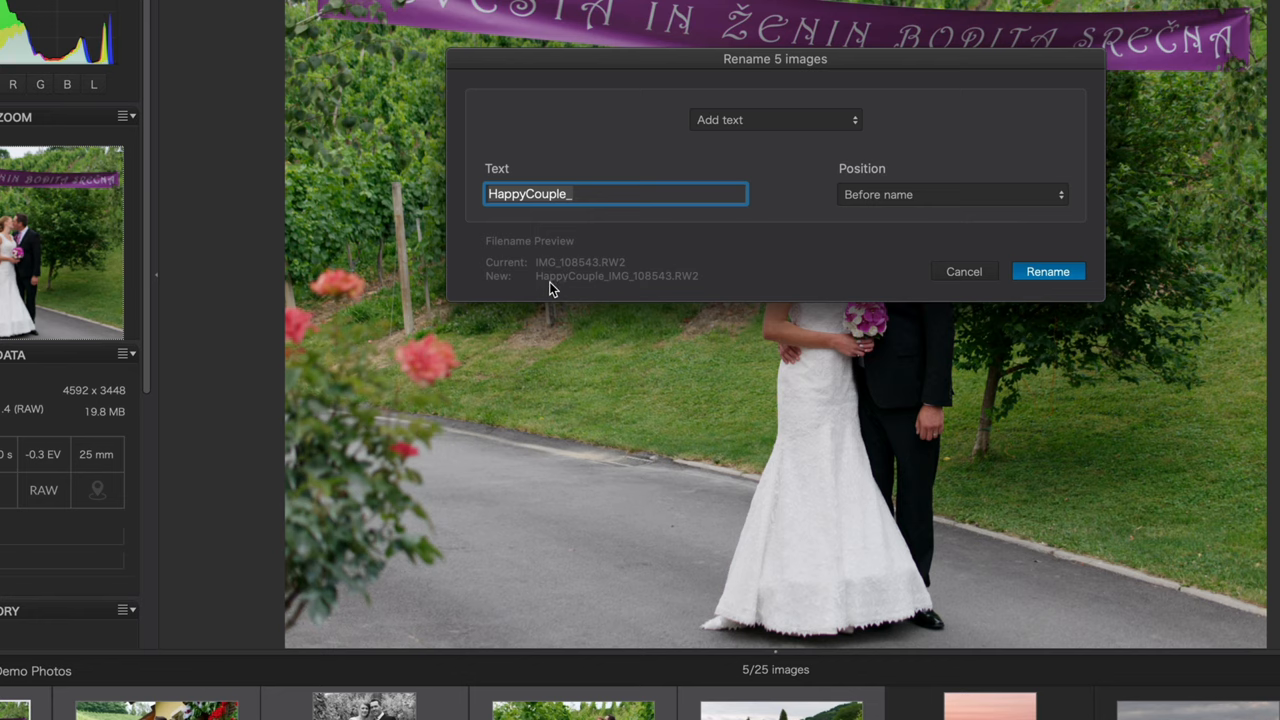
pyautogui.click(775, 119)
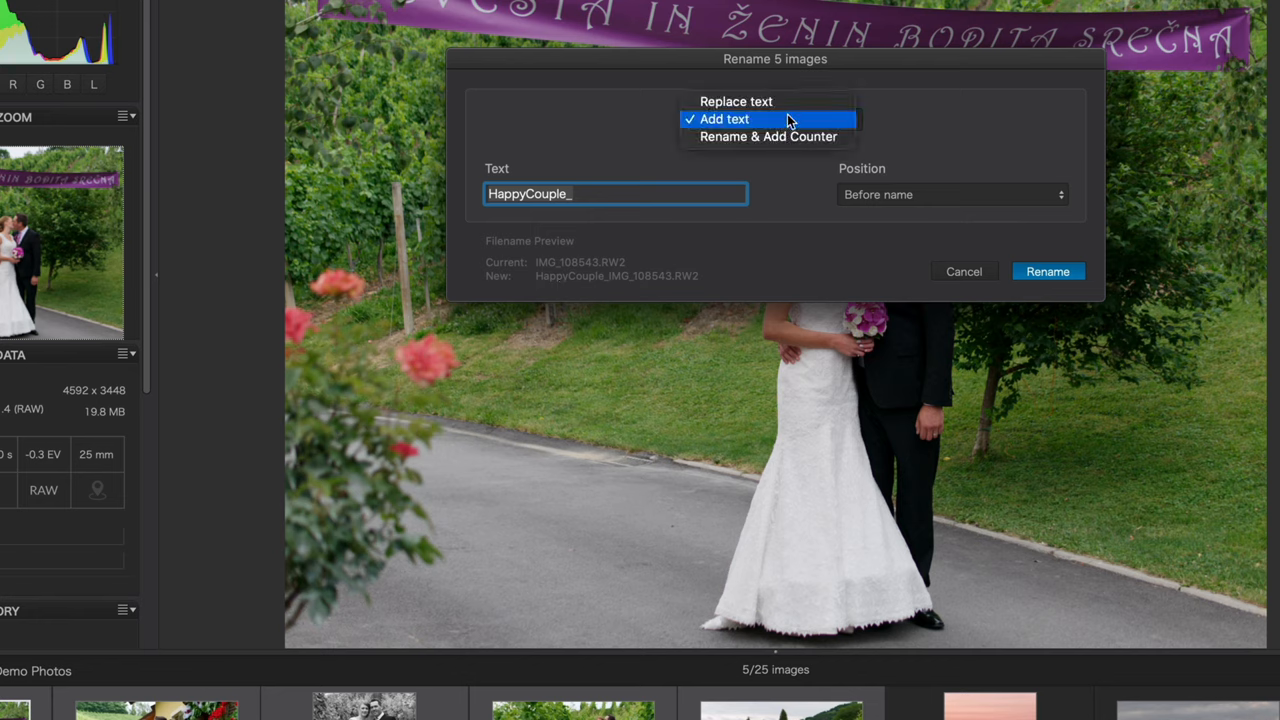
pyautogui.click(736, 101)
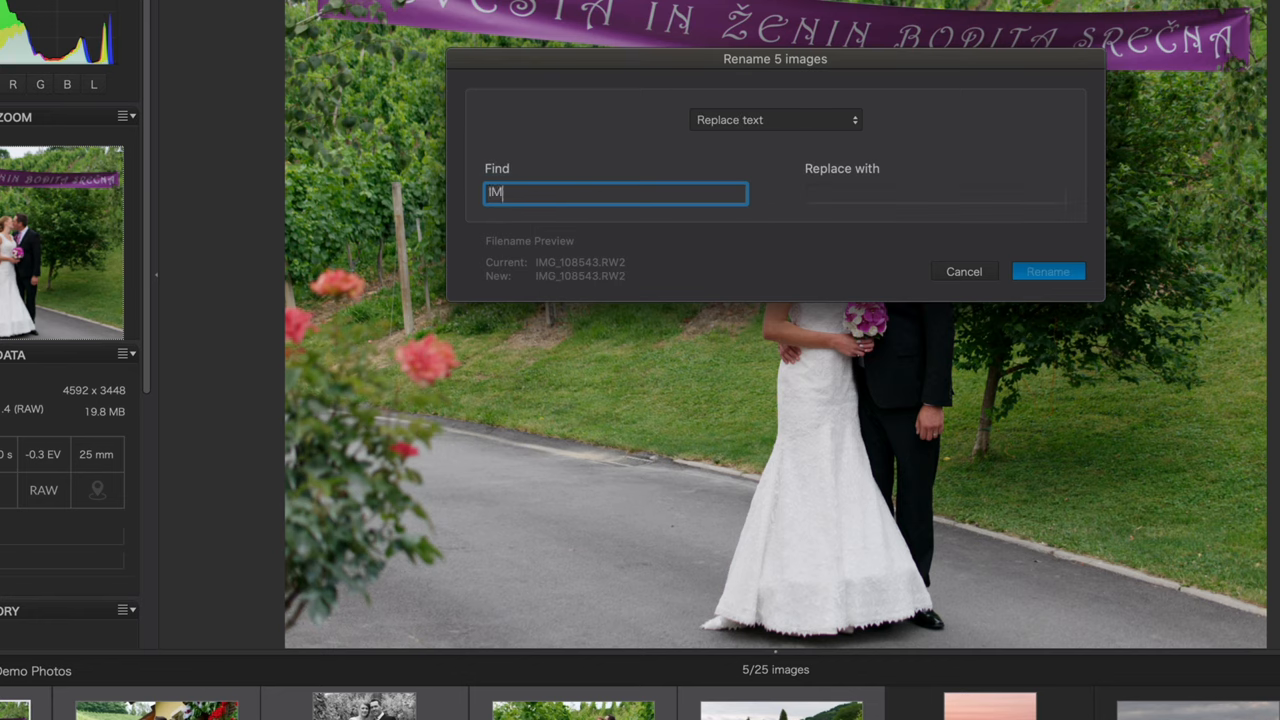
pyautogui.write('HappyCouple_')
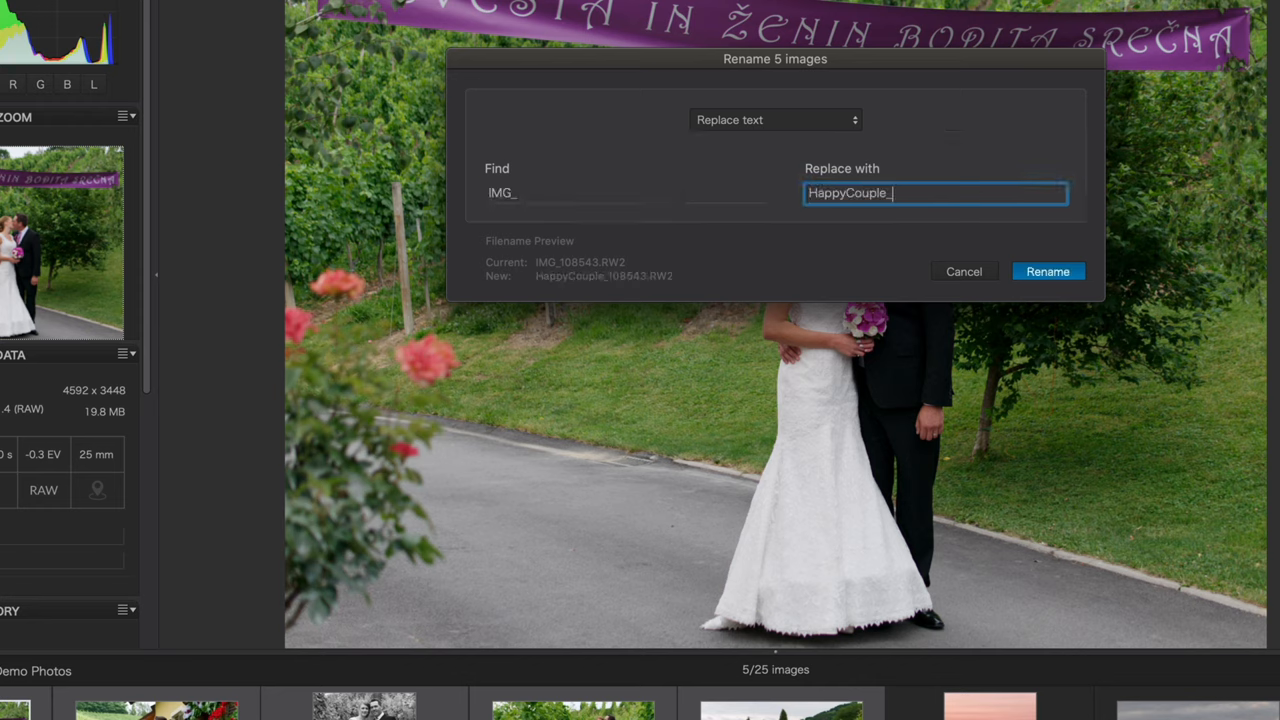
pyautogui.moveTo(560, 268)
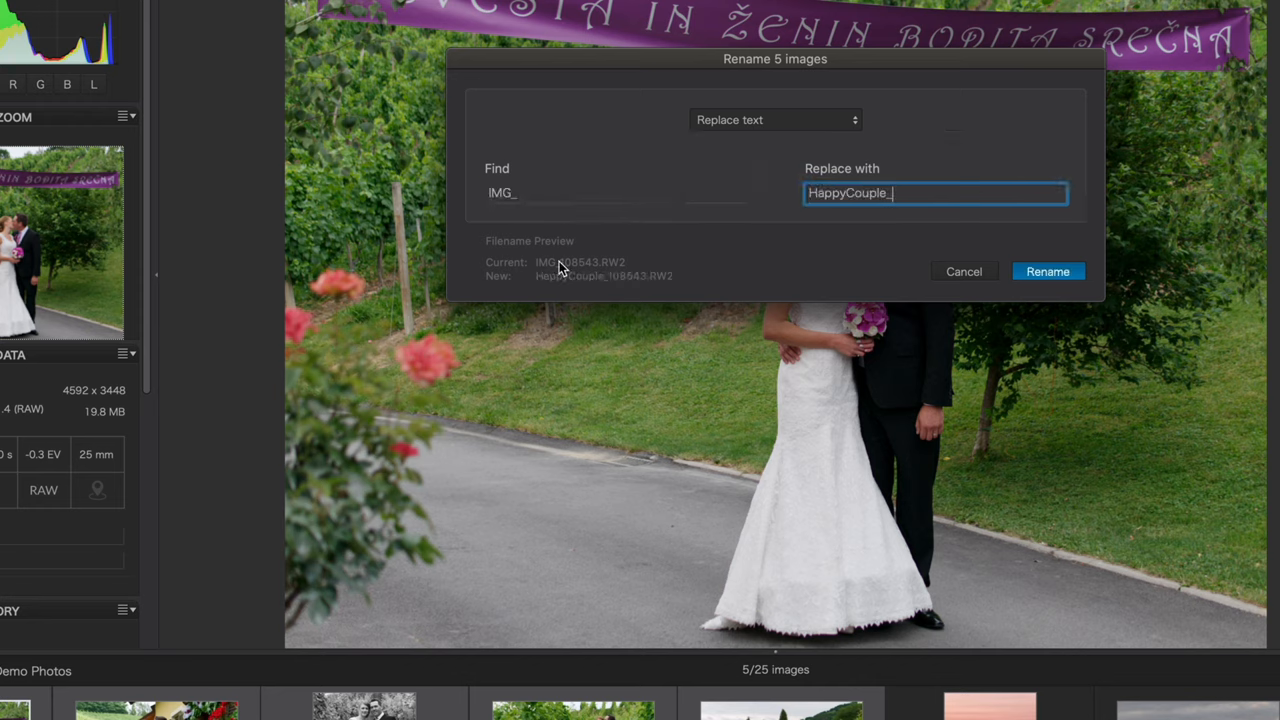
pyautogui.moveTo(588, 283)
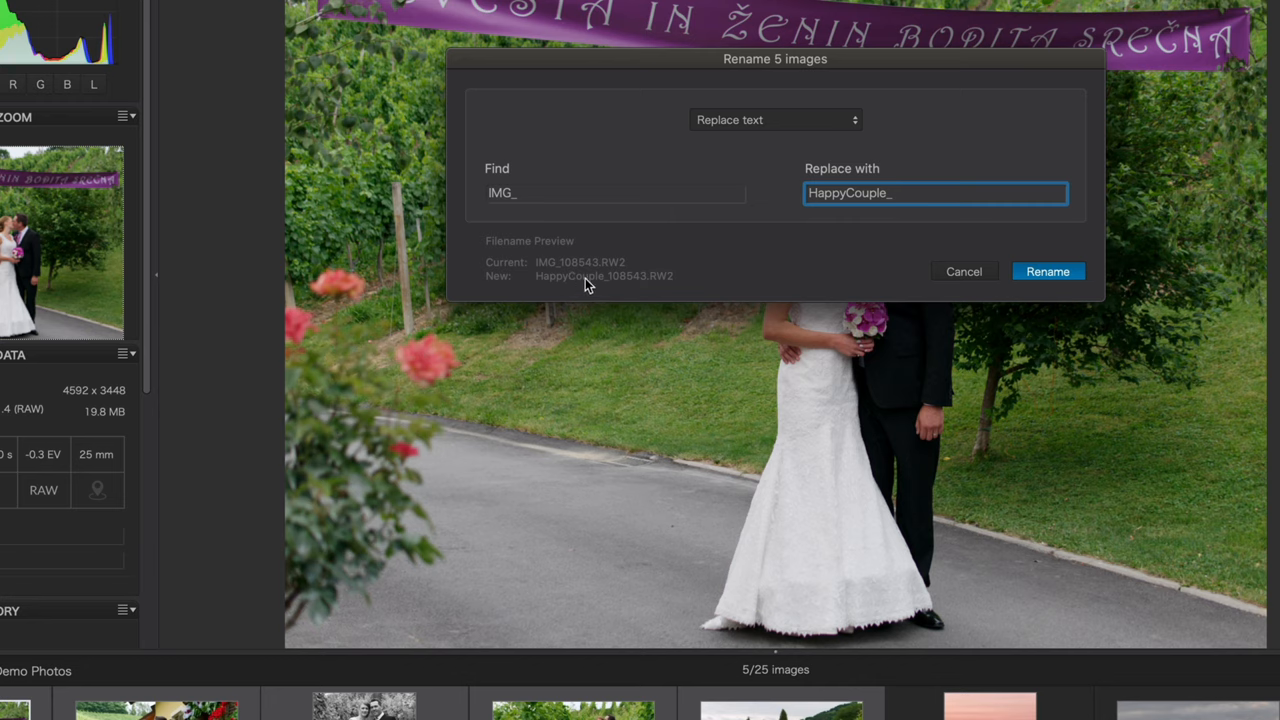
# - Rename with counter: 'HappyCouple_', start 1, two digits after the name
pyautogui.click(775, 119)
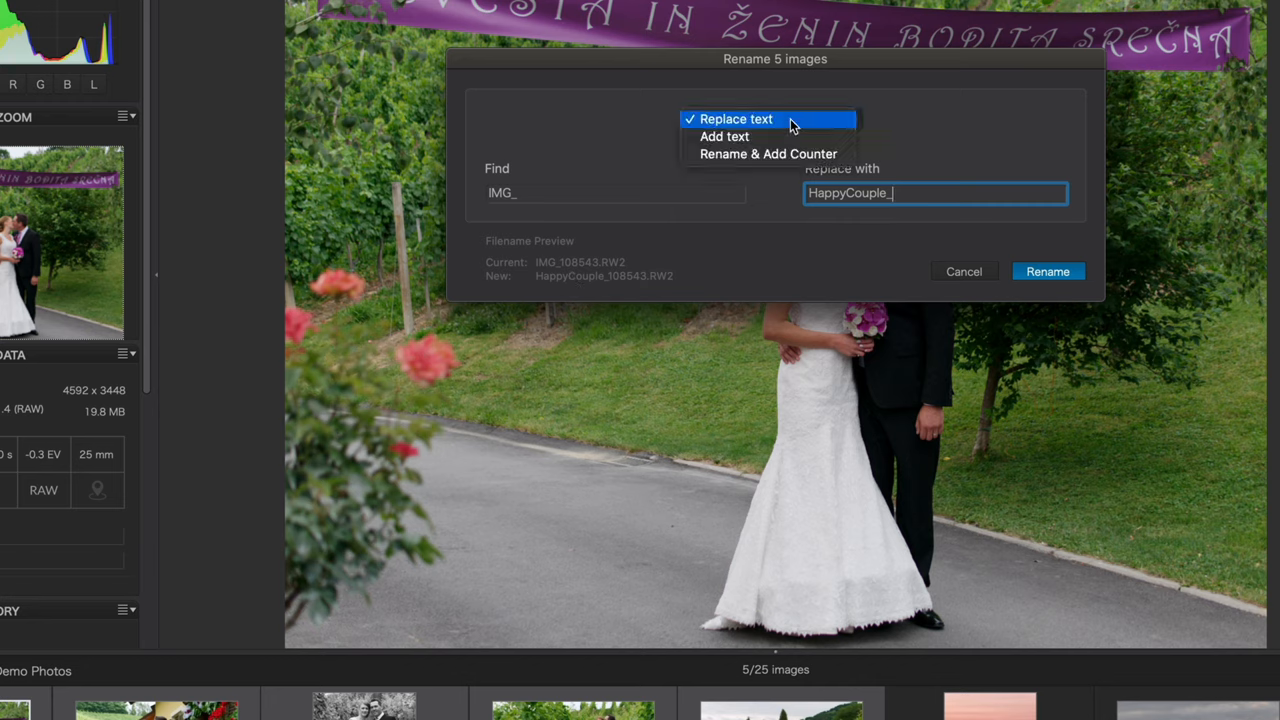
pyautogui.click(767, 153)
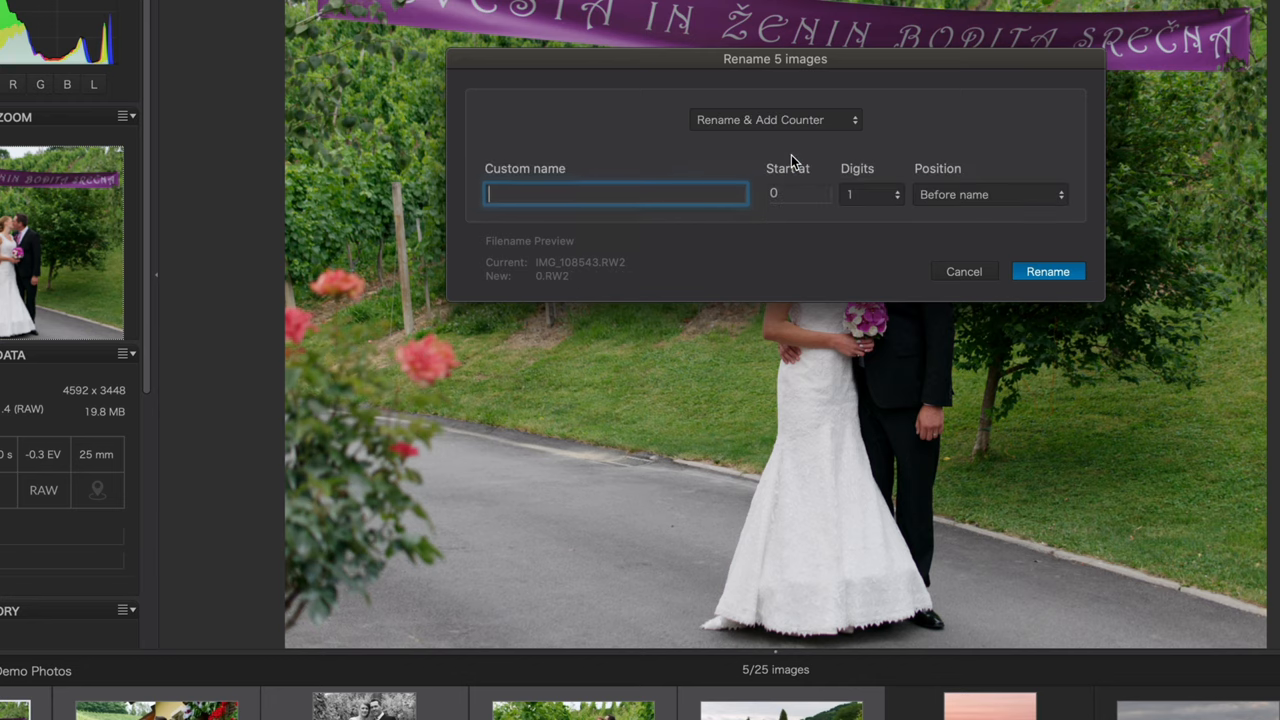
pyautogui.write('HappyCouple_')
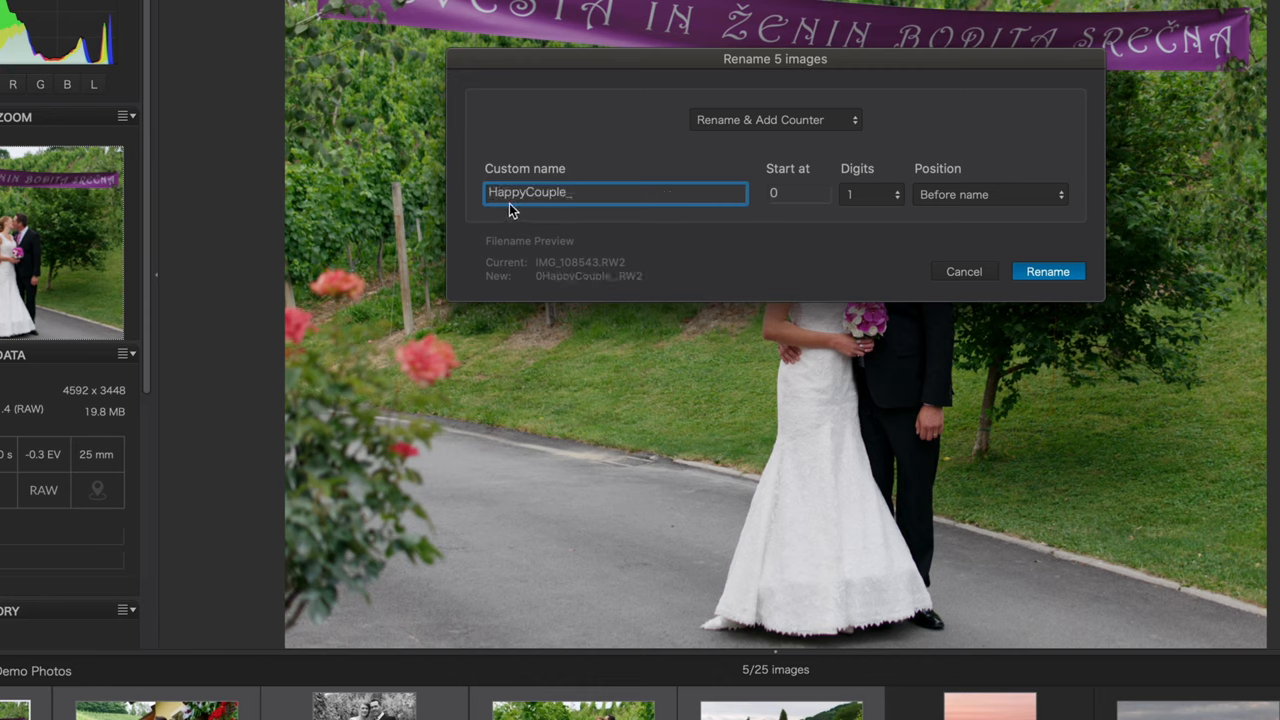
pyautogui.click(798, 193)
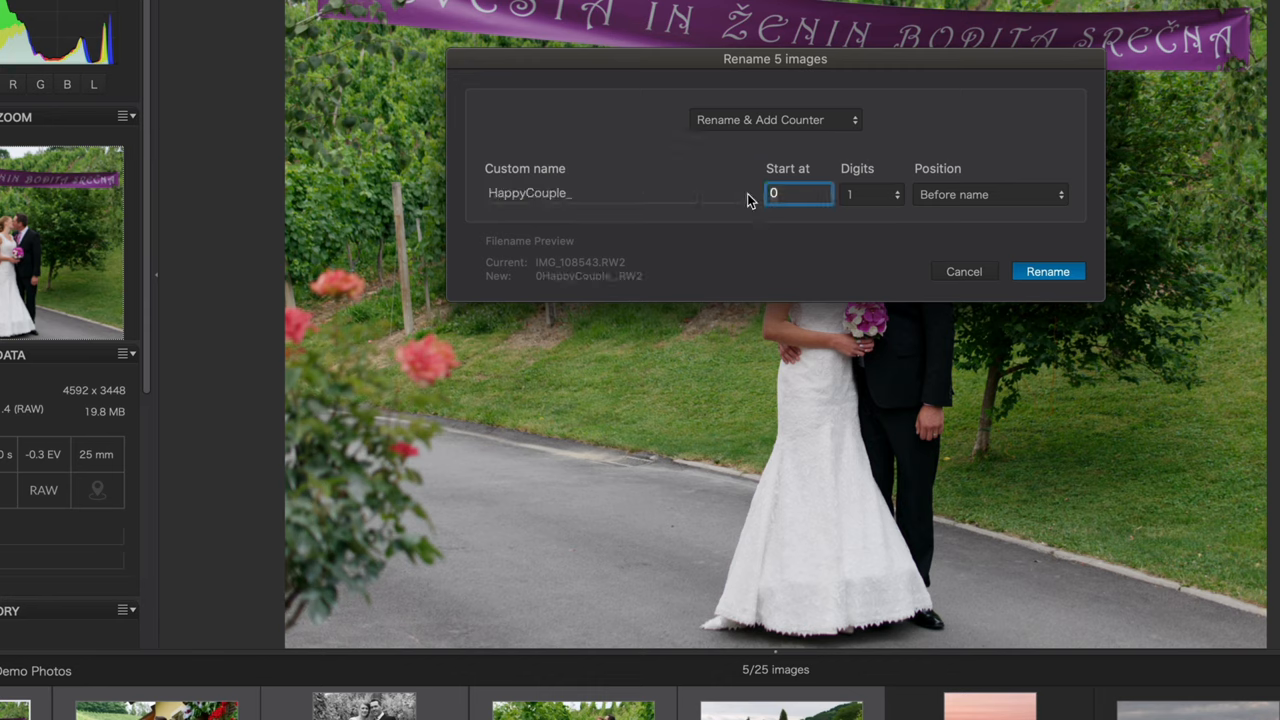
pyautogui.click(870, 194)
pyautogui.write('1')
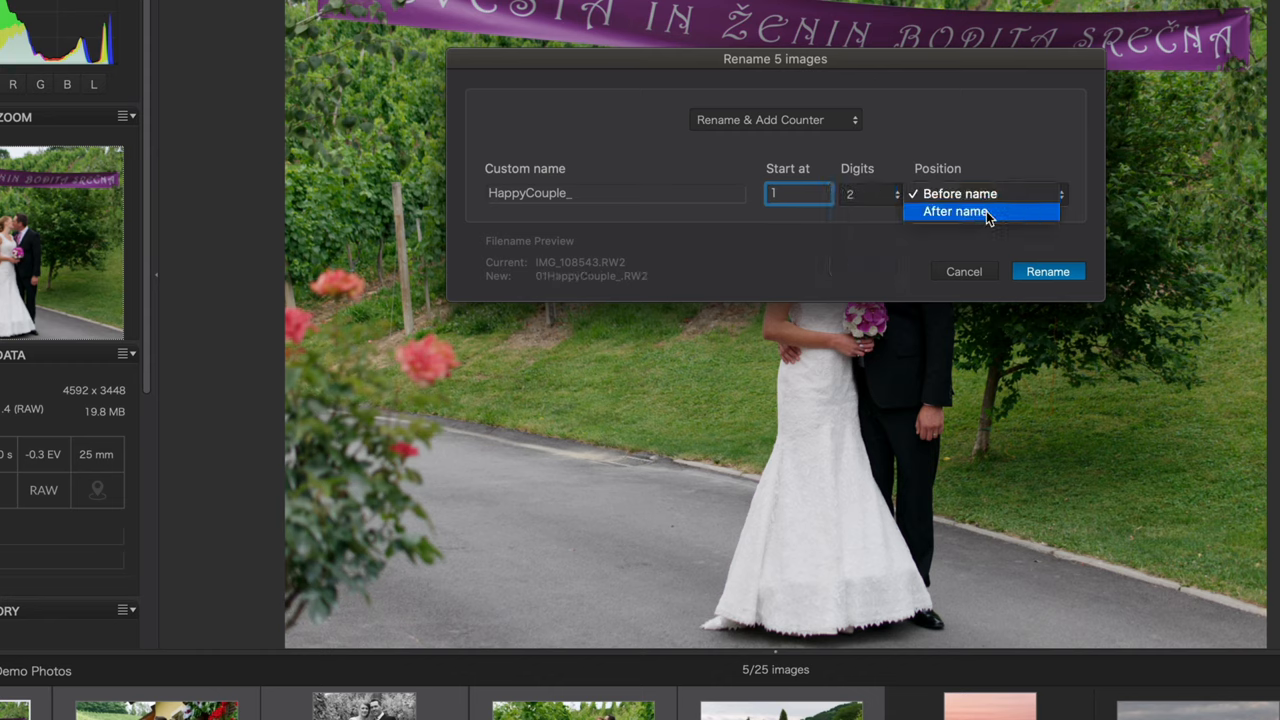
pyautogui.click(955, 211)
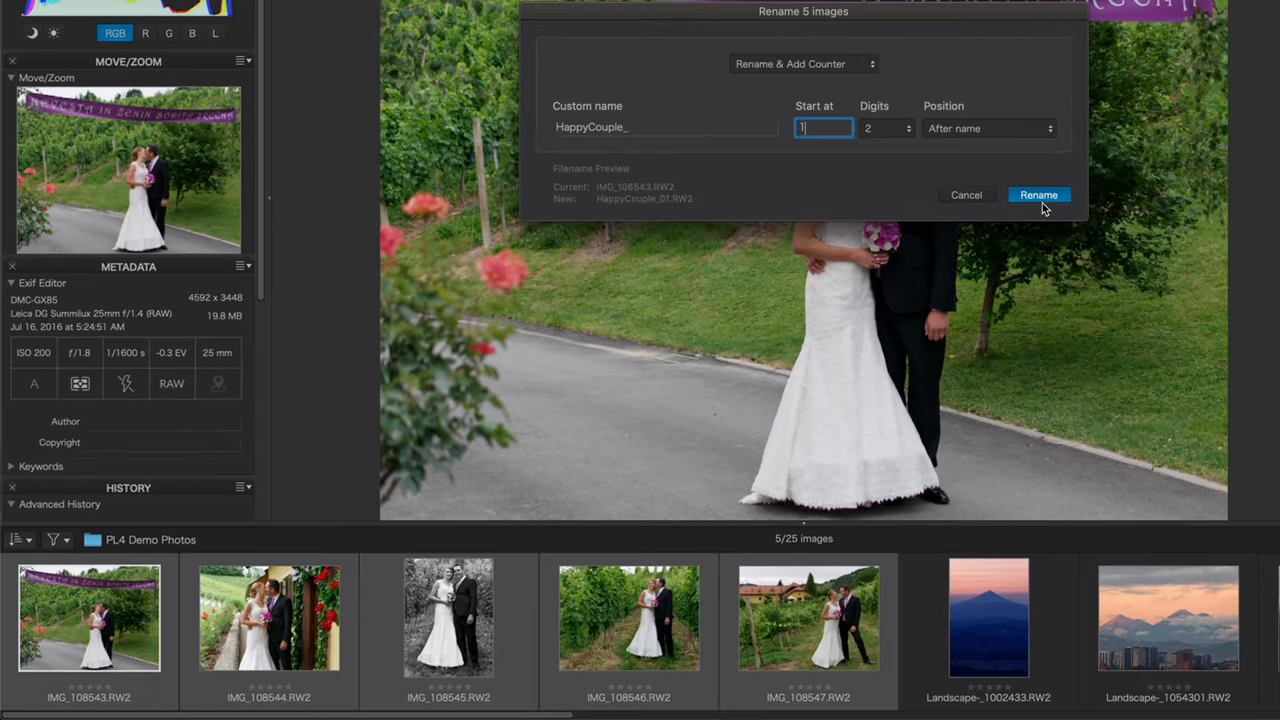
pyautogui.click(1038, 195)
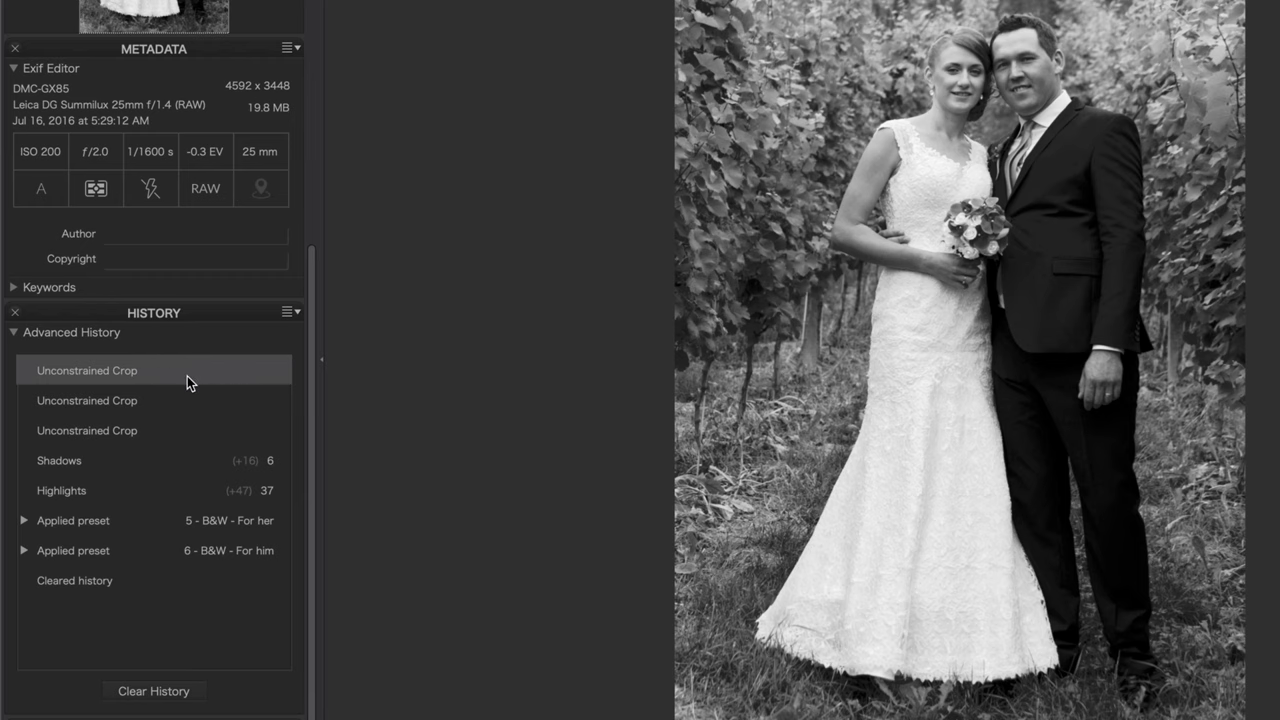
# - Step back past the crops, expand the applied preset, and select the Highlights history step
pyautogui.click(87, 400)
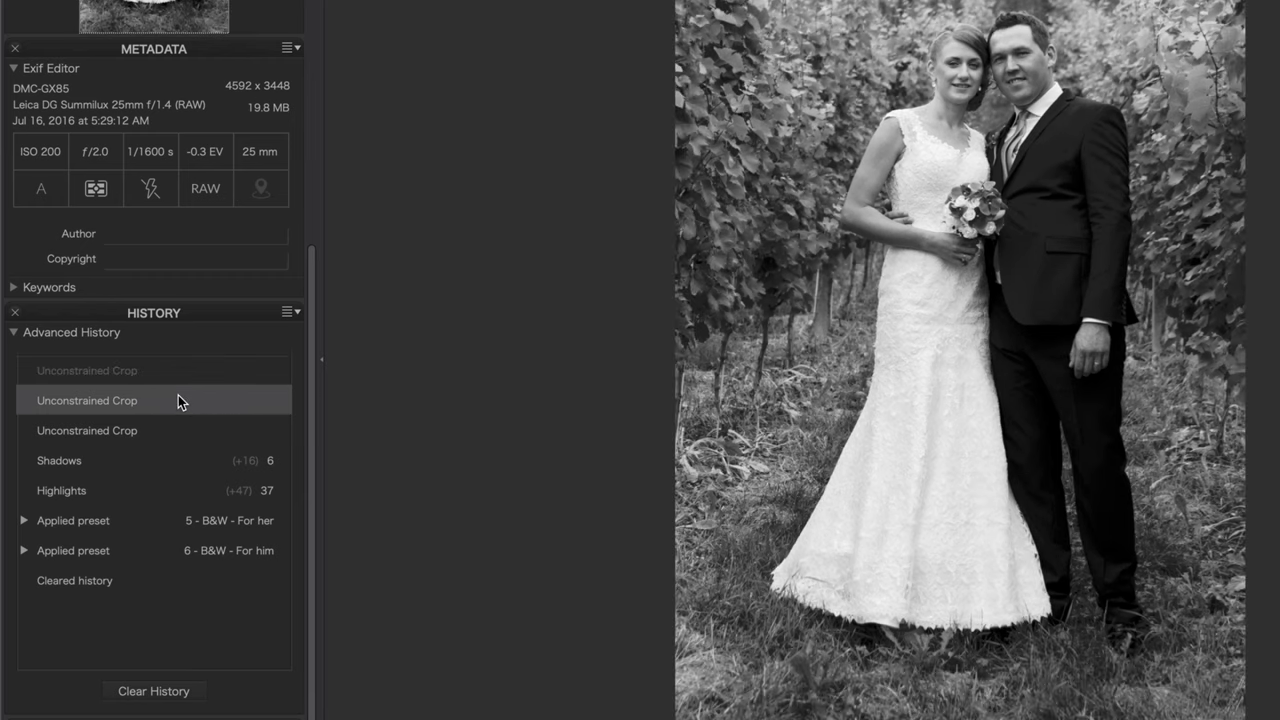
pyautogui.click(59, 460)
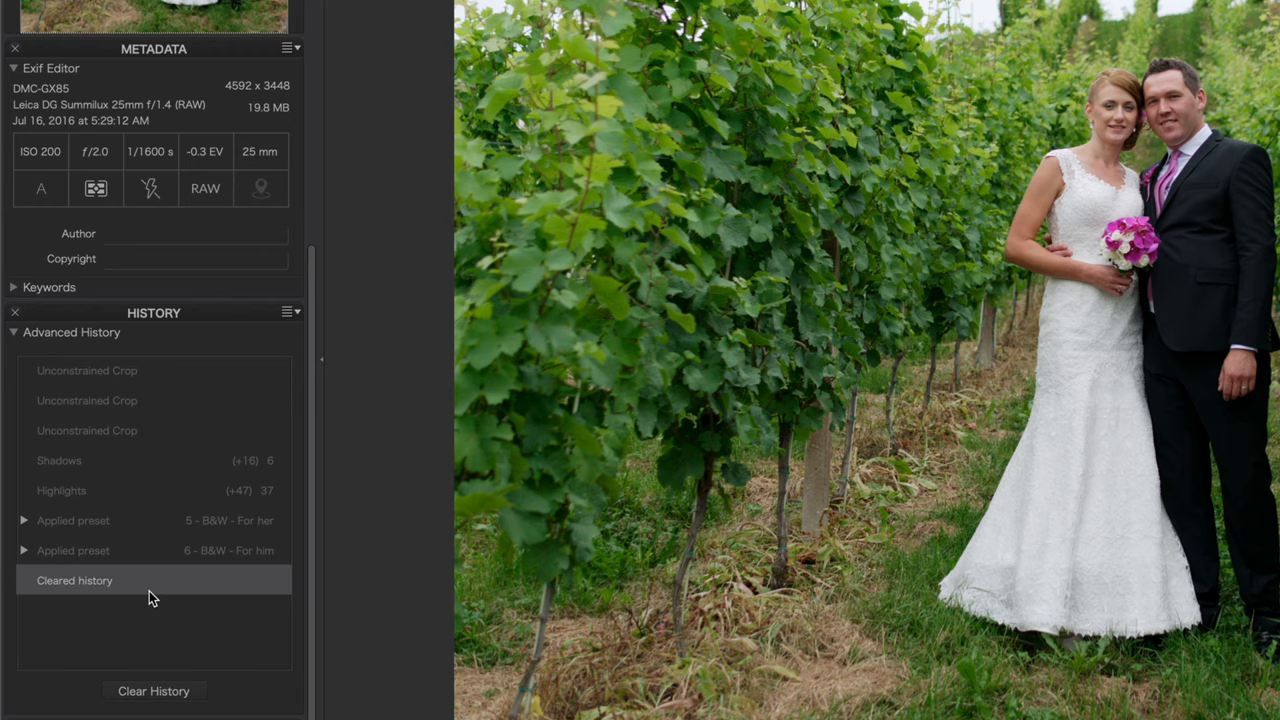
pyautogui.moveTo(139, 552)
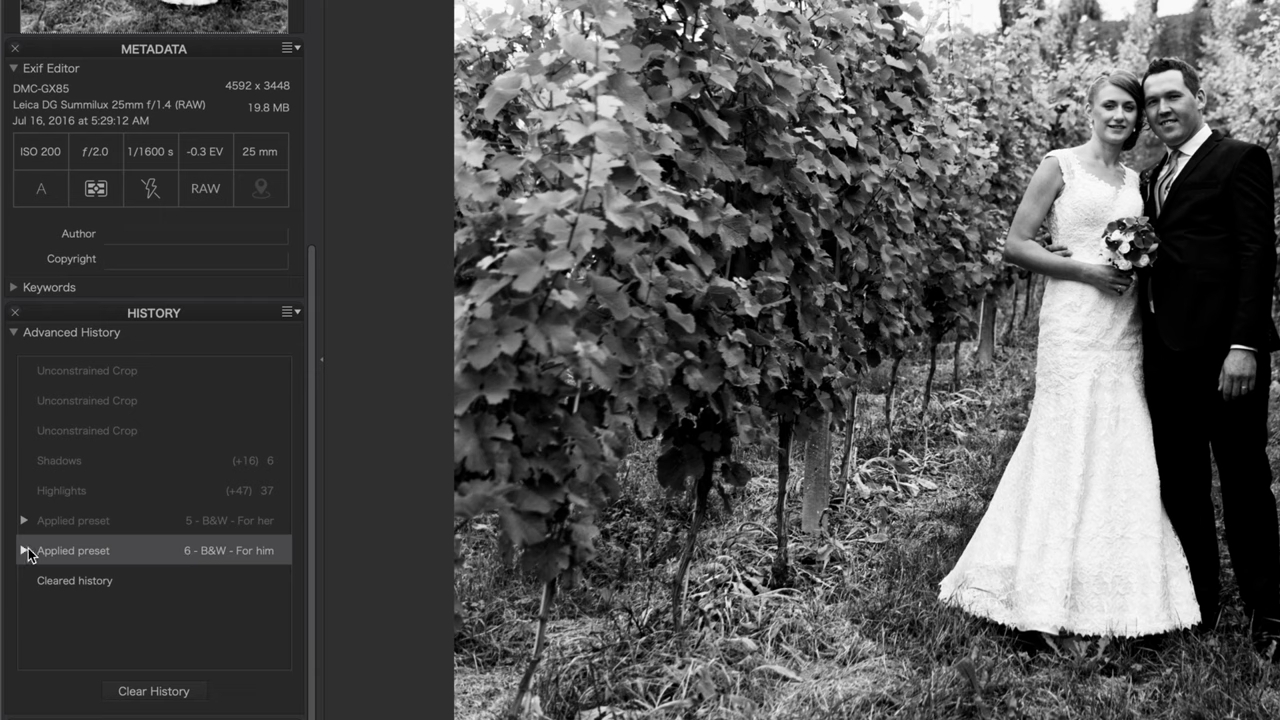
pyautogui.click(24, 550)
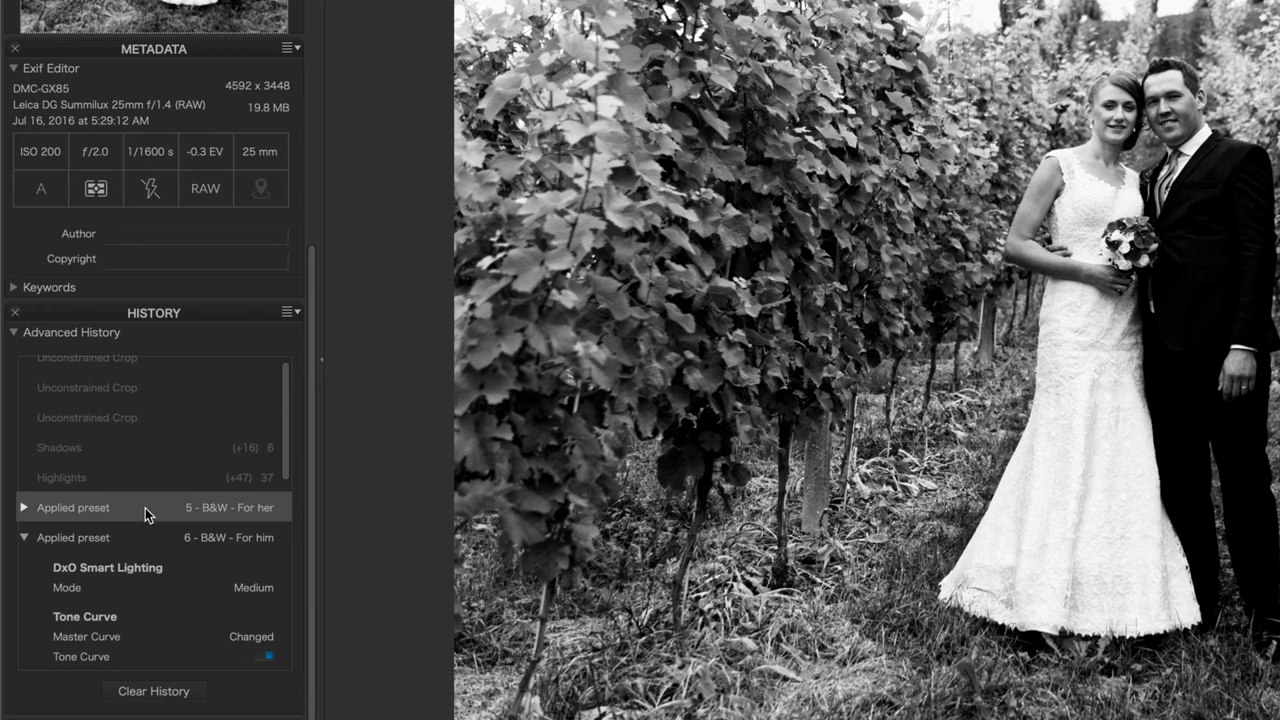
pyautogui.click(62, 477)
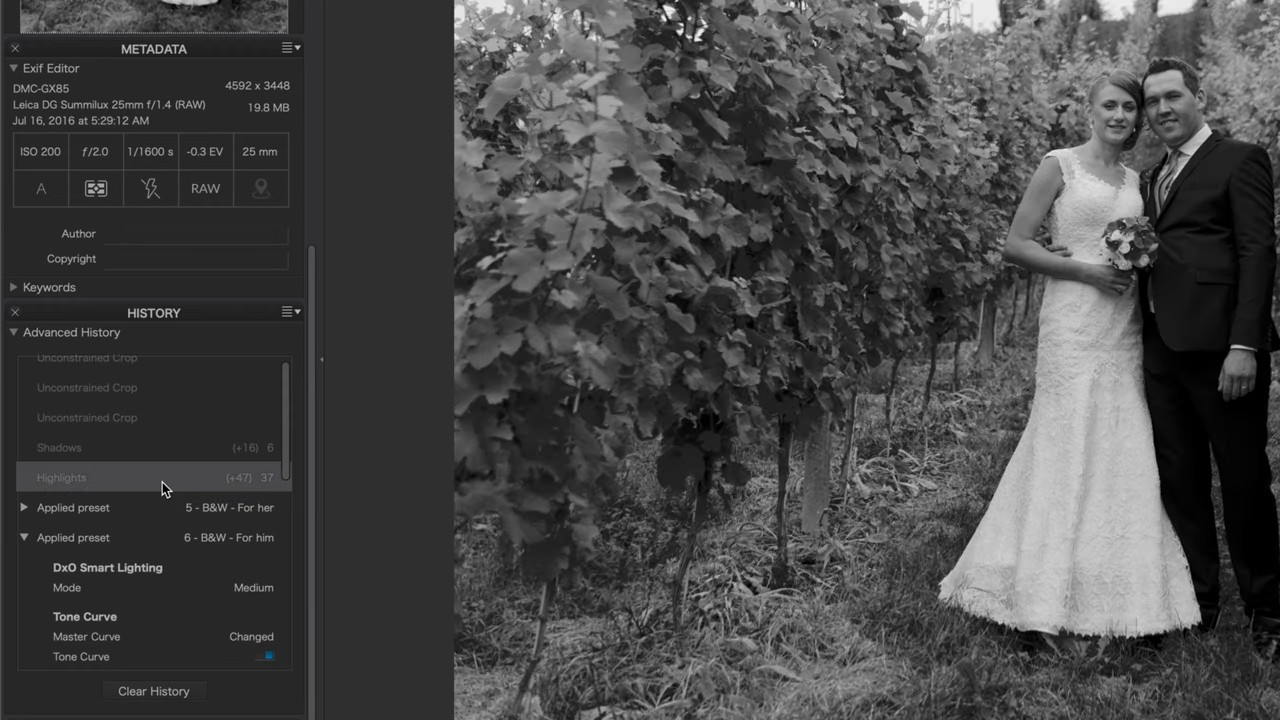
pyautogui.click(59, 447)
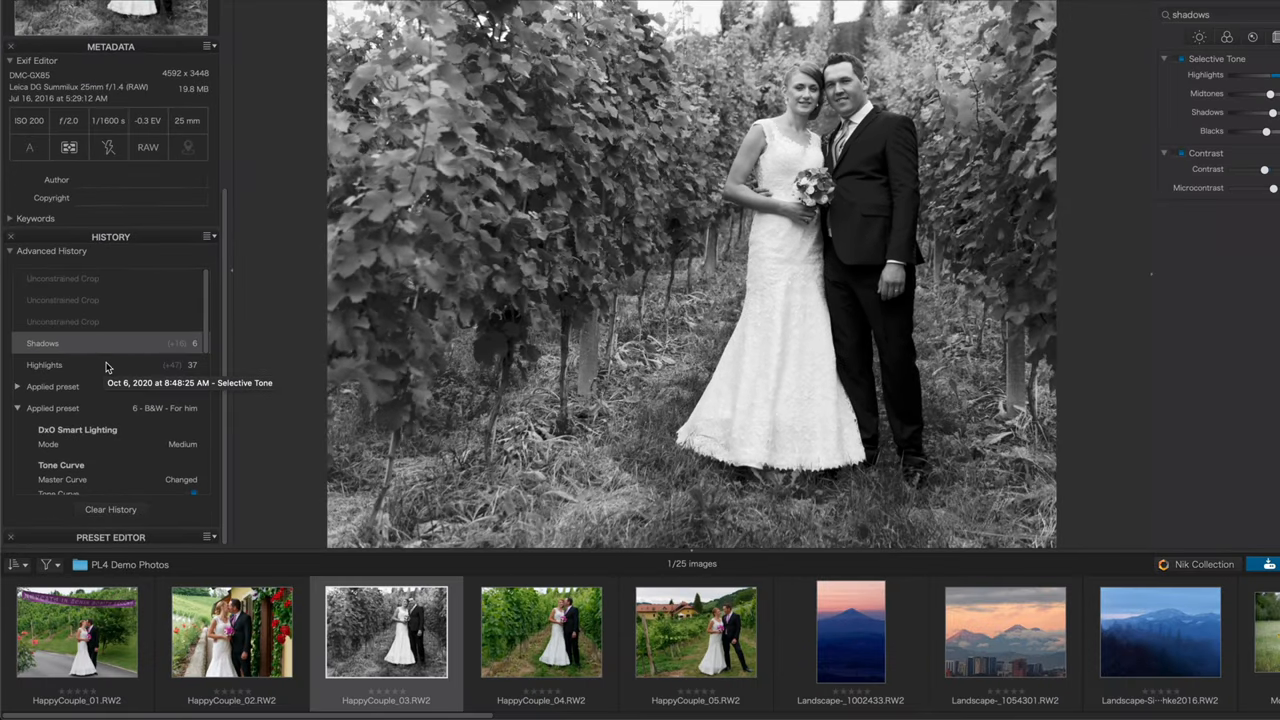
pyautogui.moveTo(525, 316)
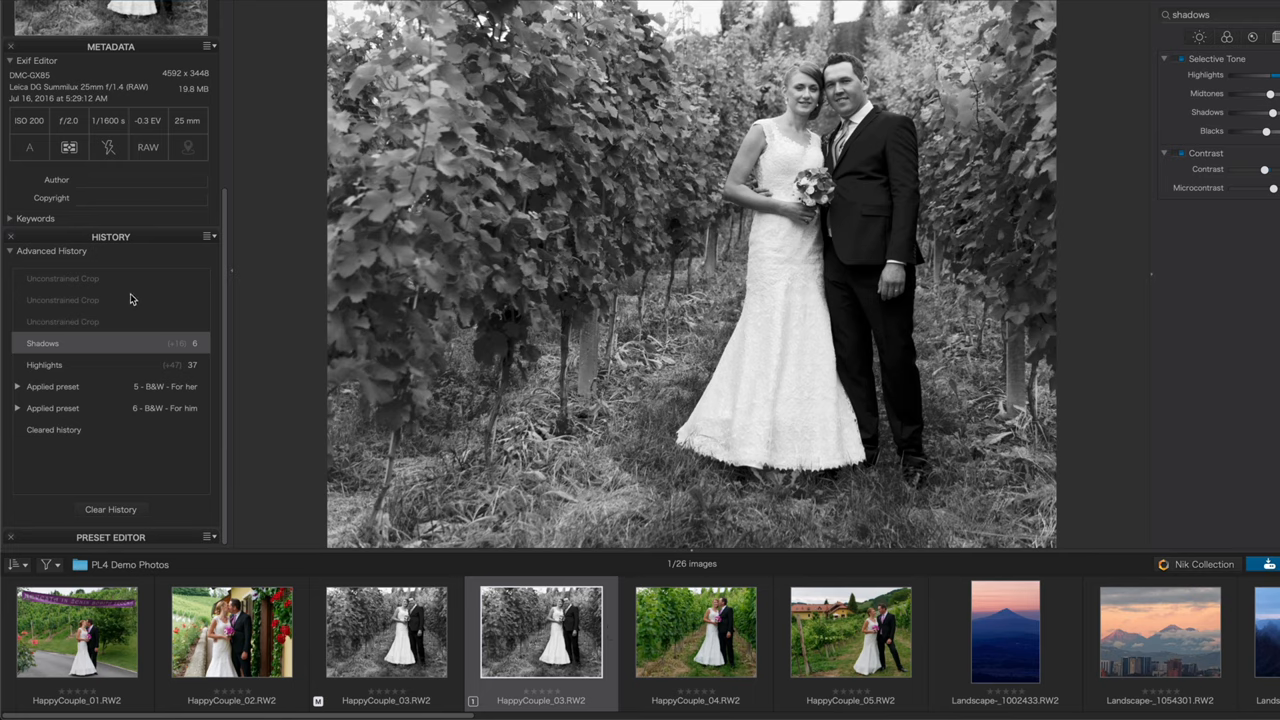
# - Restore the HappyCouple_03 virtual copy to its latest Unconstrained Crop history step
pyautogui.click(63, 278)
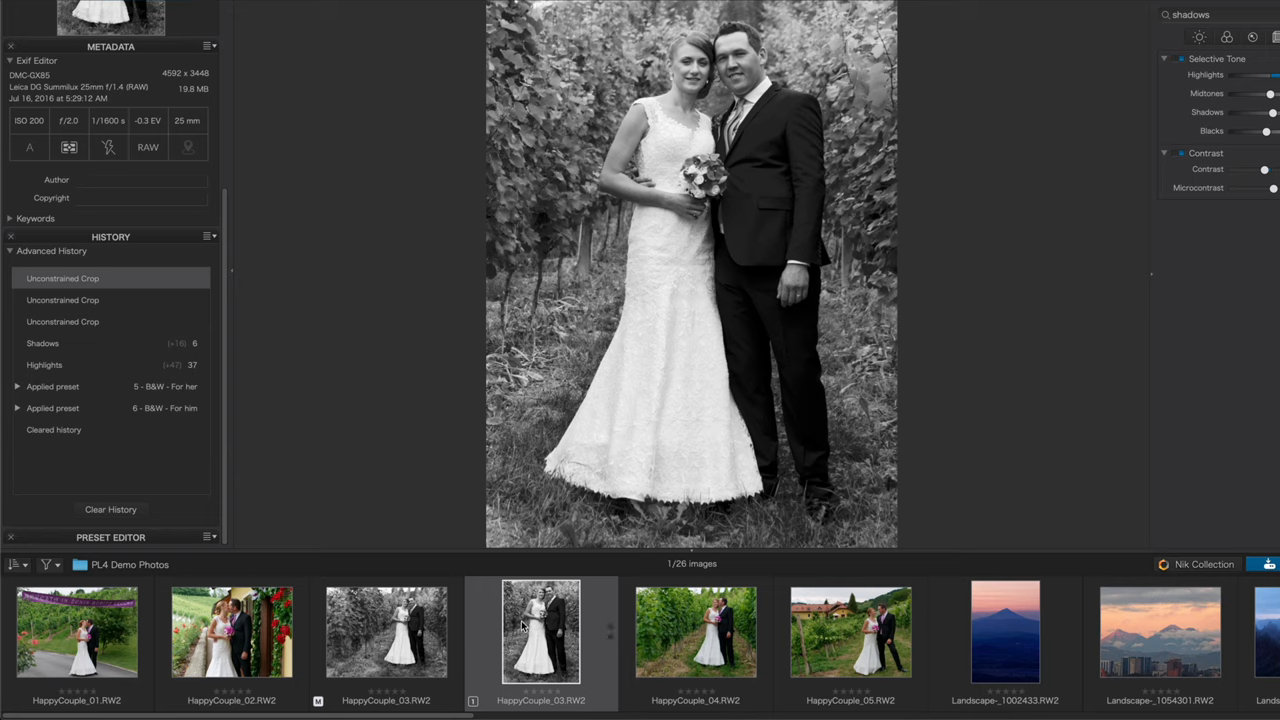
pyautogui.moveTo(525, 620)
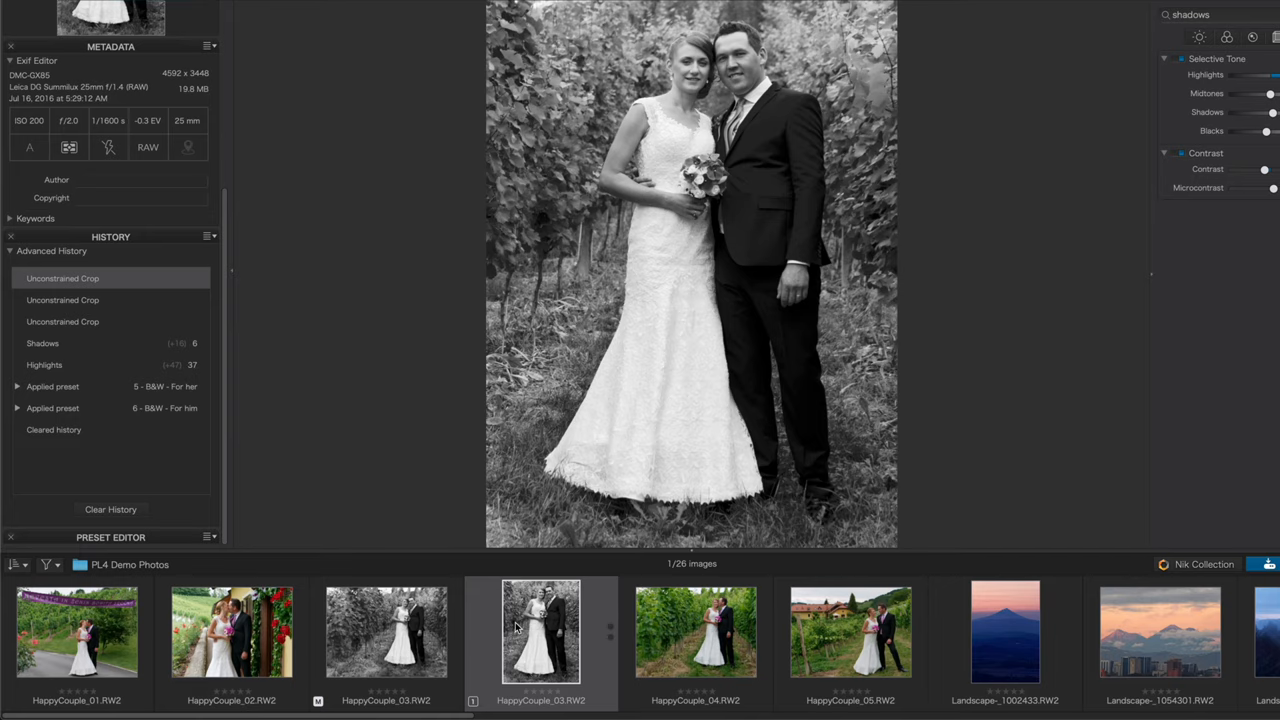
pyautogui.rightClick(540, 630)
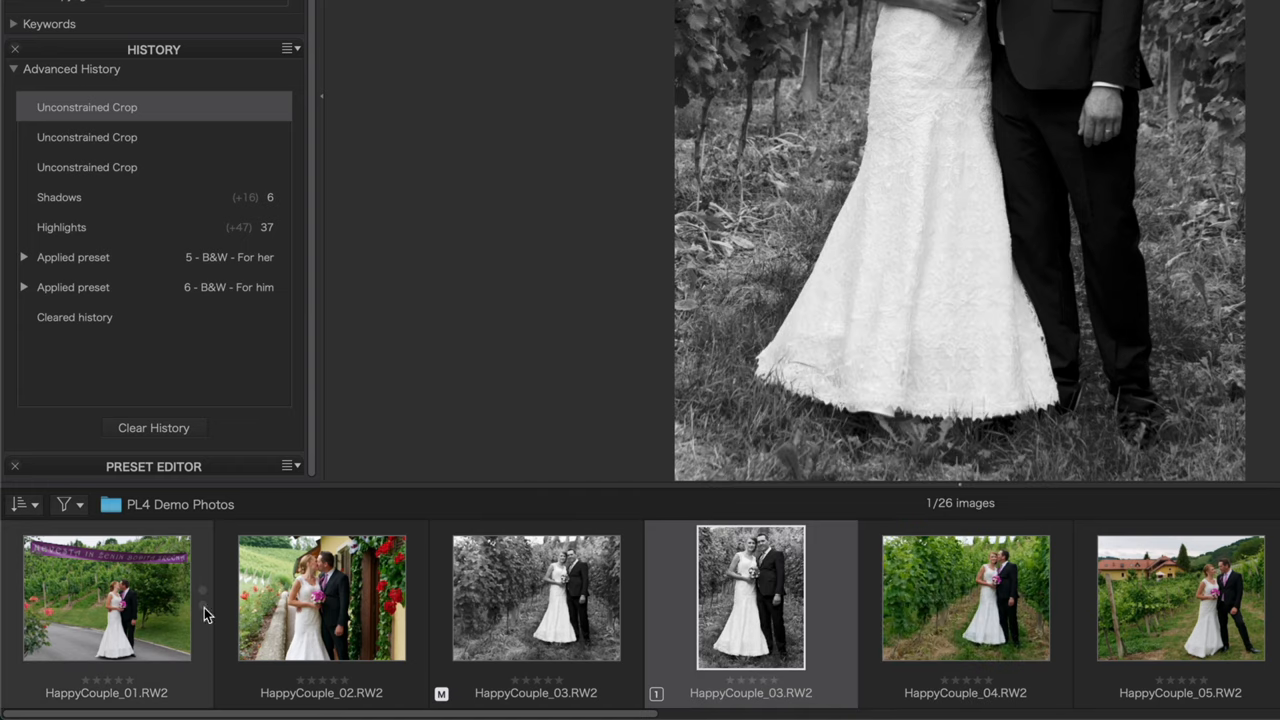
# - Paste the chosen black-and-white correction groups, without crop, onto HappyCouple_01
pyautogui.rightClick(107, 597)
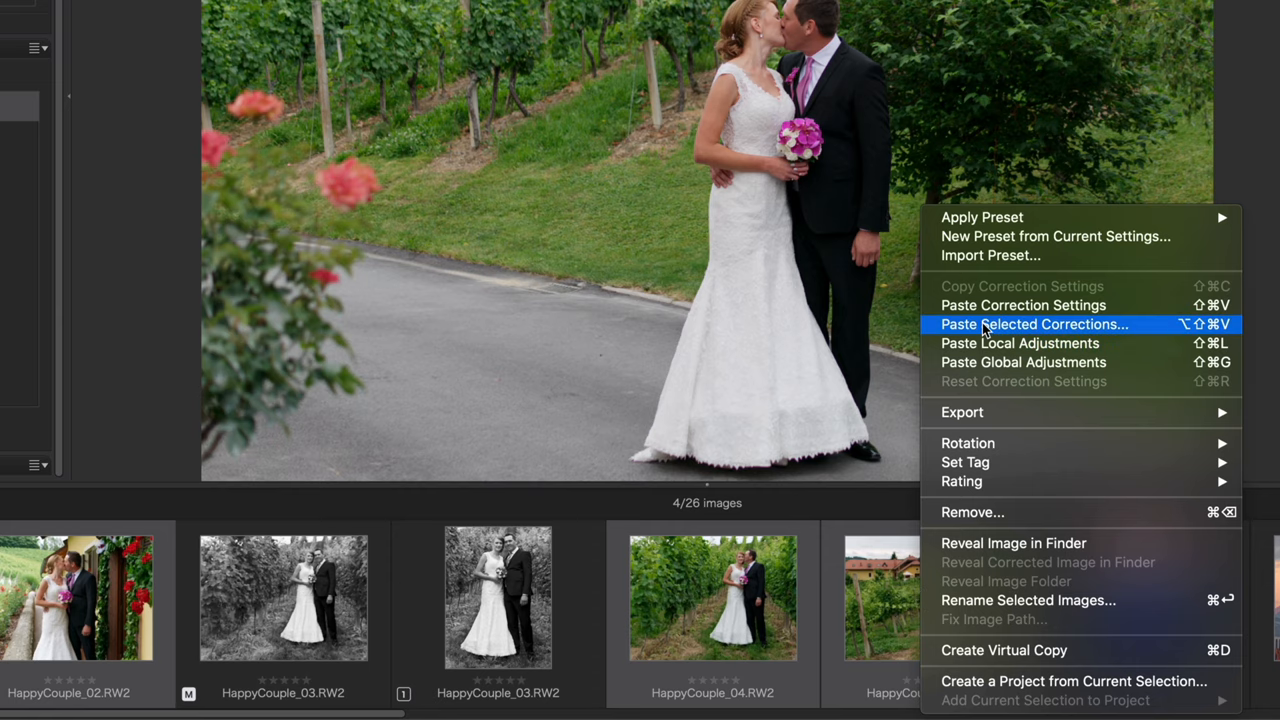
pyautogui.click(1034, 324)
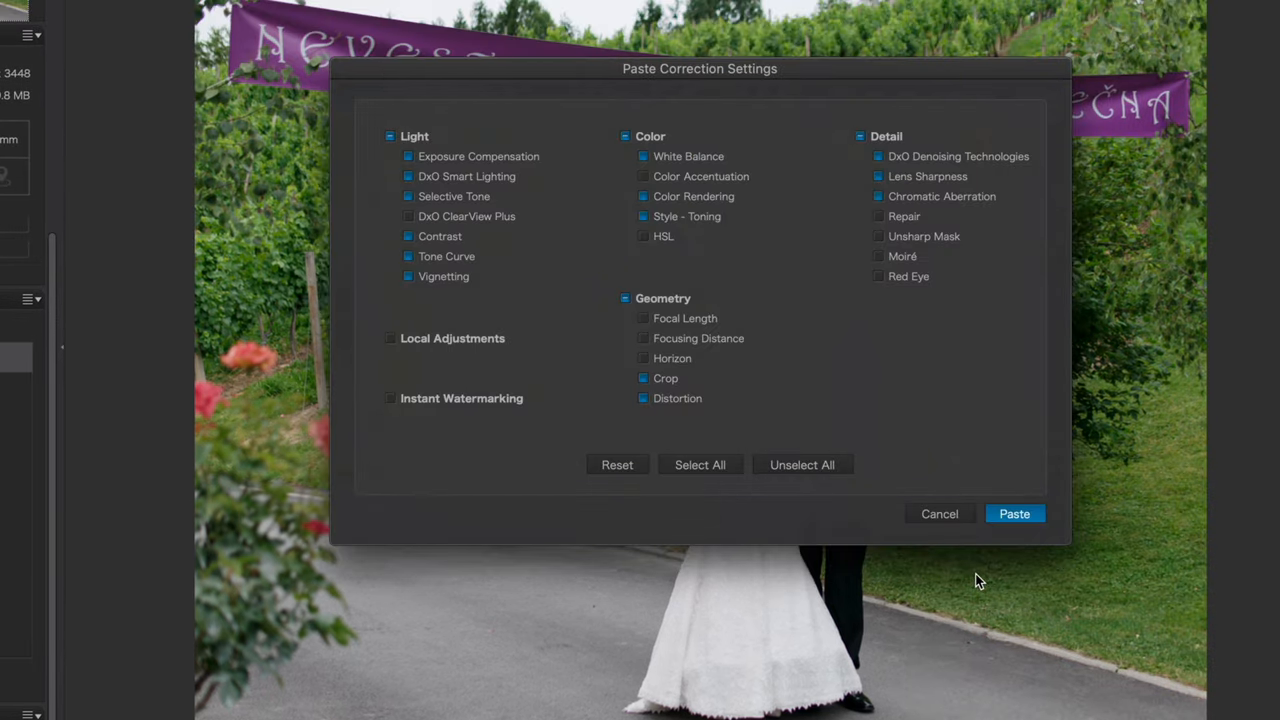
pyautogui.moveTo(800, 311)
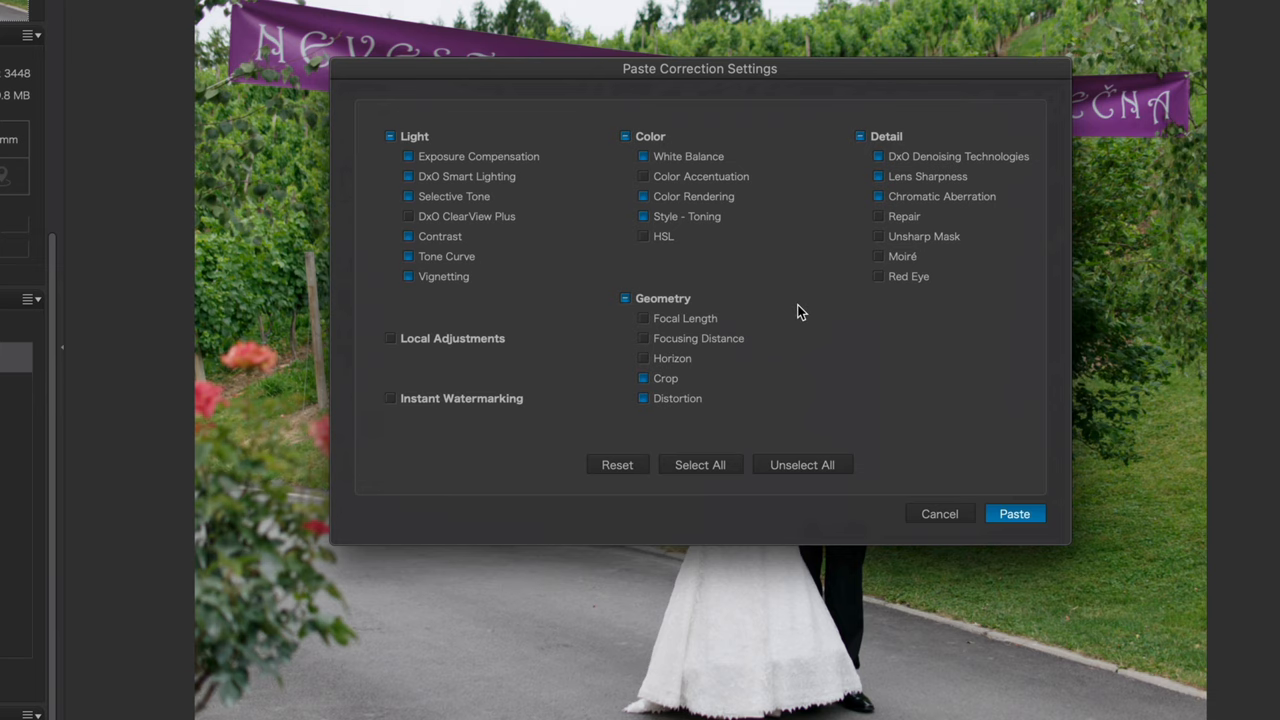
pyautogui.click(643, 378)
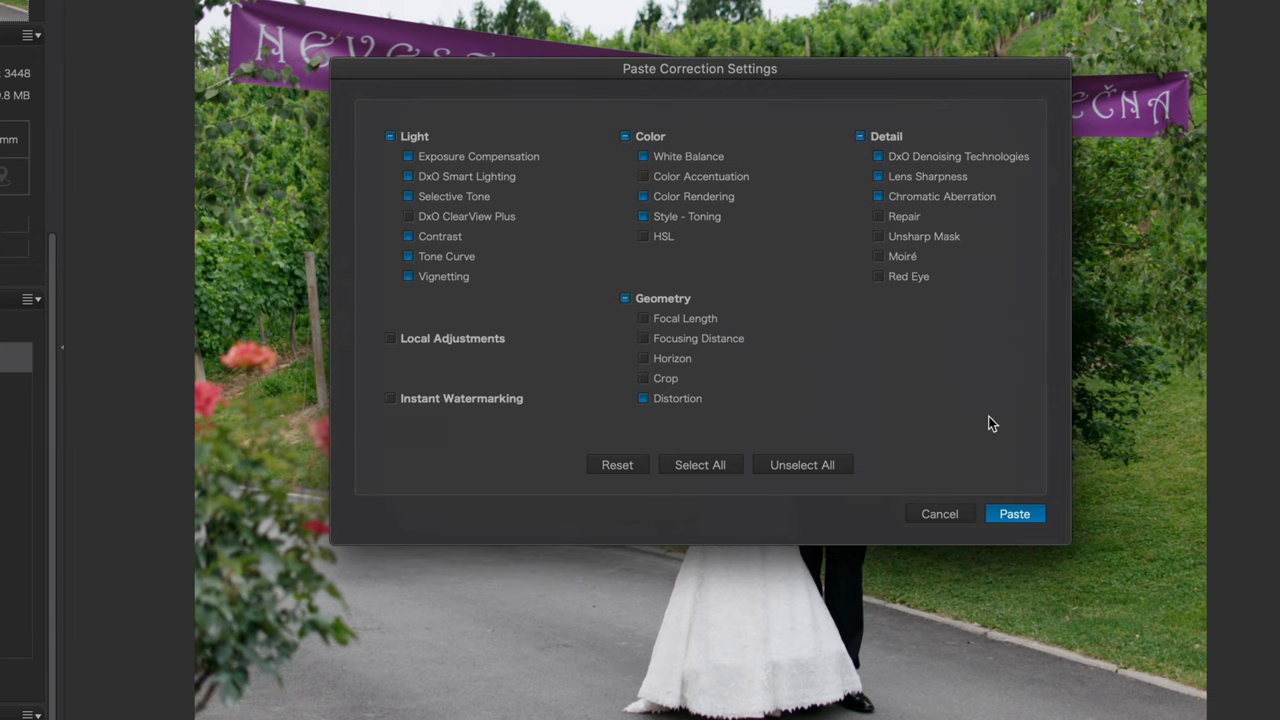
pyautogui.click(1014, 513)
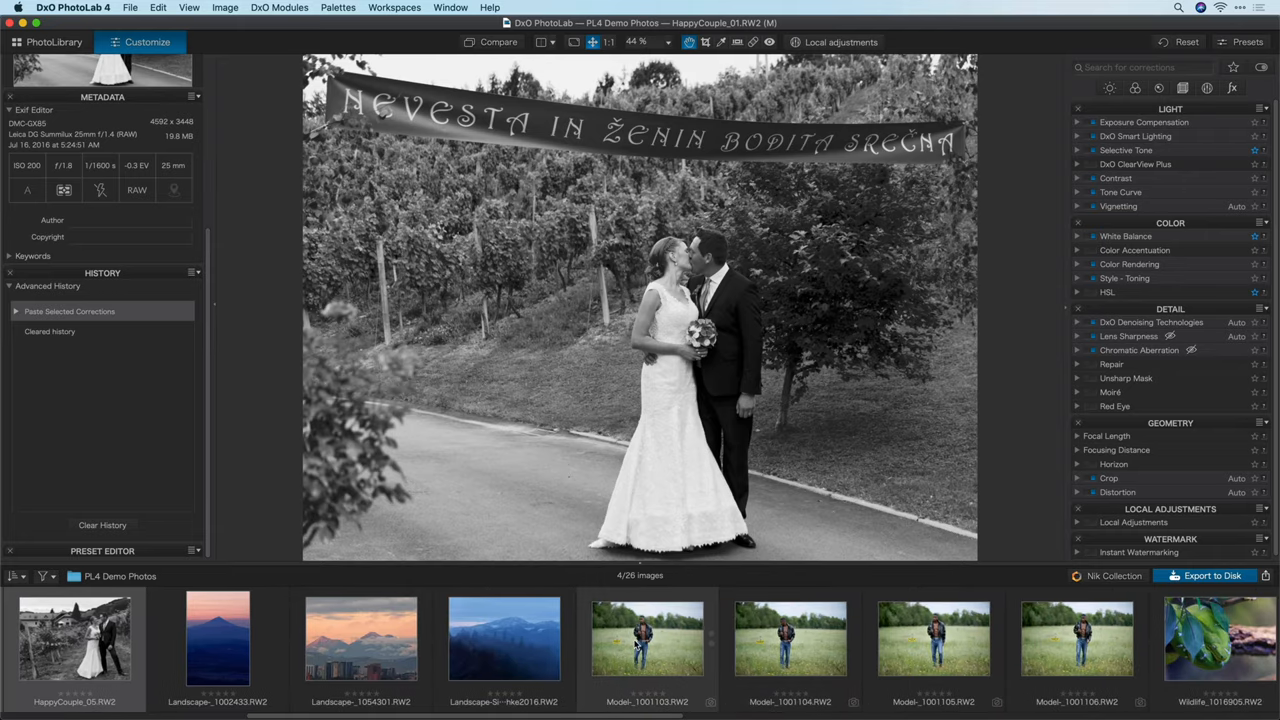
# - Add a '© PhotoJoseph' text watermark at scale 48, Overlay blending, with lowered opacity
pyautogui.click(647, 638)
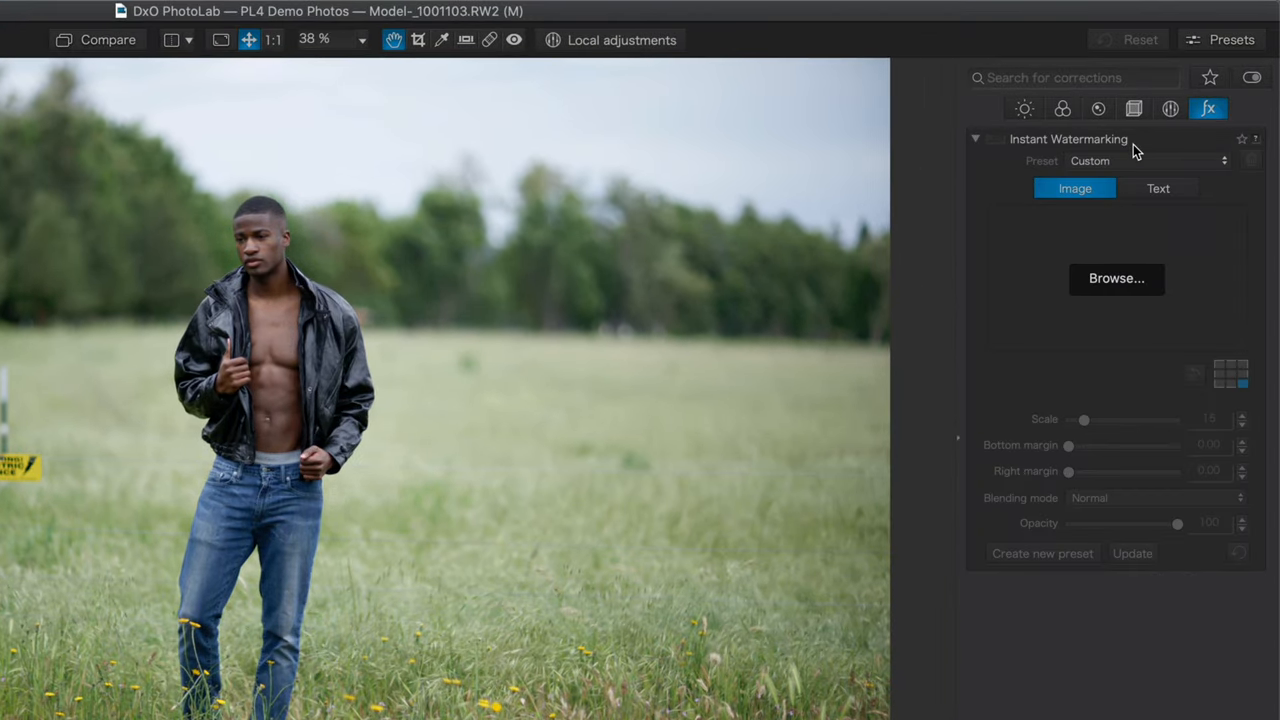
pyautogui.click(1158, 188)
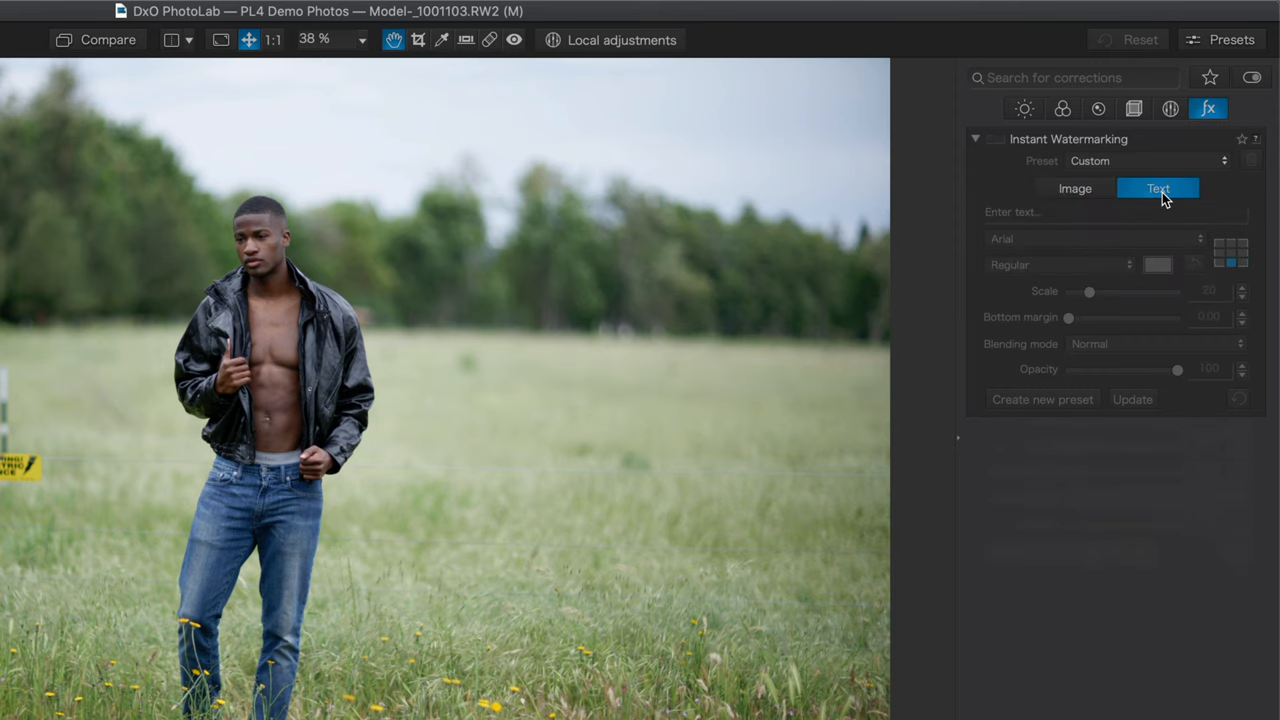
pyautogui.click(1113, 212)
pyautogui.write('© PhotoJoseph')
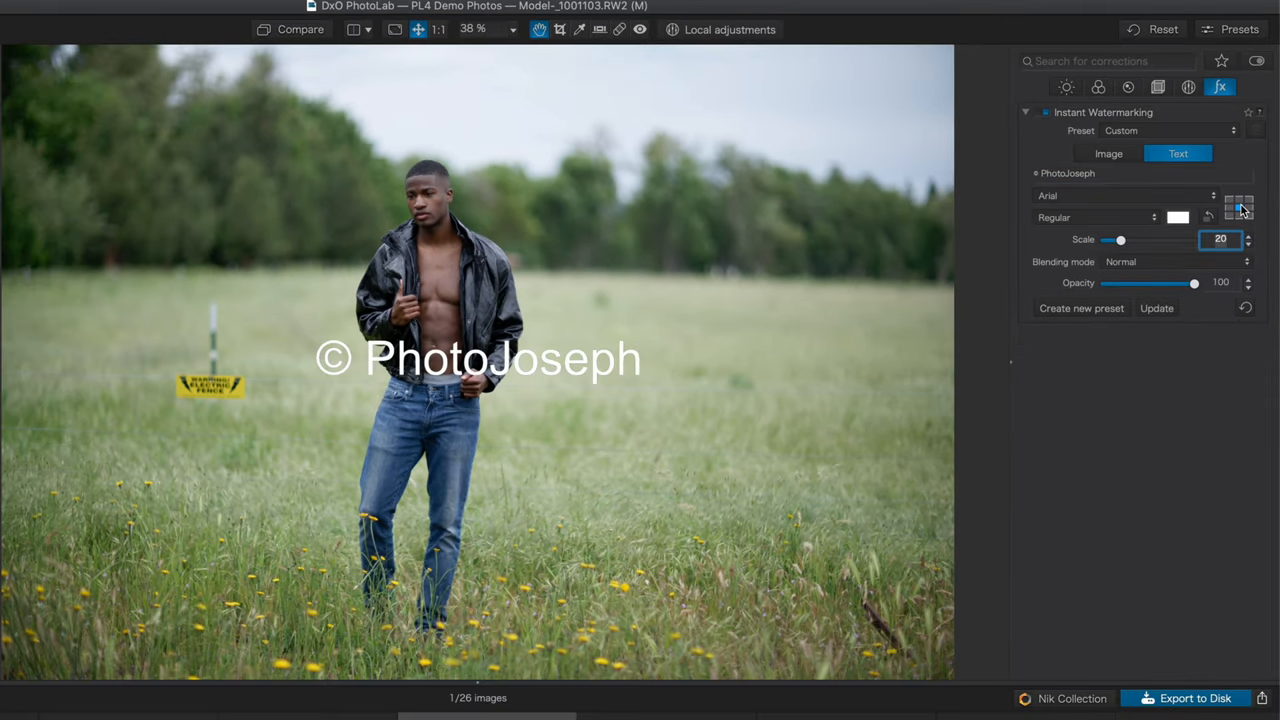
pyautogui.moveTo(1120, 240); pyautogui.dragTo(1128, 240)
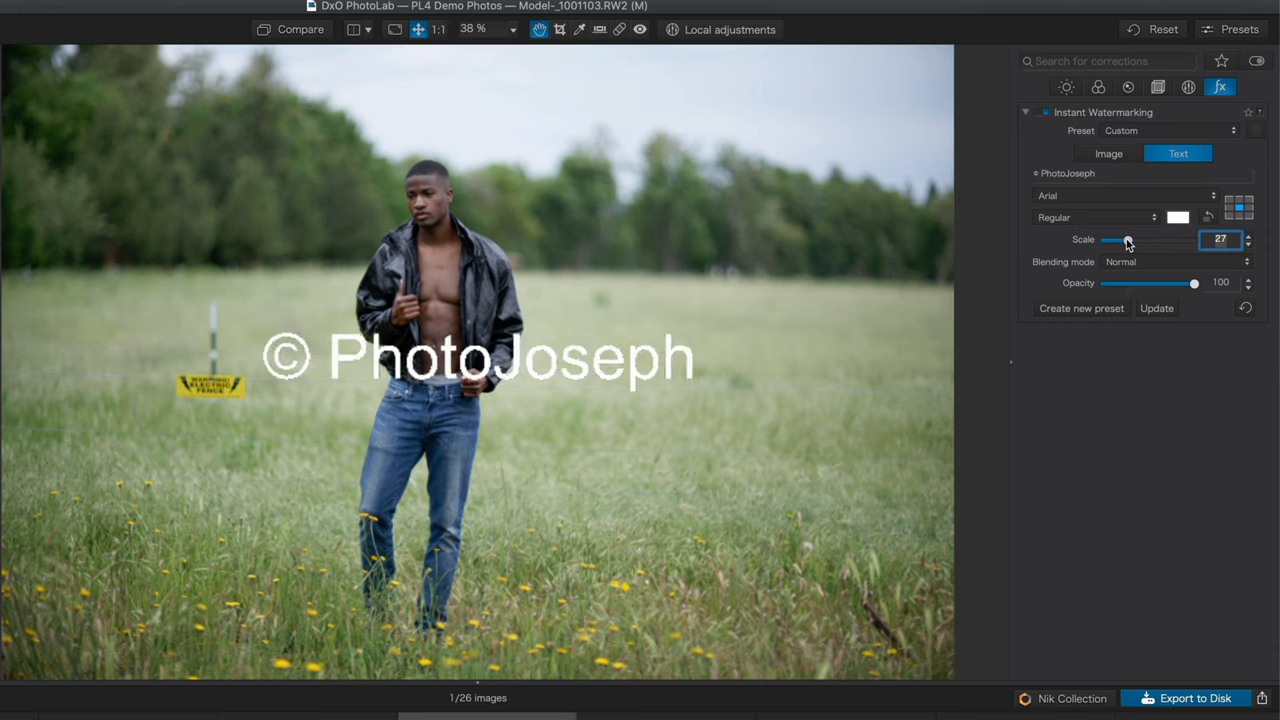
pyautogui.moveTo(1127, 240); pyautogui.dragTo(1147, 240)
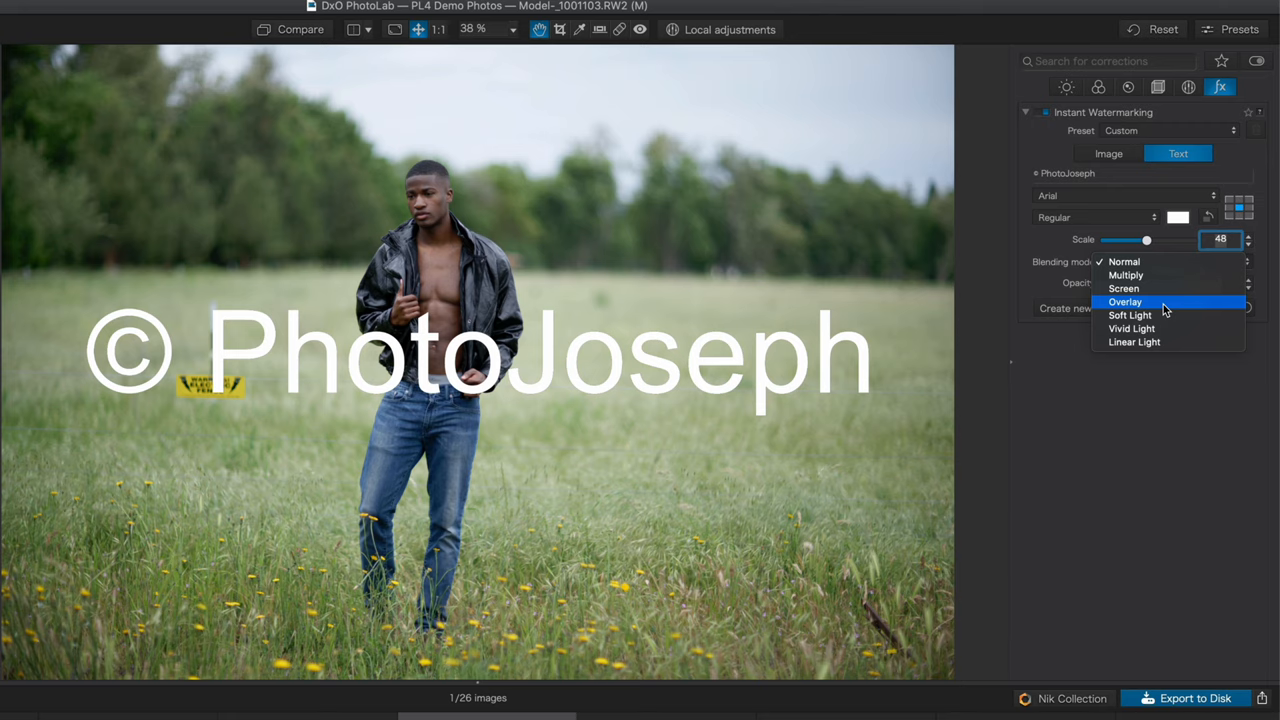
pyautogui.click(1125, 302)
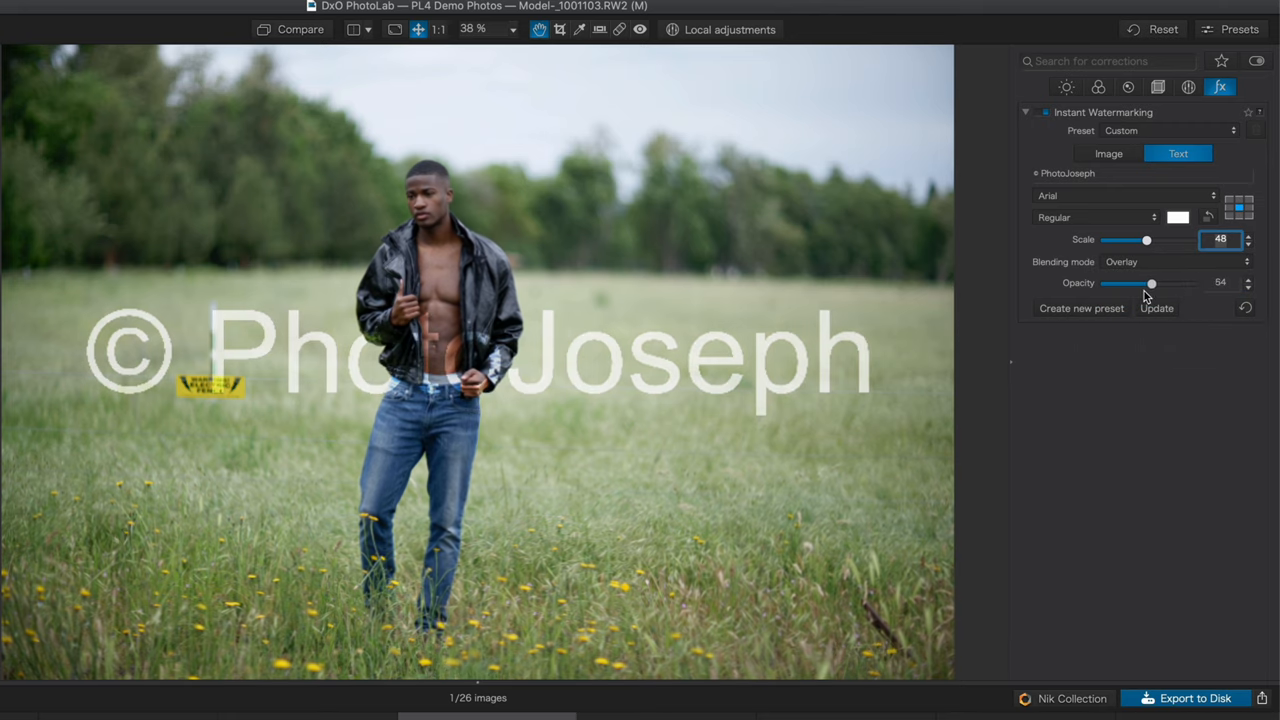
pyautogui.moveTo(1151, 283); pyautogui.dragTo(1135, 283)
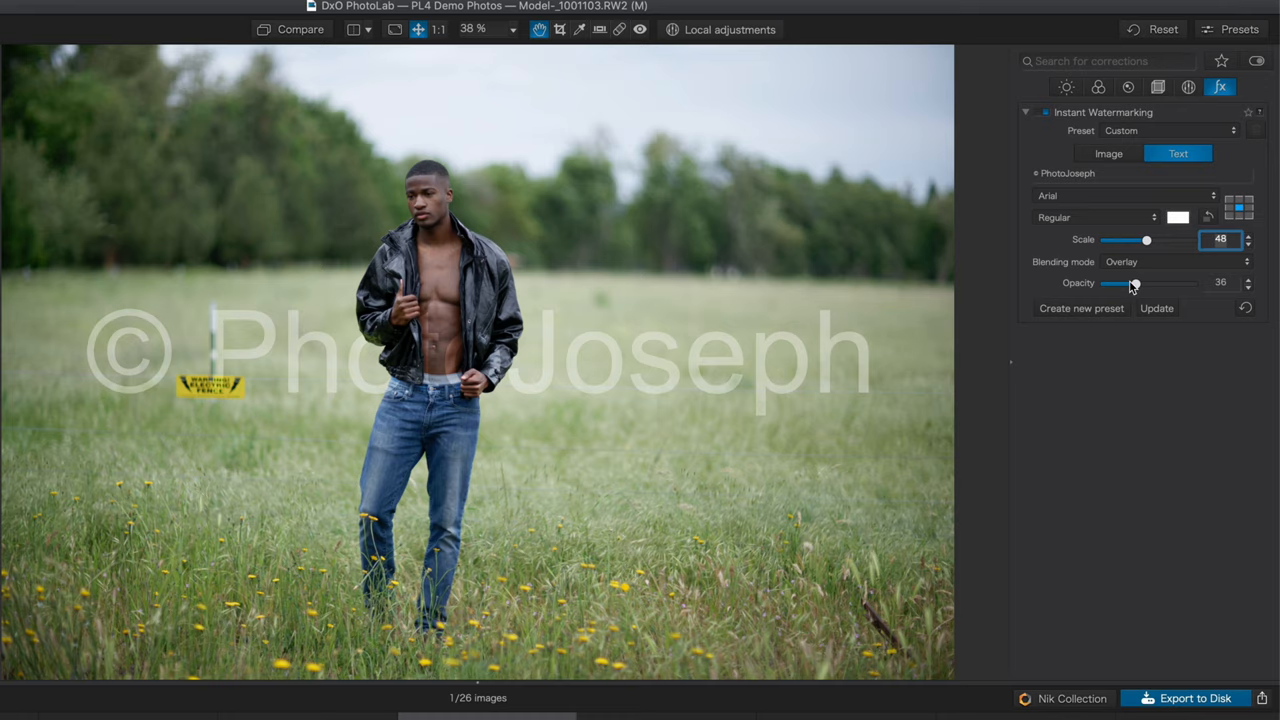
pyautogui.moveTo(1135, 283); pyautogui.dragTo(1185, 283)
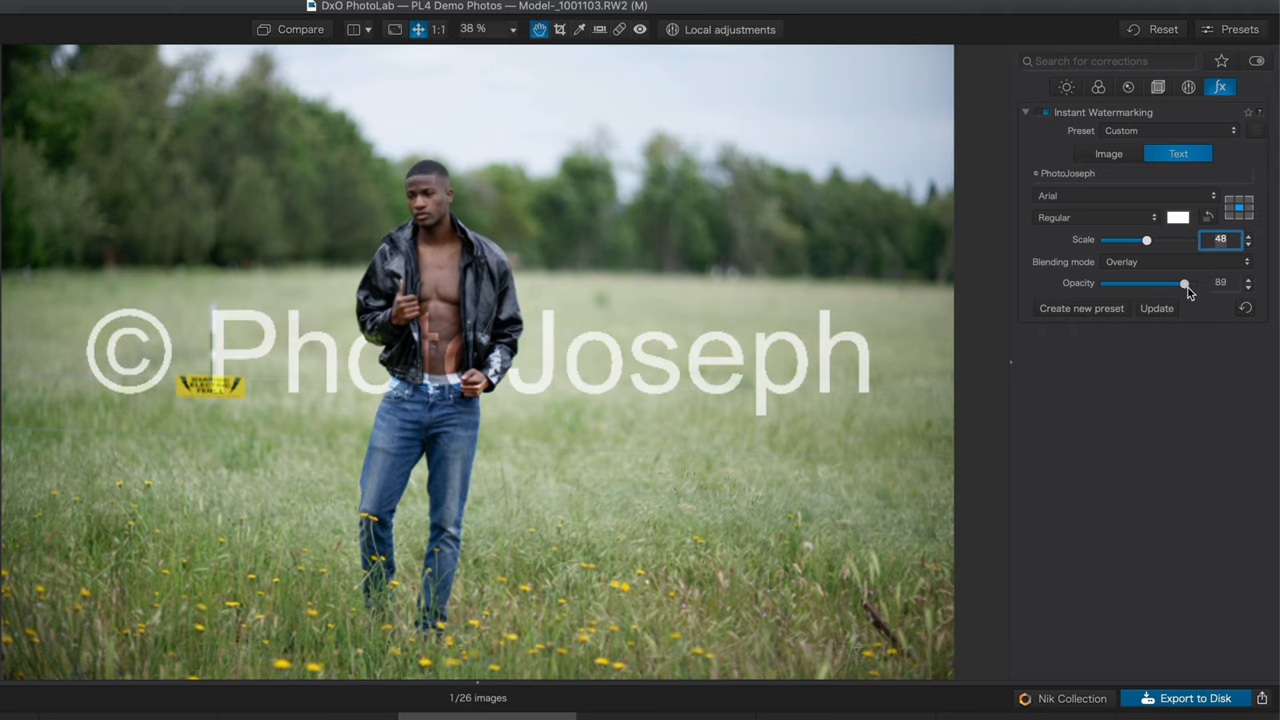
# - Set watermark opacity to 100, anchor it bottom-left, use Kokonor font at scale 20
pyautogui.moveTo(1184, 282); pyautogui.dragTo(1194, 282)
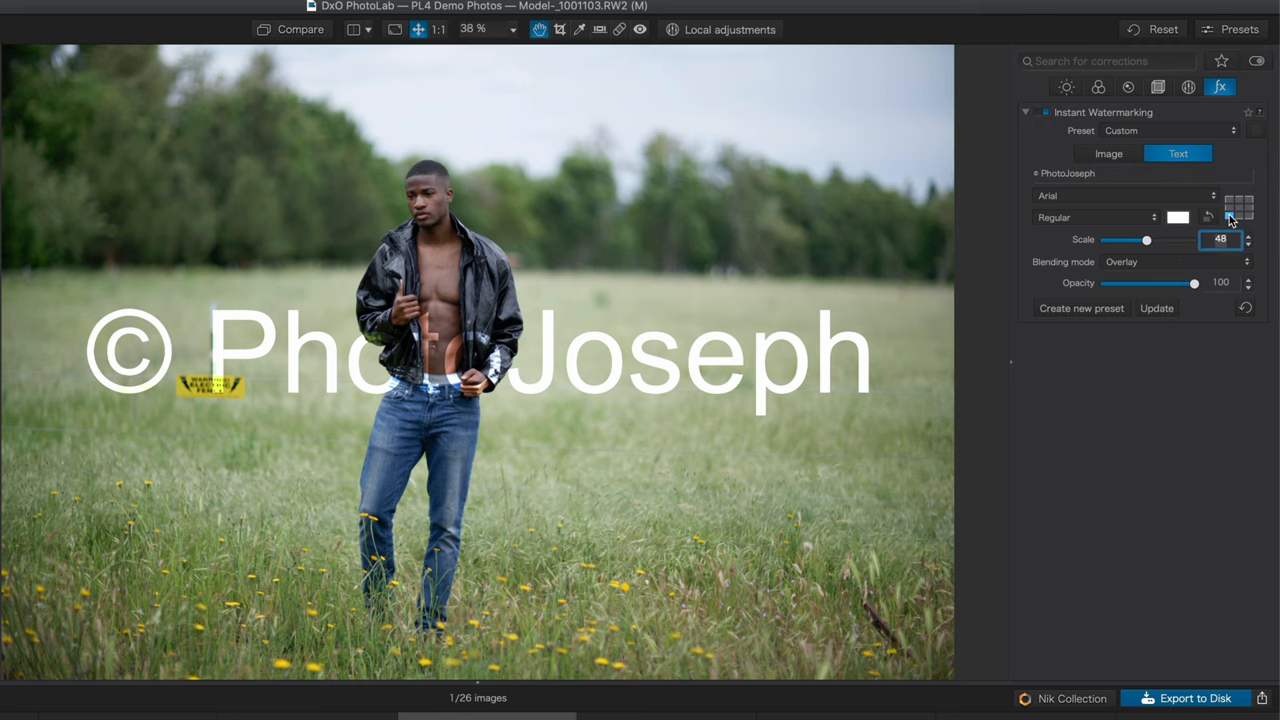
pyautogui.click(1229, 221)
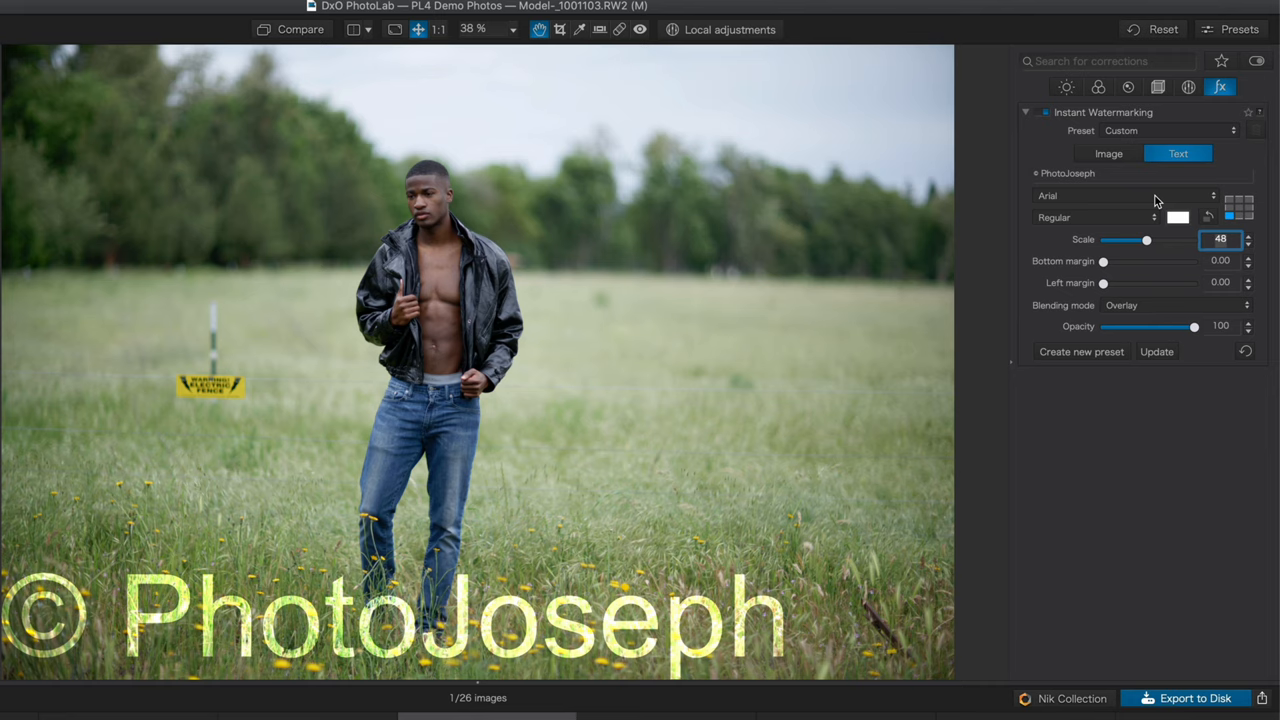
pyautogui.click(1120, 195)
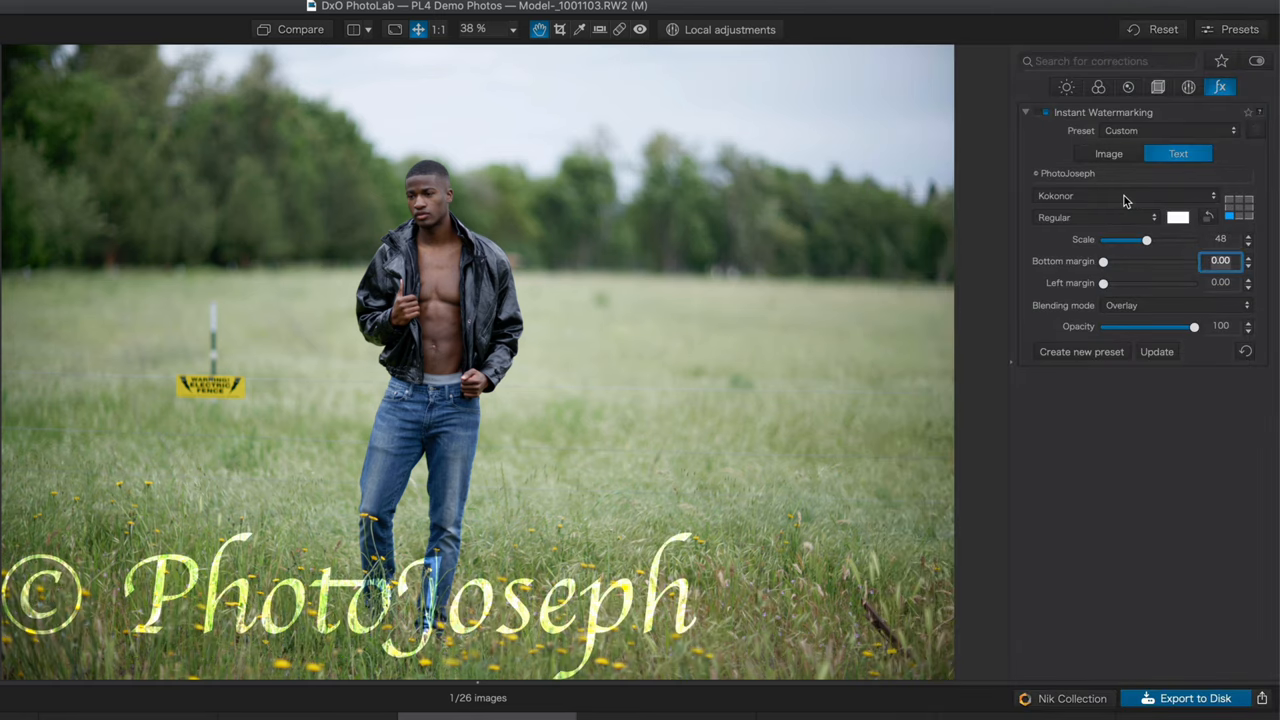
pyautogui.moveTo(1146, 239); pyautogui.dragTo(1120, 239)
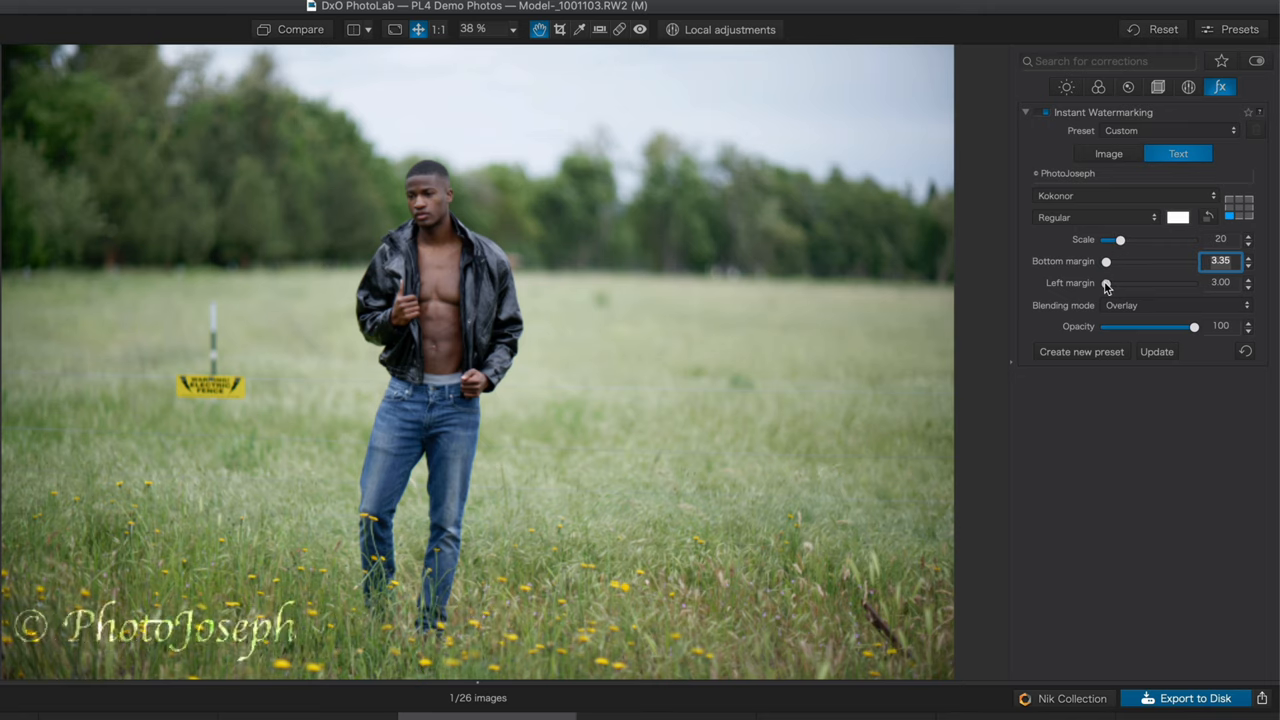
# - Add the cartoon portrait 'photojoseph v2.png' as an image watermark beside the text signature
pyautogui.click(1247, 285)
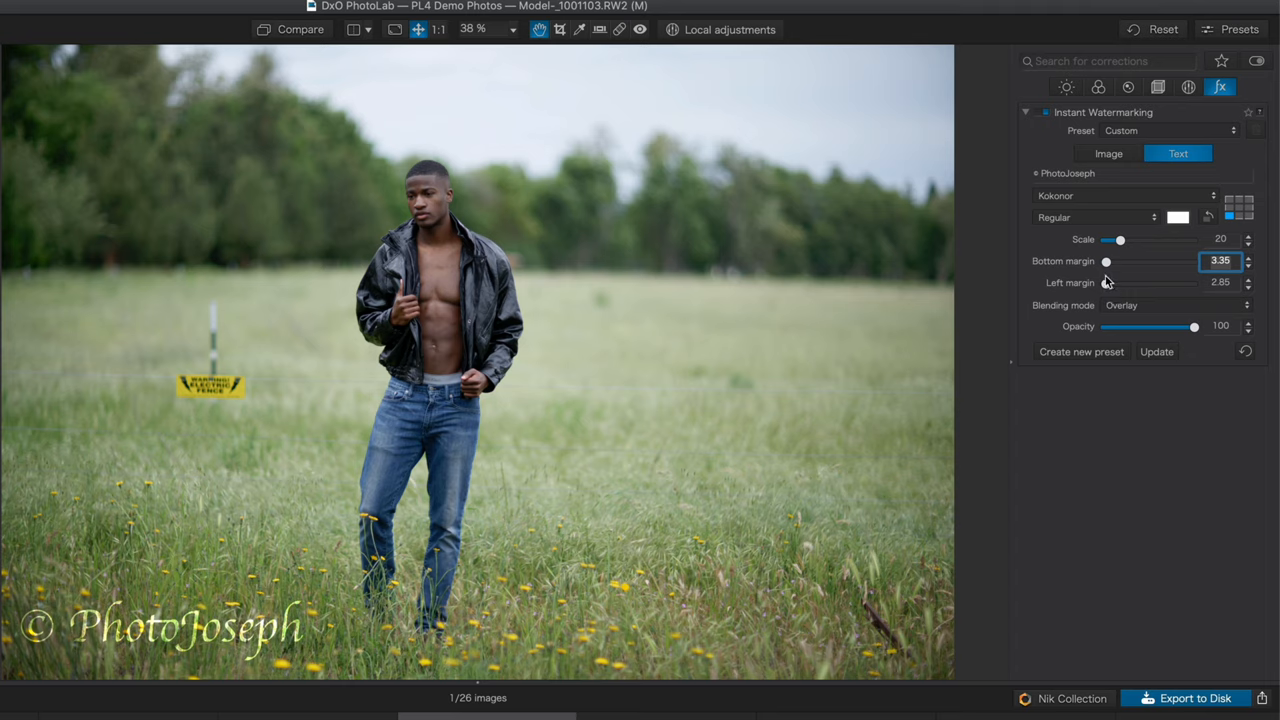
pyautogui.moveTo(1143, 159)
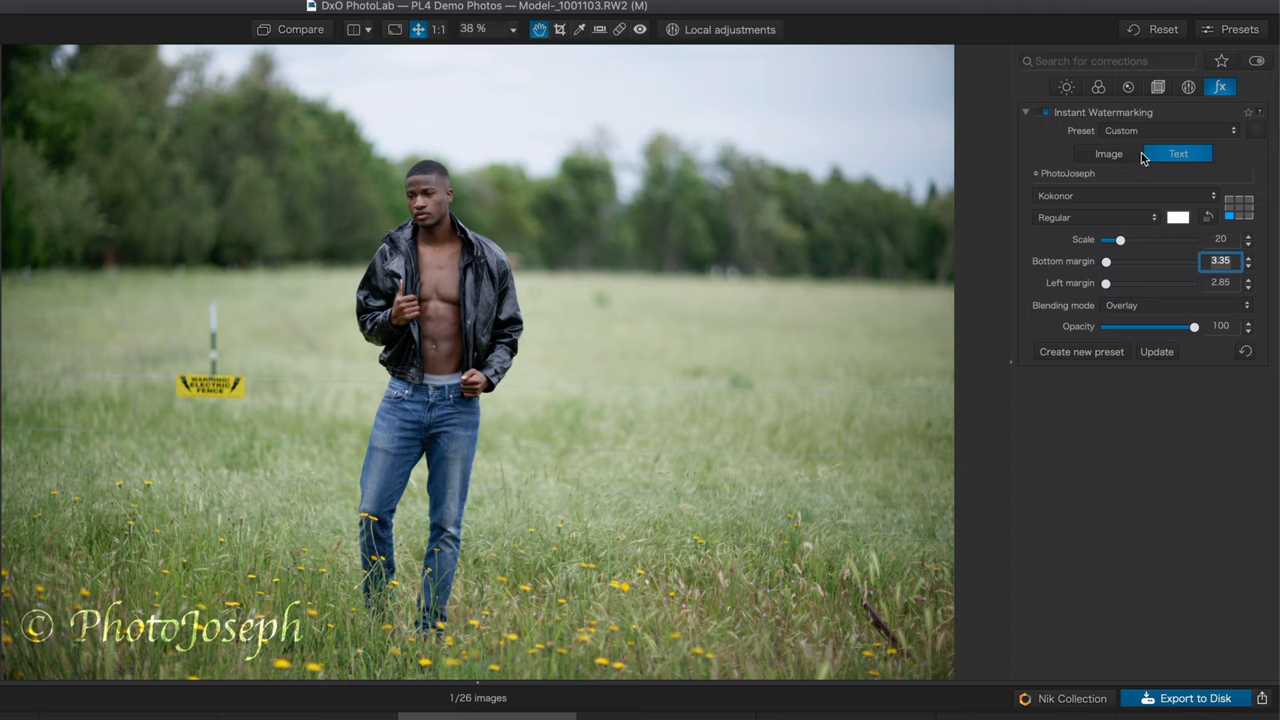
pyautogui.click(1108, 153)
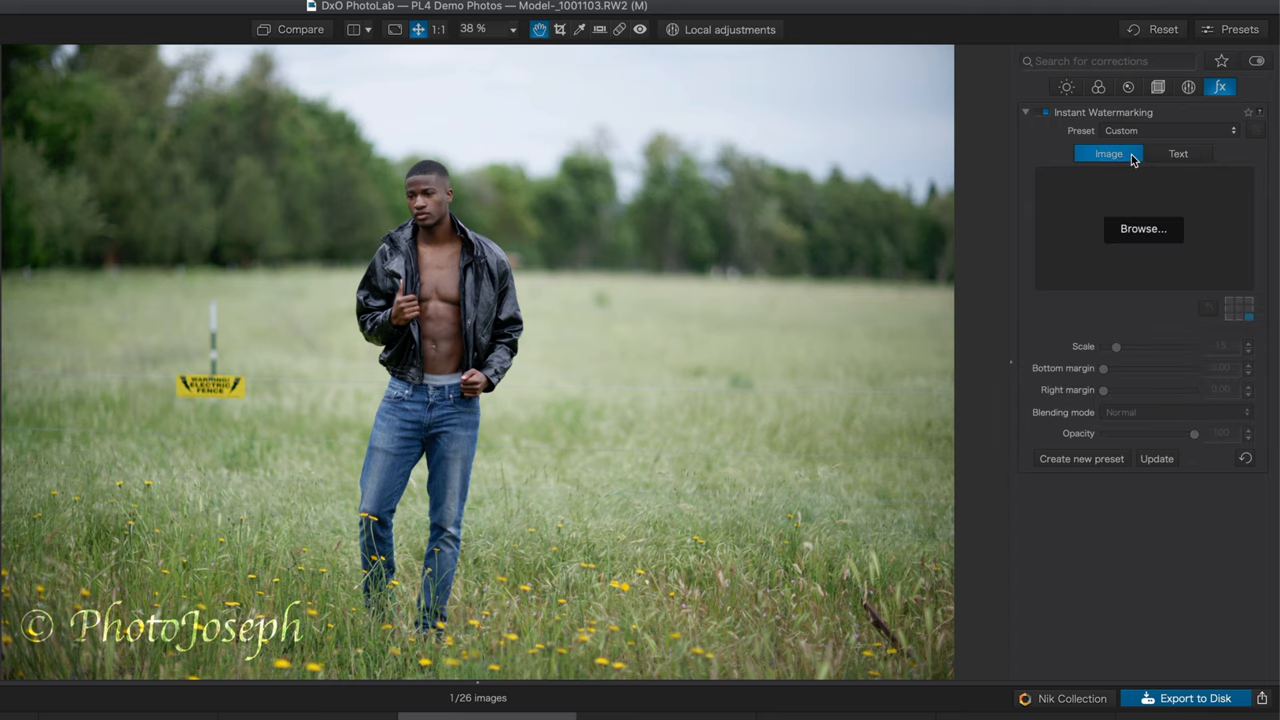
pyautogui.moveTo(1145, 200)
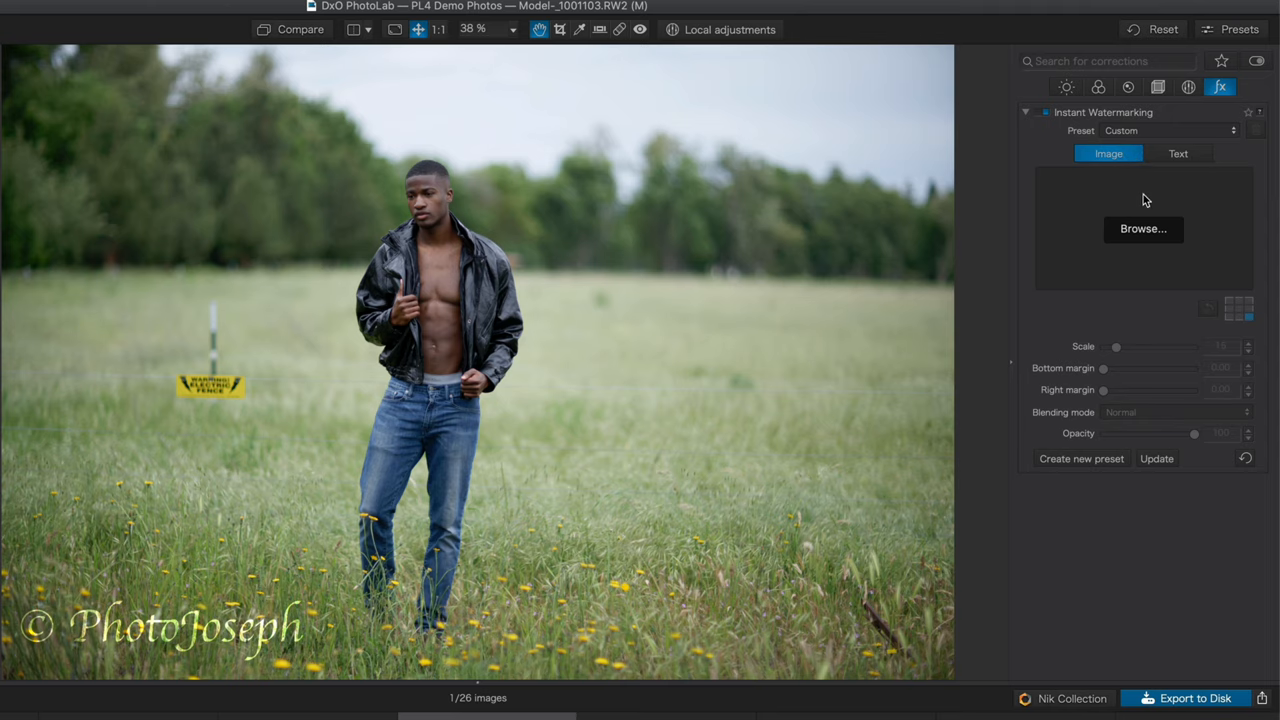
pyautogui.click(1143, 228)
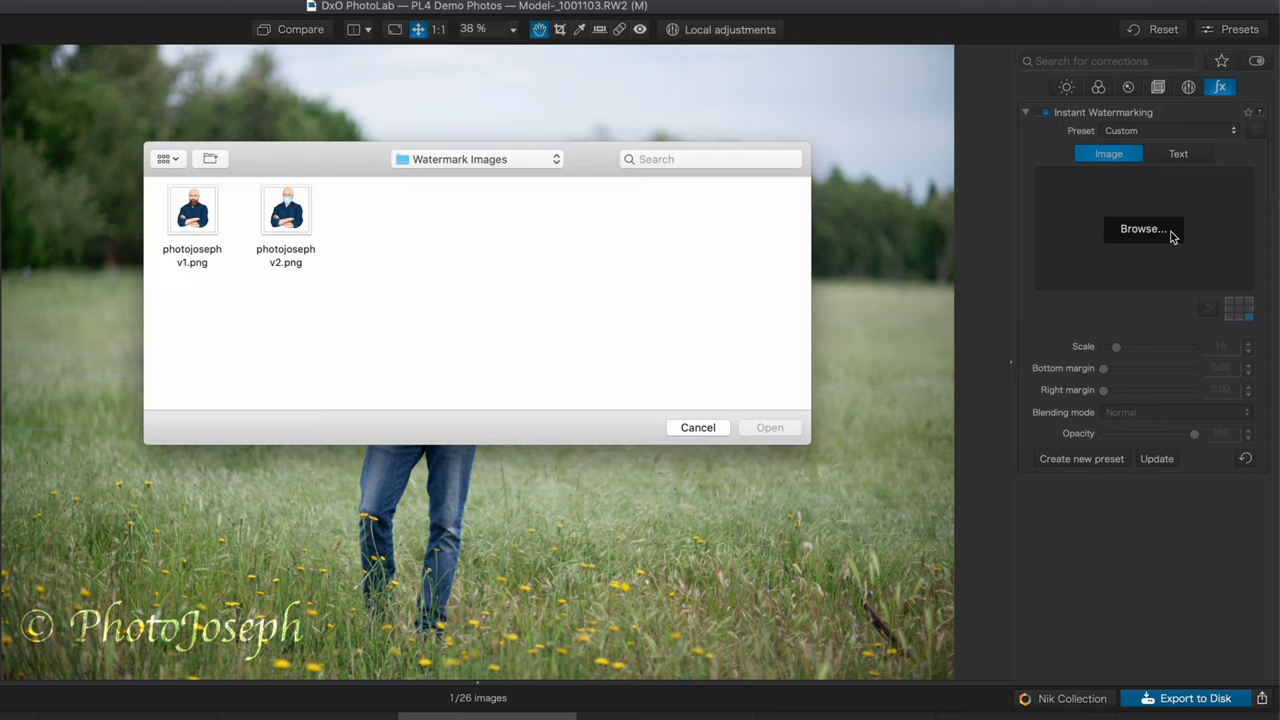
pyautogui.click(192, 210)
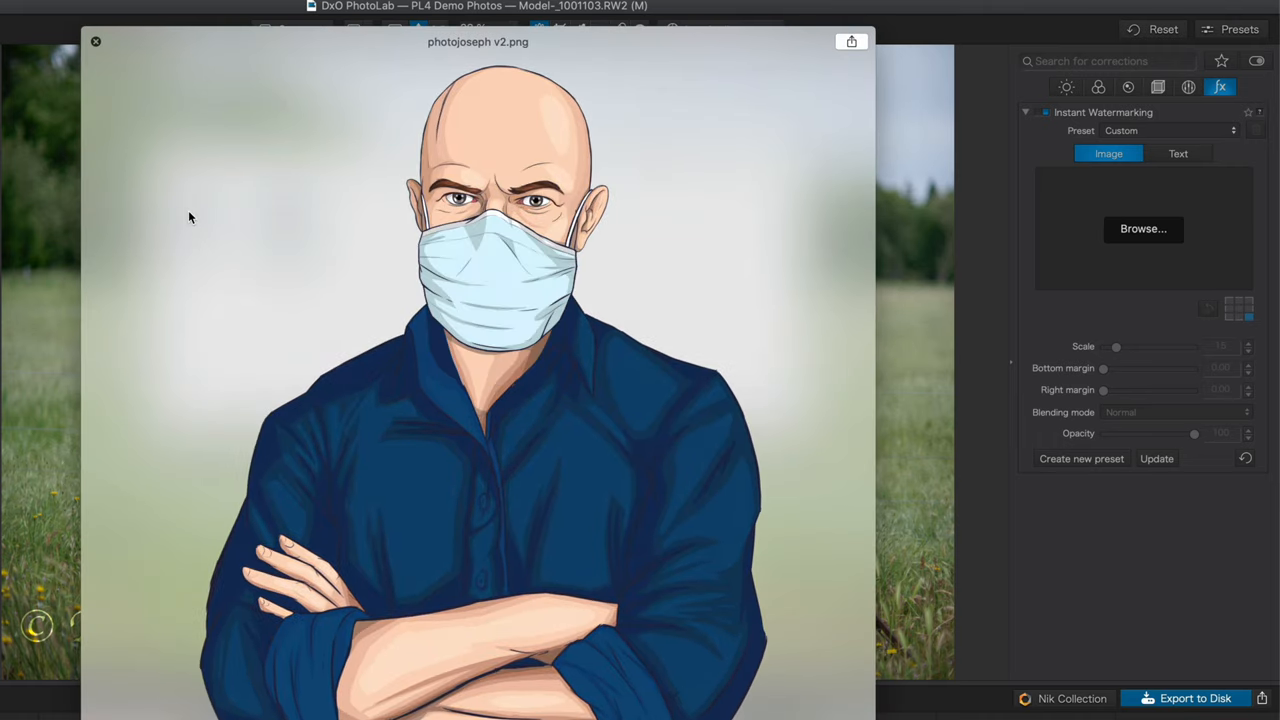
pyautogui.click(1143, 228)
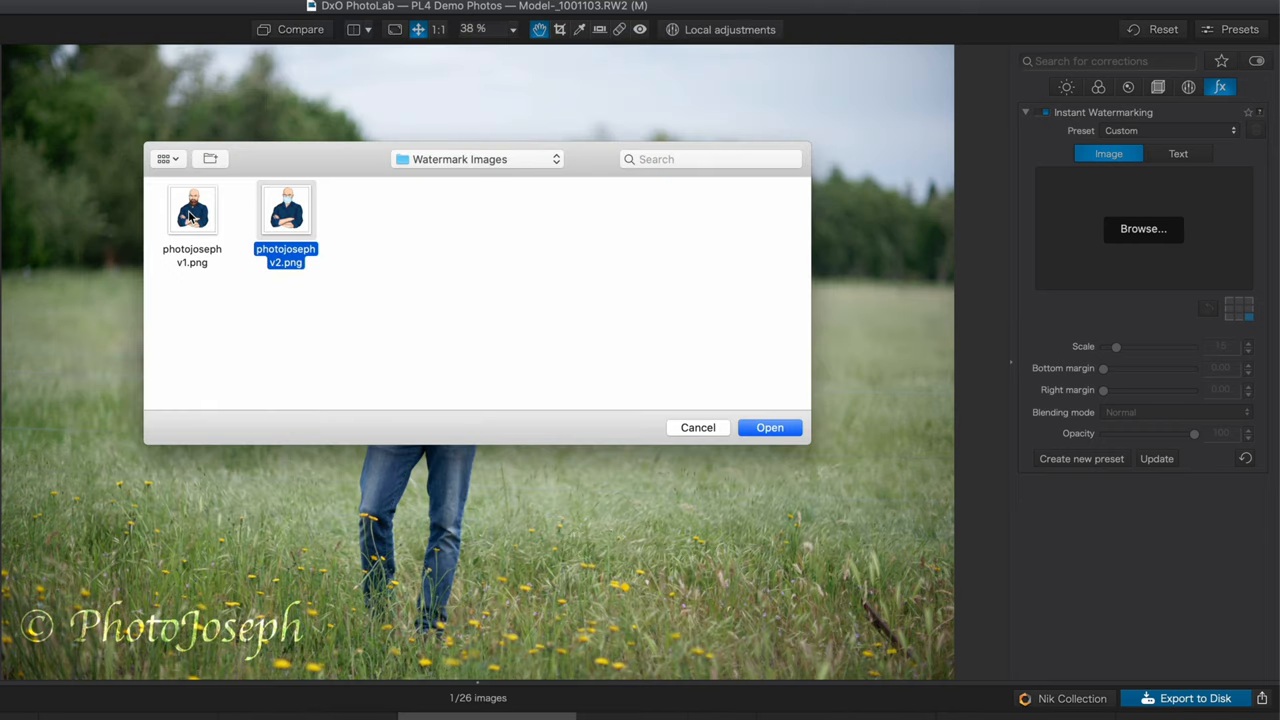
pyautogui.click(769, 427)
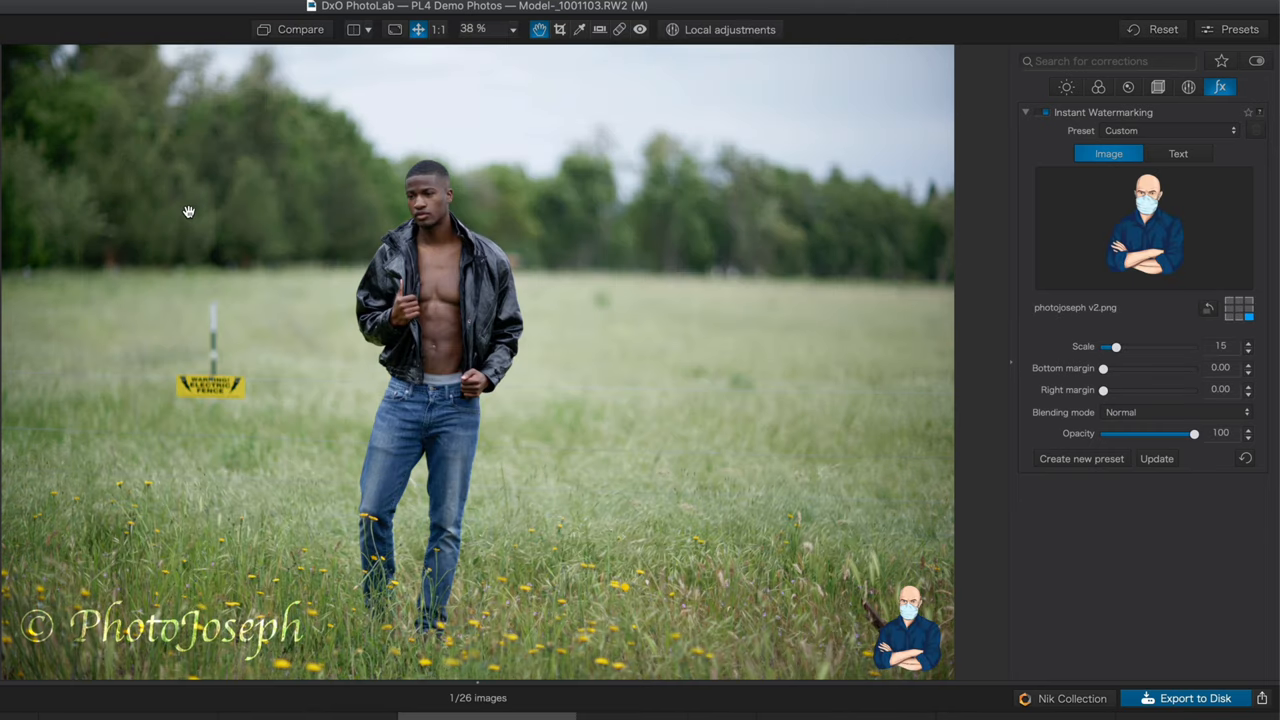
pyautogui.moveTo(1055, 531)
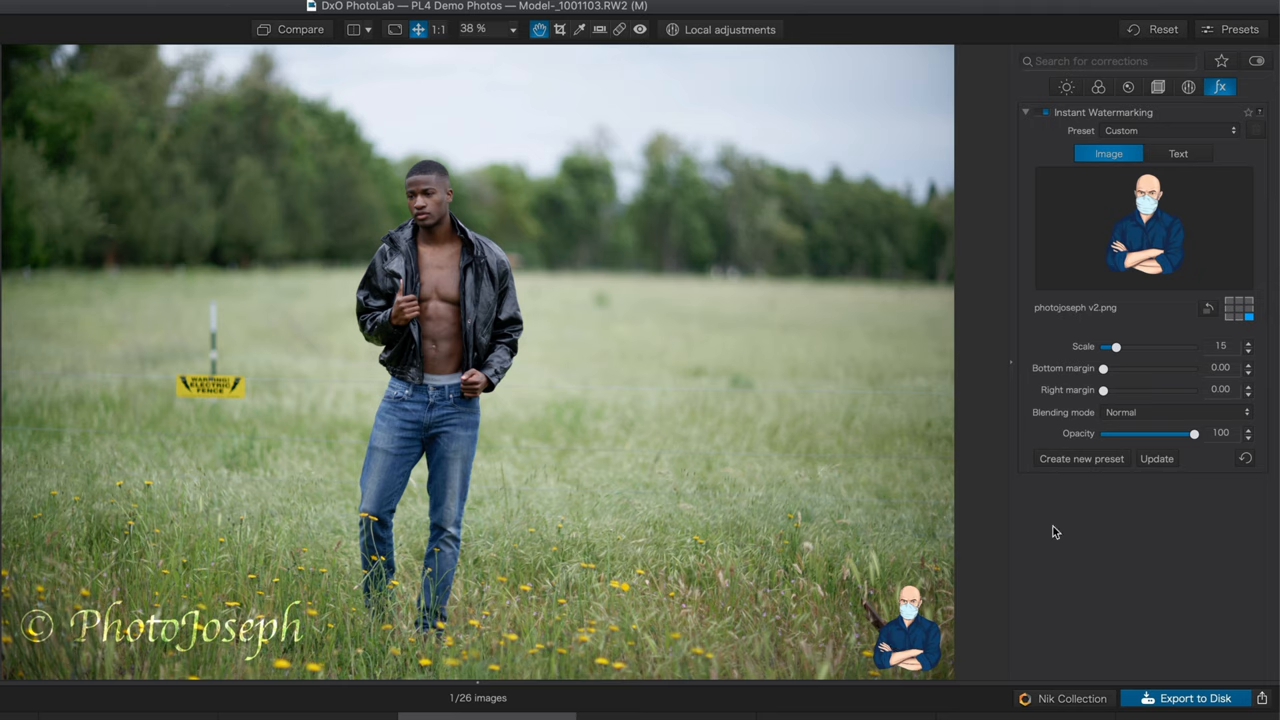
# - Anchor the image watermark bottom-right and set its opacity to about 67
pyautogui.click(1238, 307)
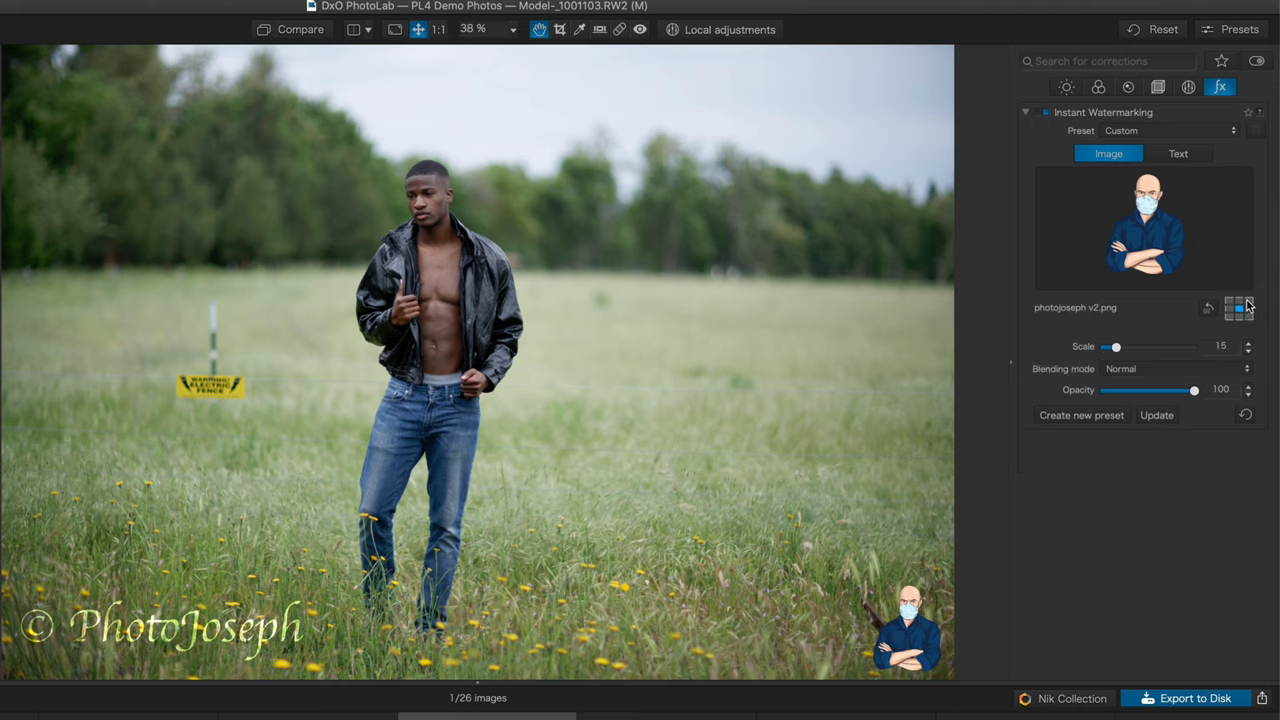
pyautogui.click(1249, 316)
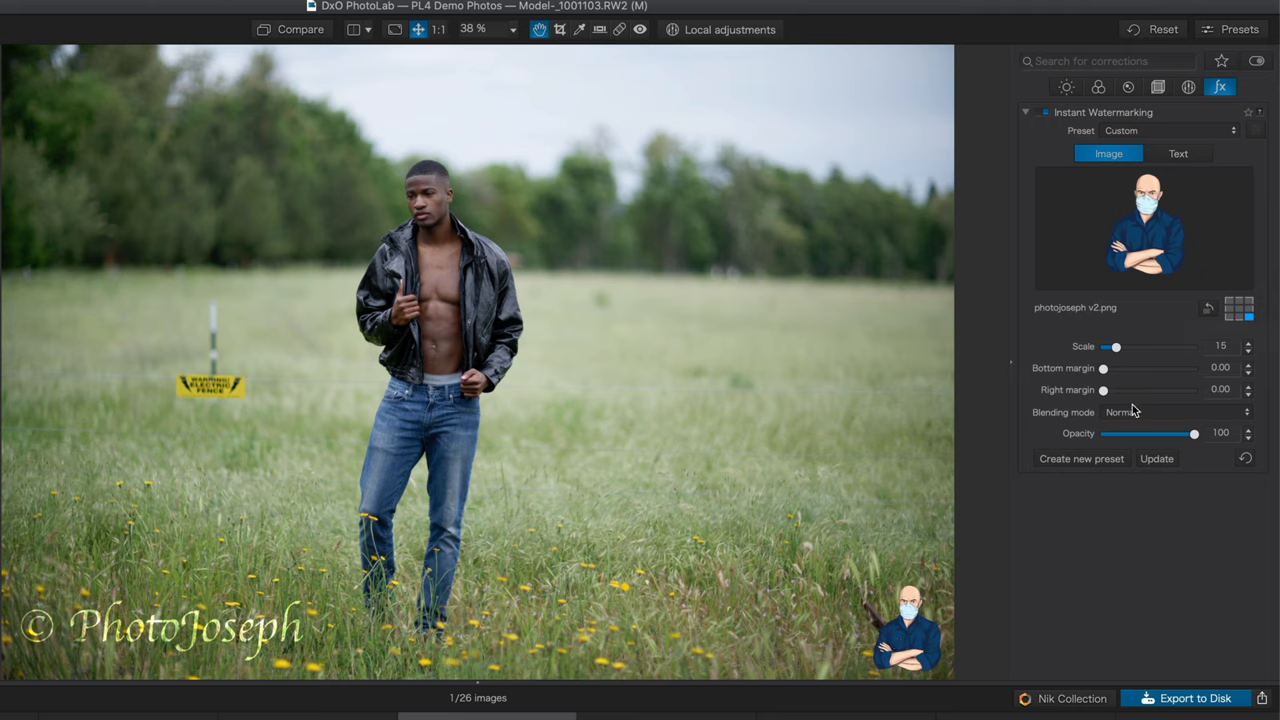
pyautogui.moveTo(1193, 433); pyautogui.dragTo(1152, 433)
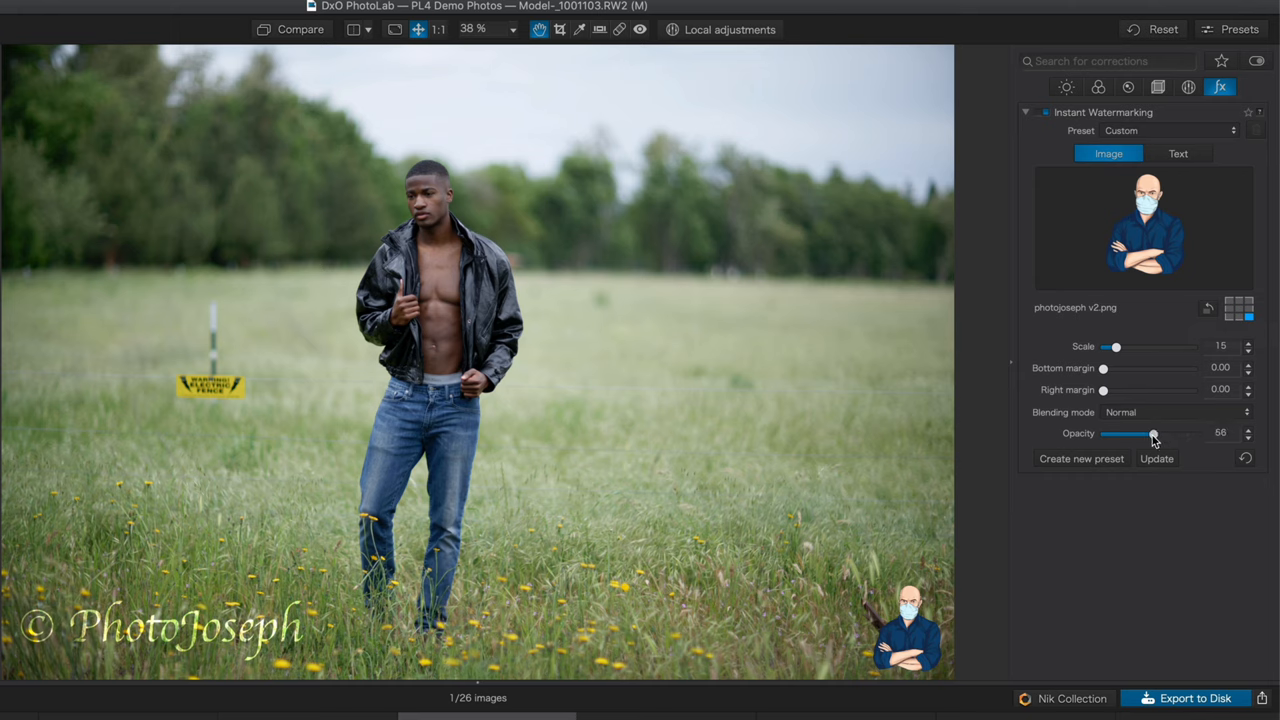
pyautogui.moveTo(1153, 433); pyautogui.dragTo(1163, 433)
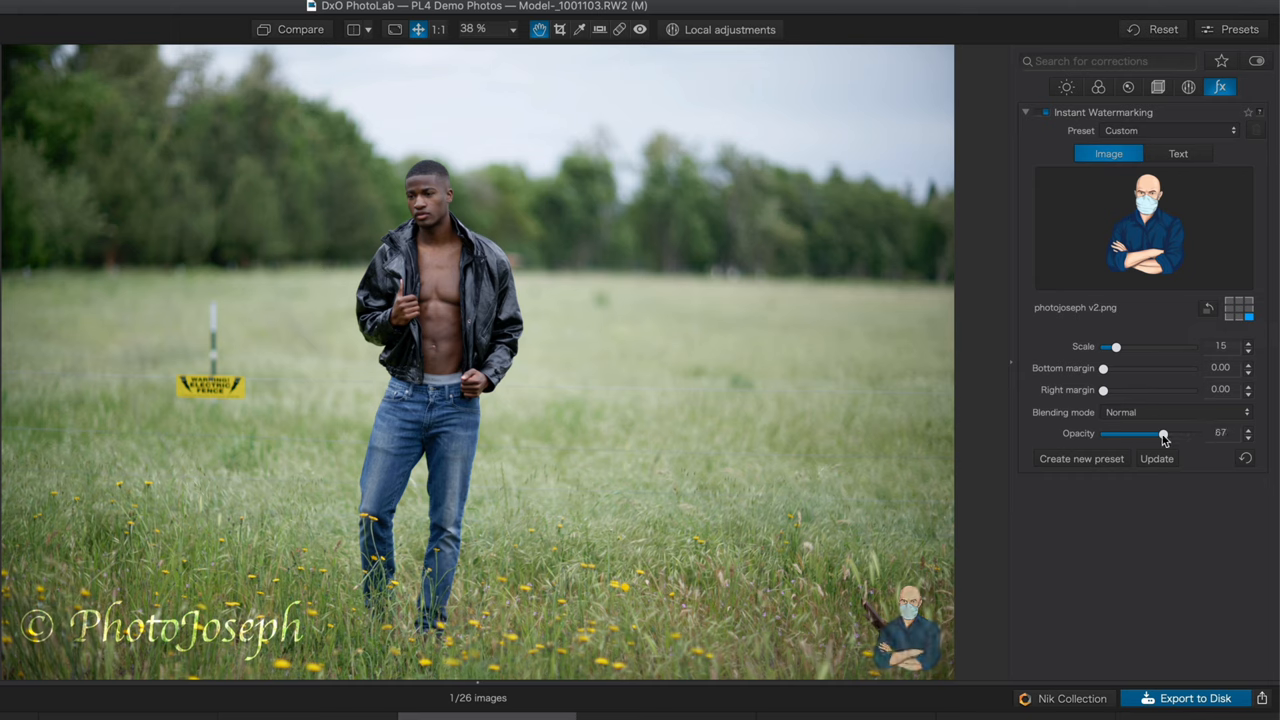
# - Save the current watermark settings as a new preset named 'Studio'
pyautogui.click(1081, 458)
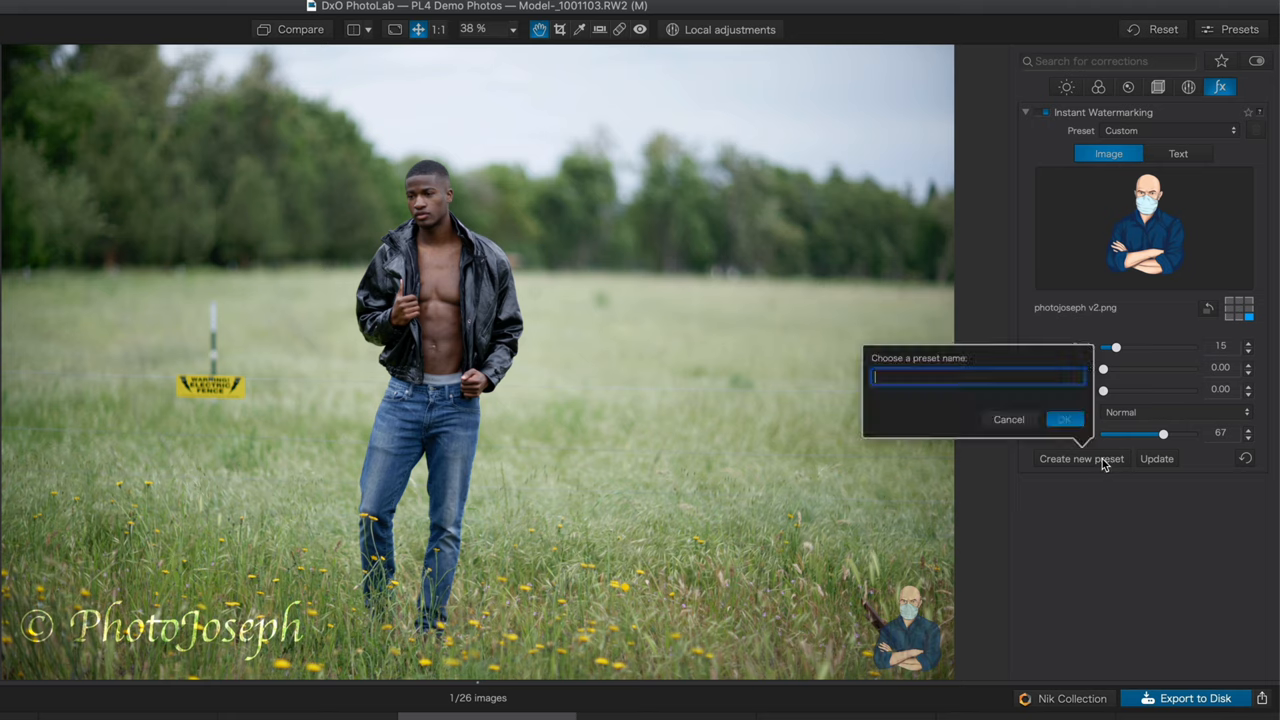
pyautogui.write('Studio')
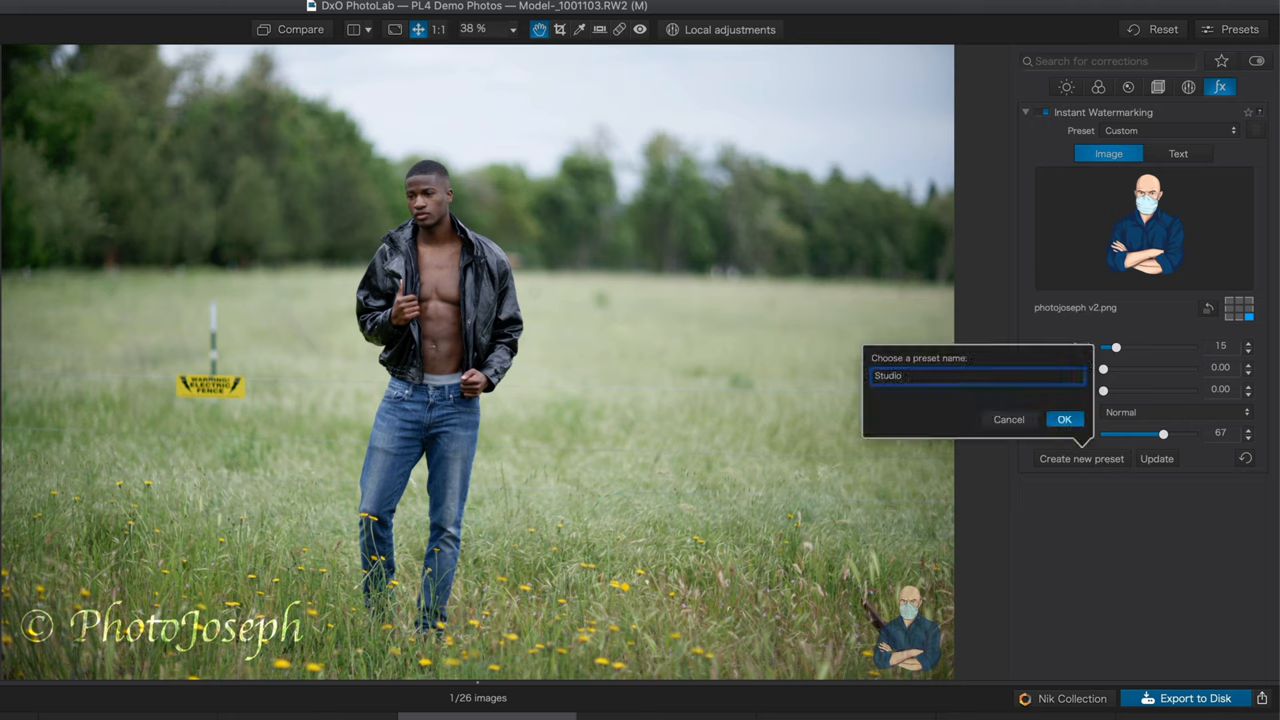
pyautogui.click(1064, 419)
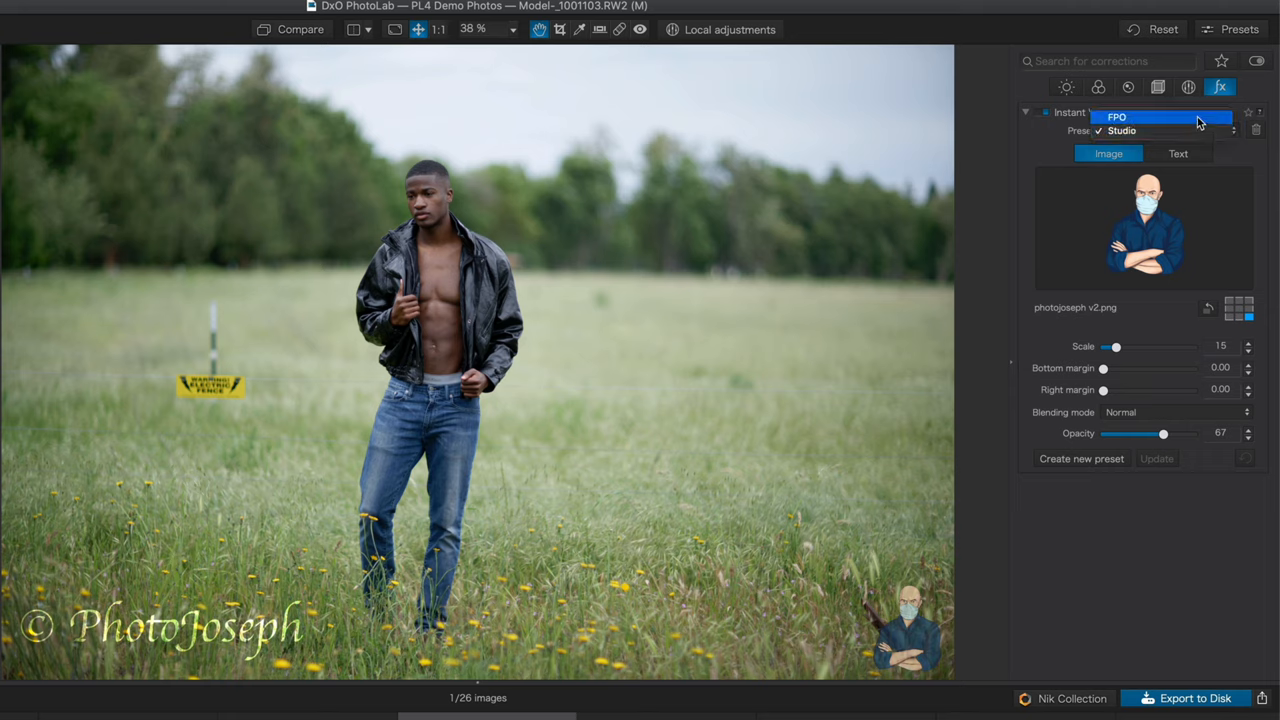
# - Switch the Instant Watermarking preset from Studio to FPO
pyautogui.click(1116, 117)
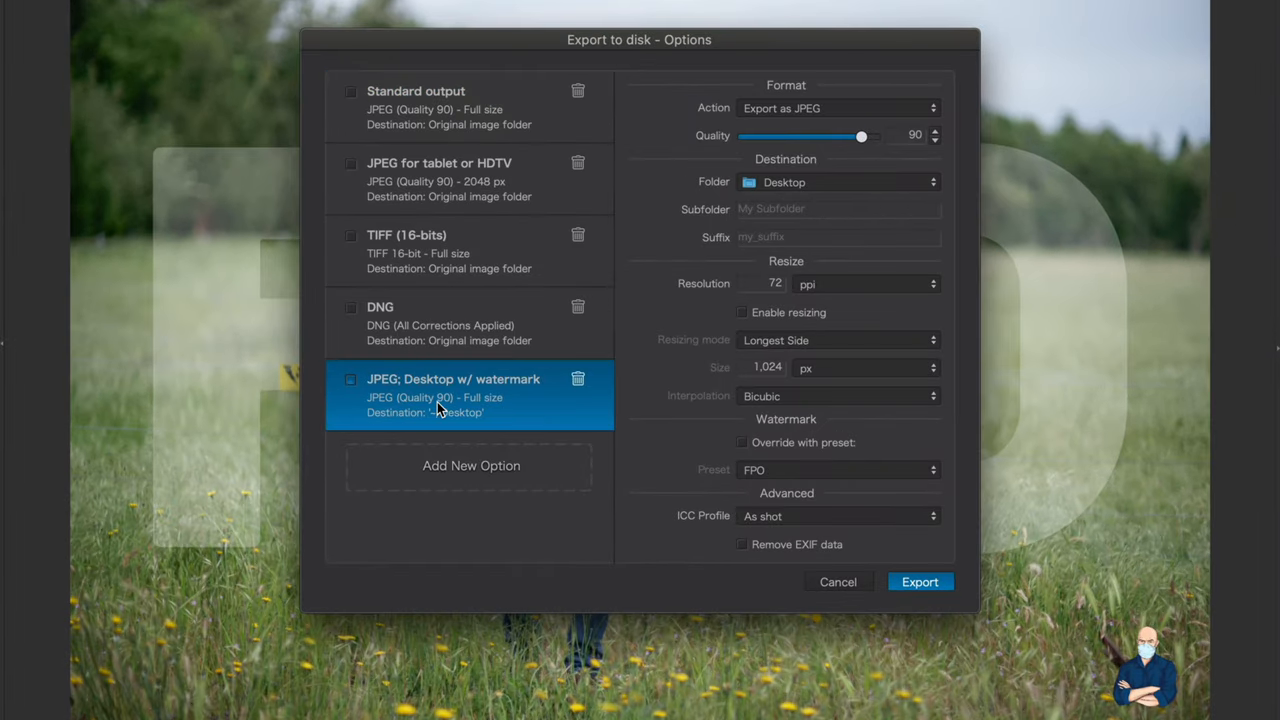
pyautogui.moveTo(470, 392)
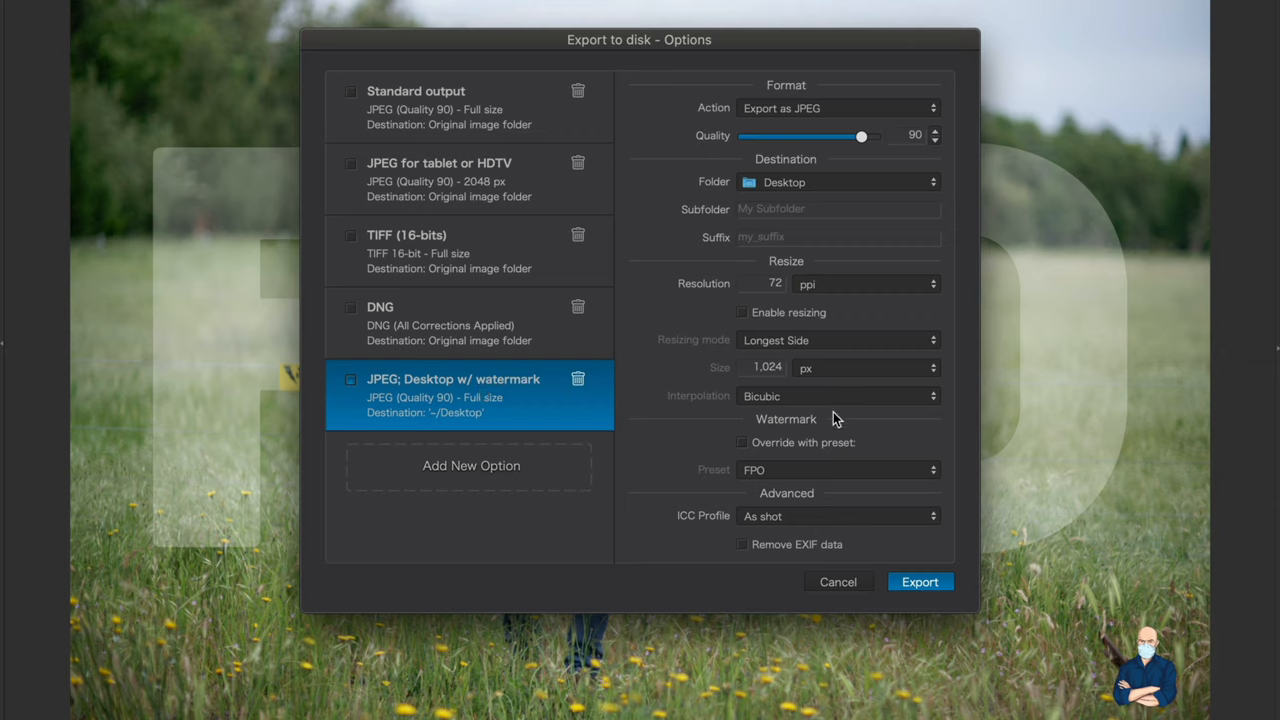
# - Export the full-size JPEG to the Desktop, overriding the watermark with the FPO preset
pyautogui.click(742, 442)
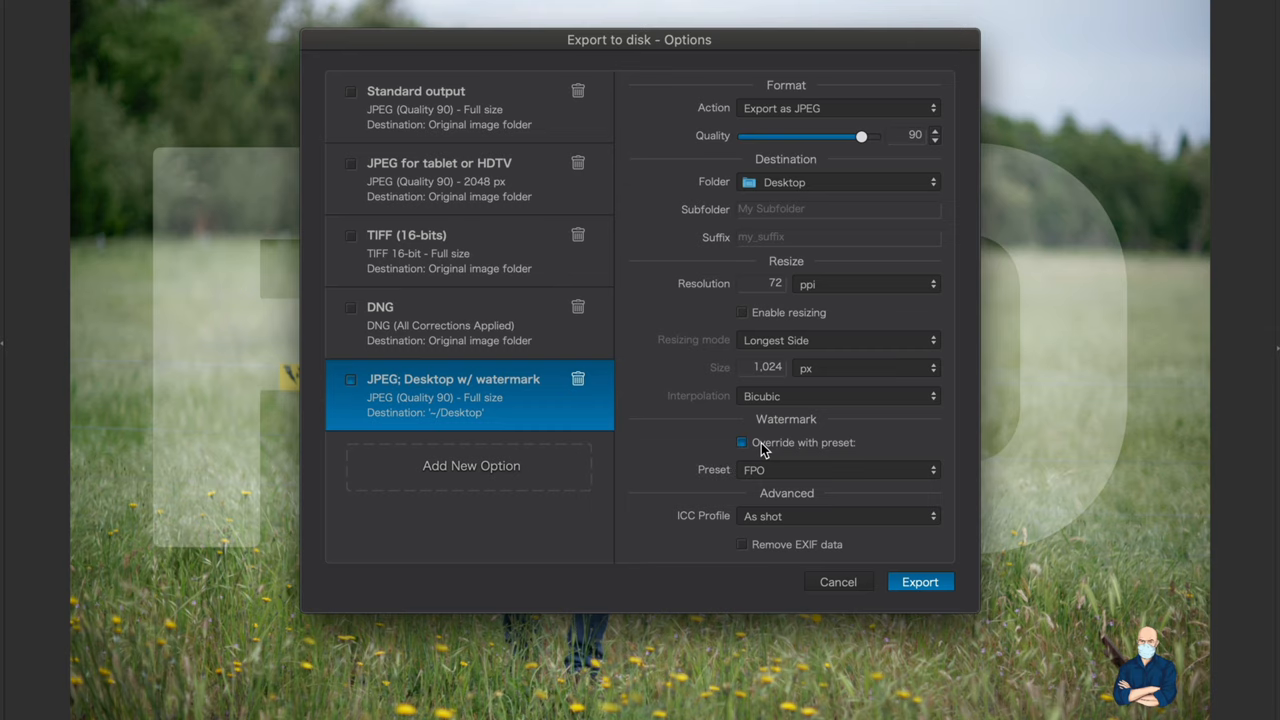
pyautogui.click(838, 469)
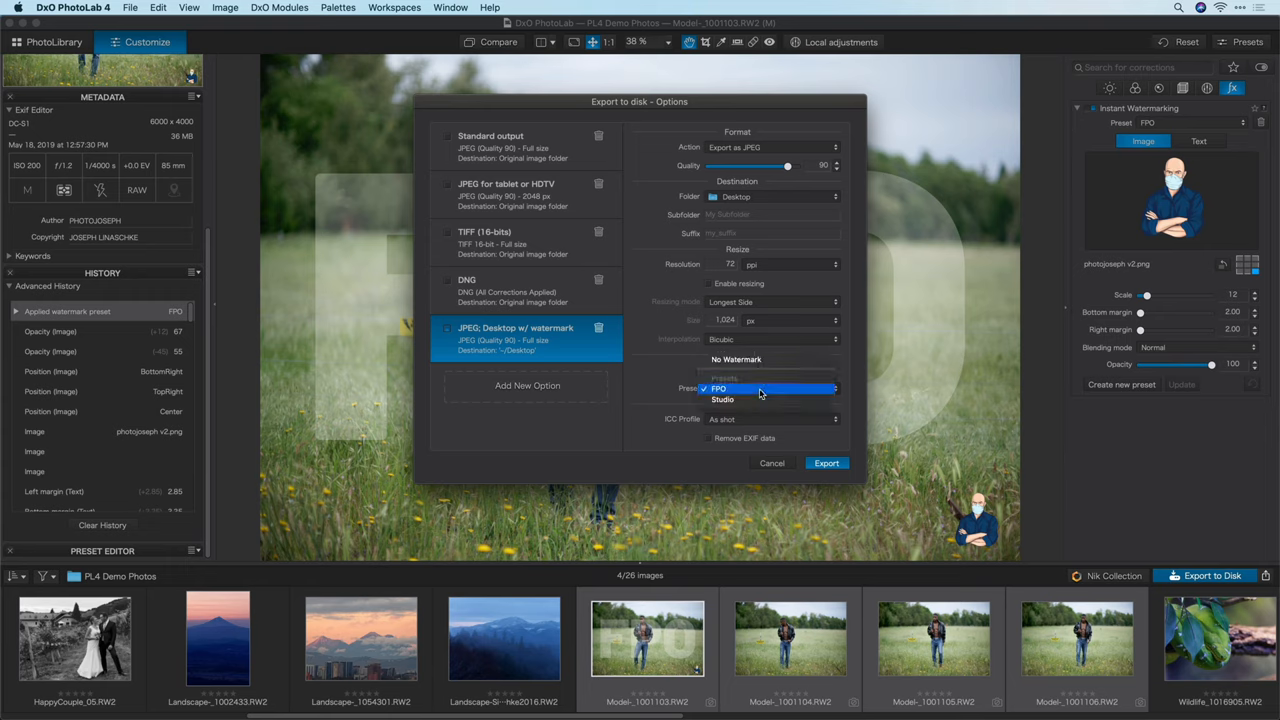
pyautogui.click(718, 388)
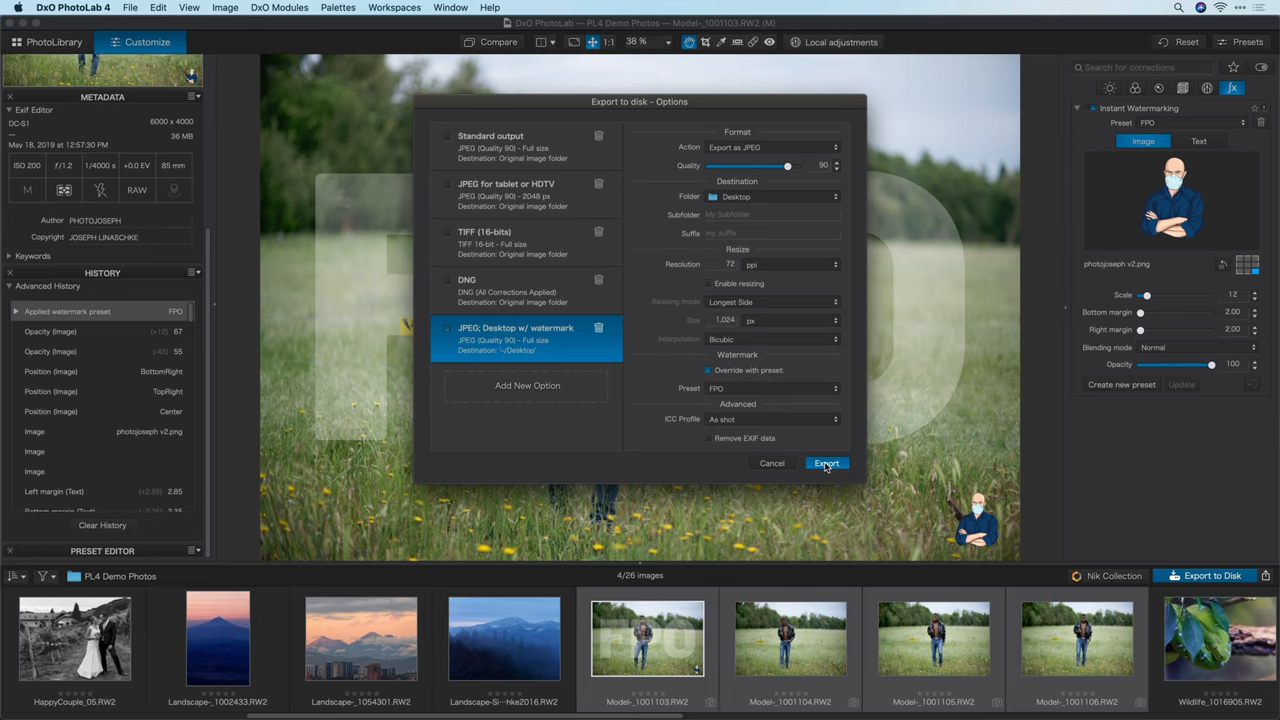
pyautogui.click(826, 463)
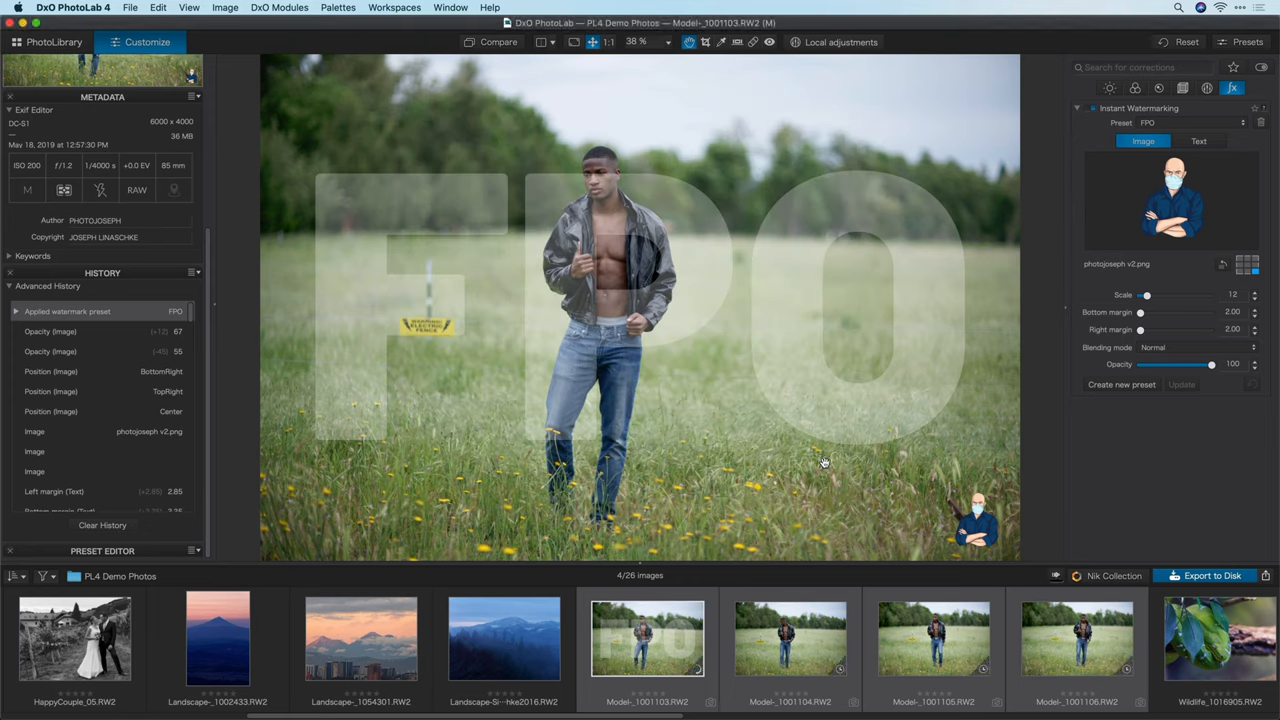
pyautogui.moveTo(1068, 580)
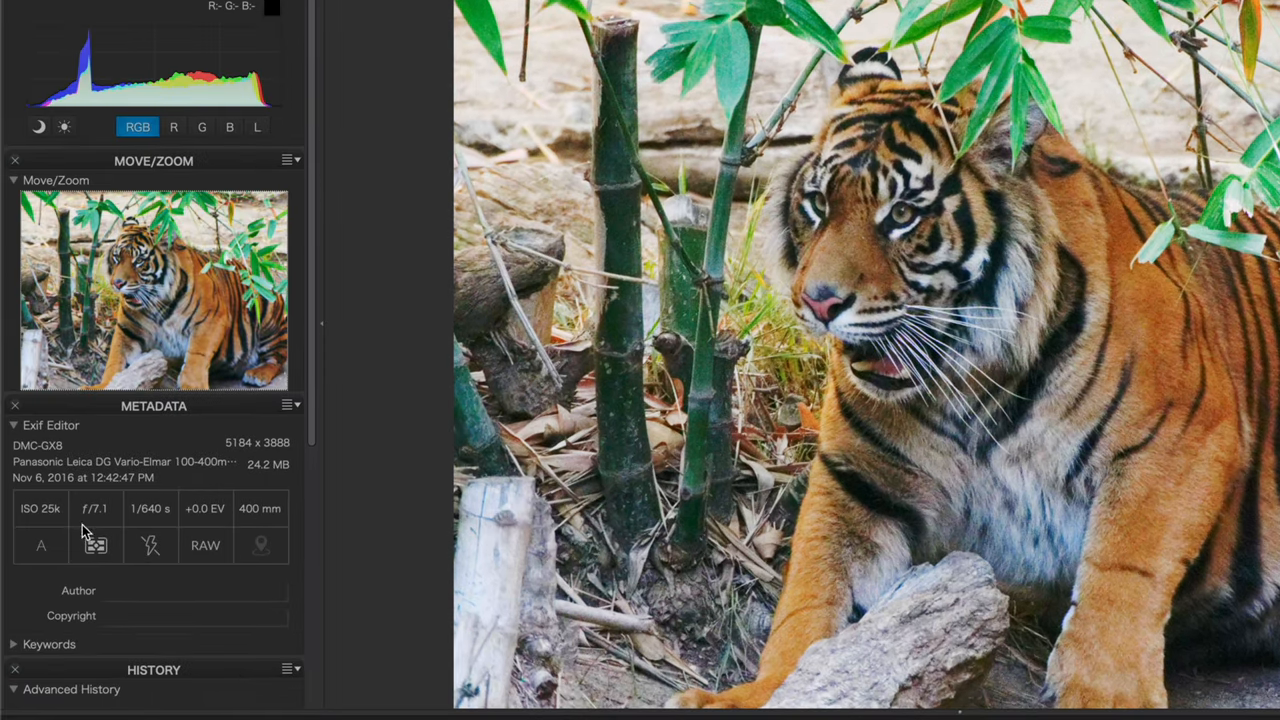
pyautogui.moveTo(55, 525)
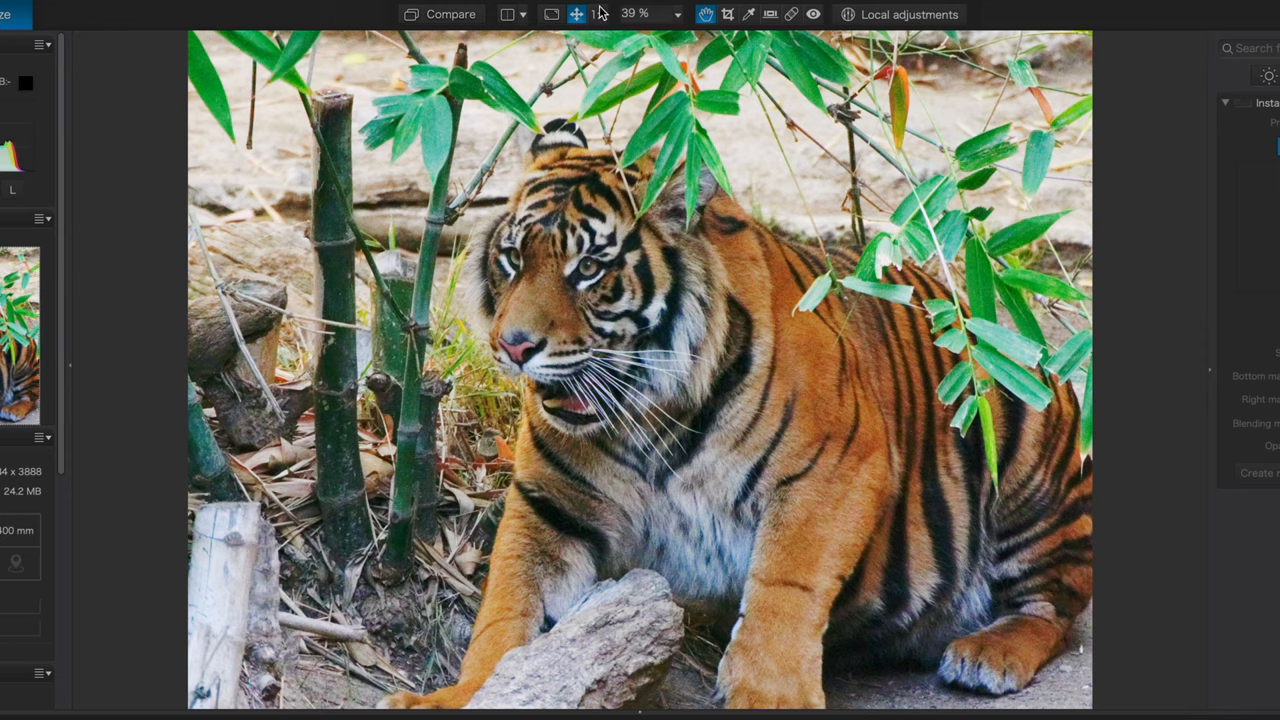
# - Zoom the tiger photo to 1:1 to inspect noise at 100%
pyautogui.click(597, 14)
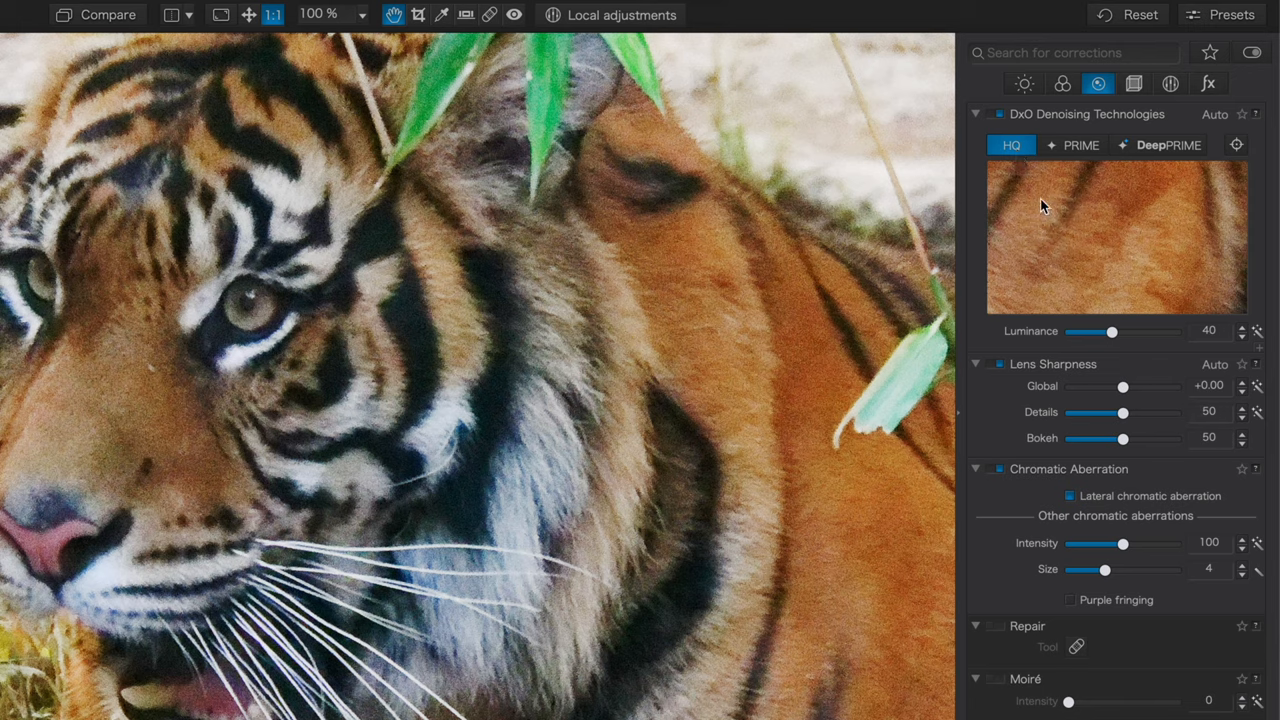
pyautogui.moveTo(1158, 150)
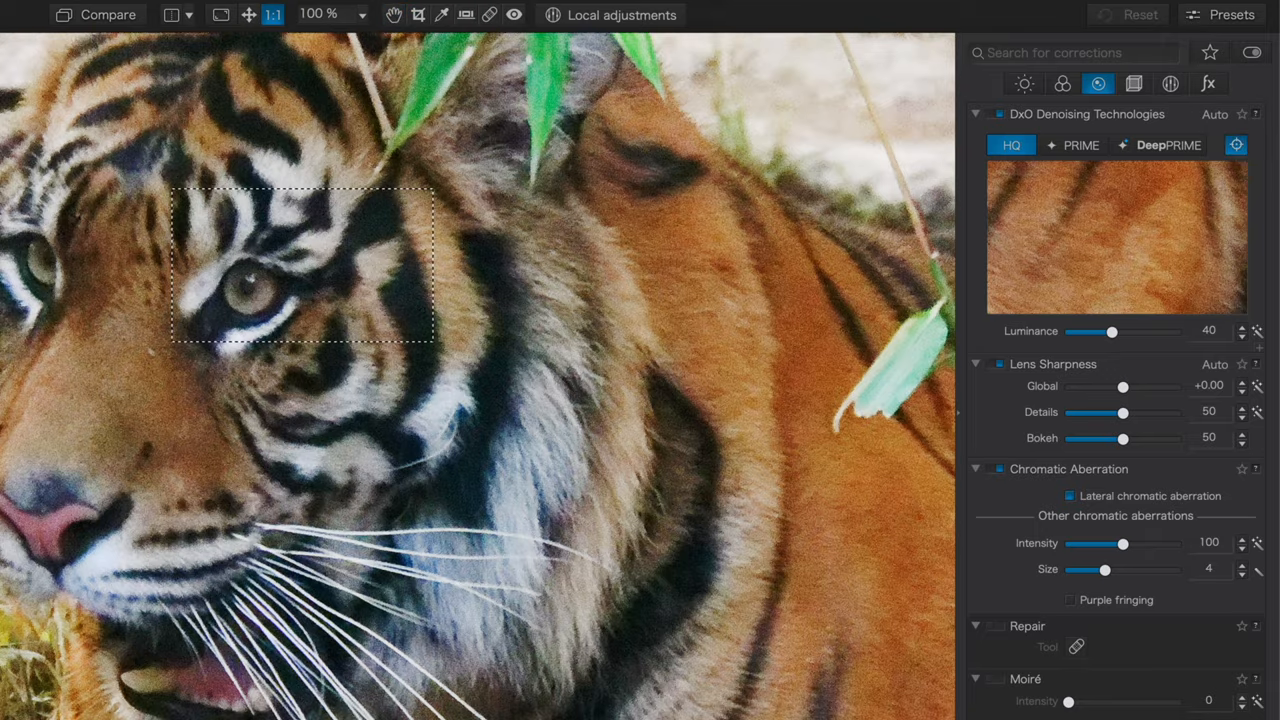
# - Preview denoising on the tiger's eye, comparing HQ and PRIME, then apply DeepPRIME
pyautogui.moveTo(300, 262); pyautogui.dragTo(193, 310)
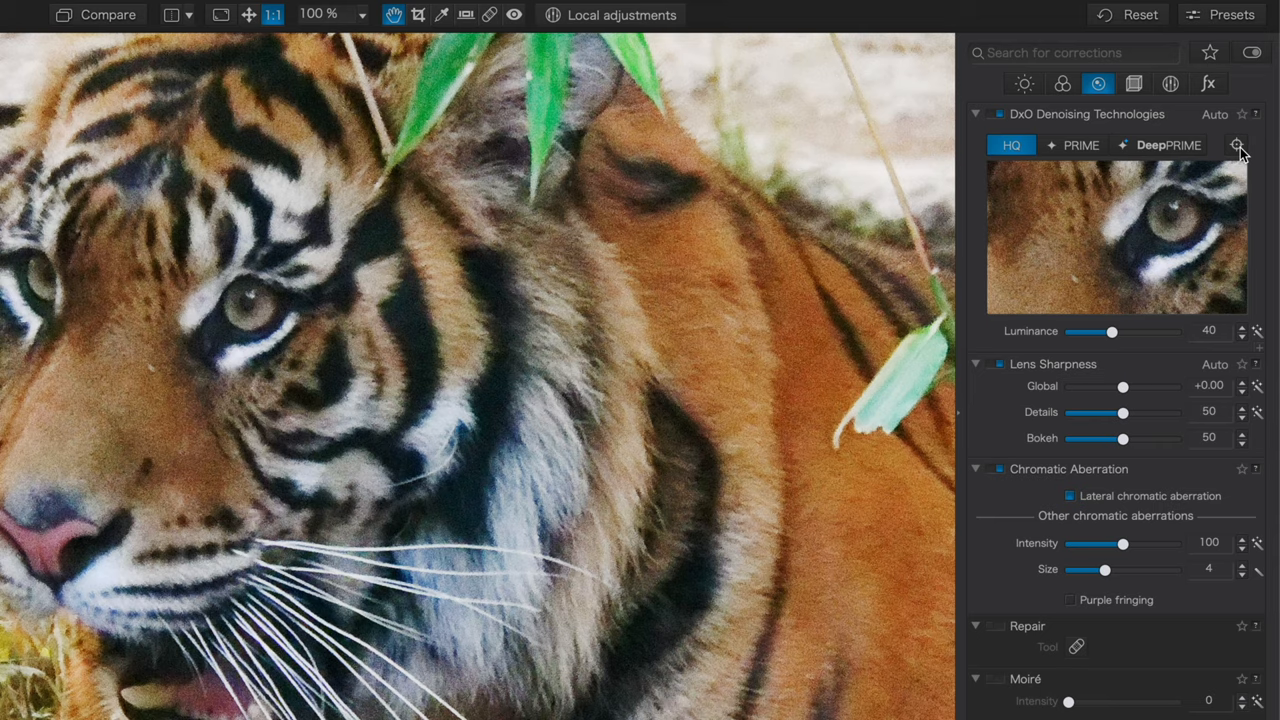
pyautogui.moveTo(1083, 155)
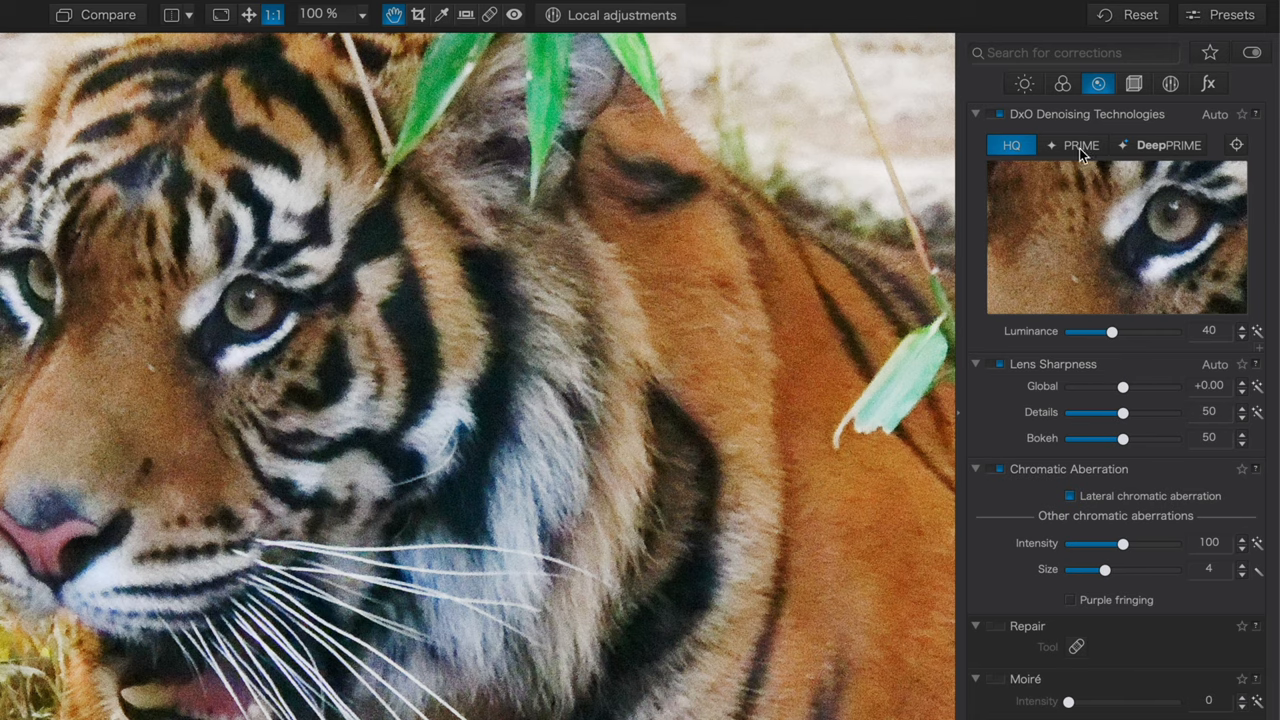
pyautogui.click(1073, 145)
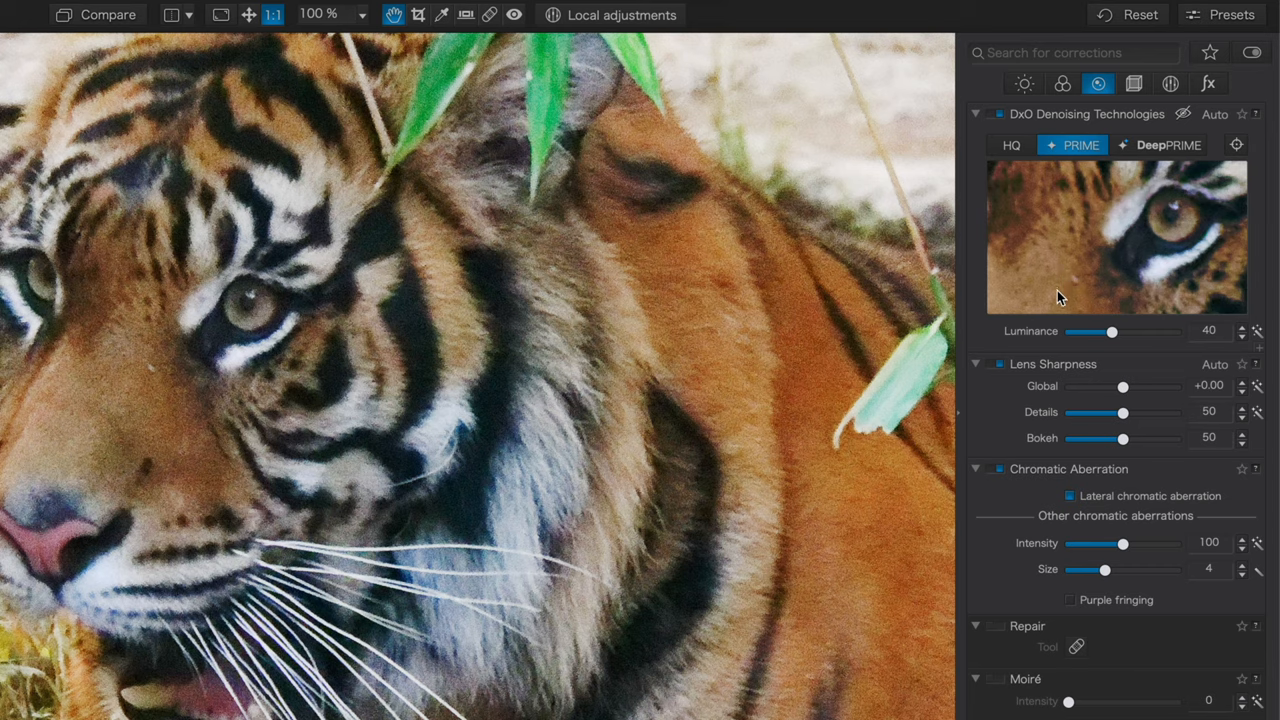
pyautogui.moveTo(1088, 231)
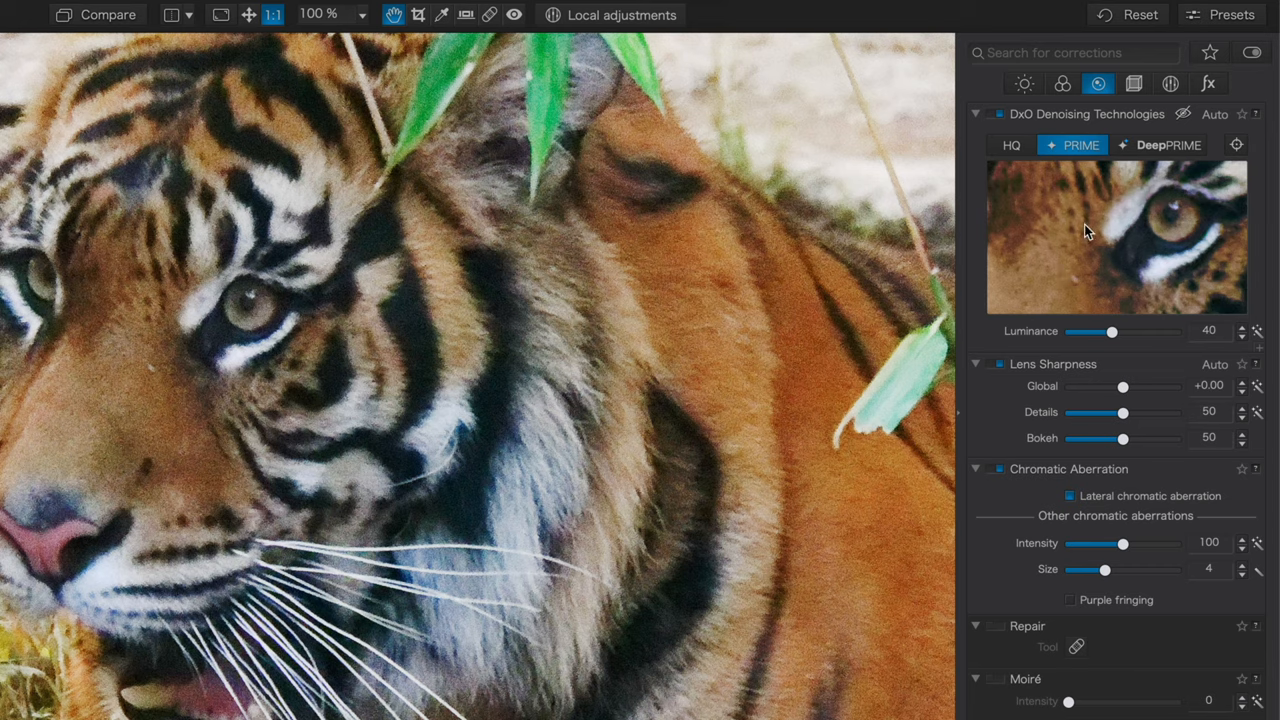
pyautogui.moveTo(1104, 271)
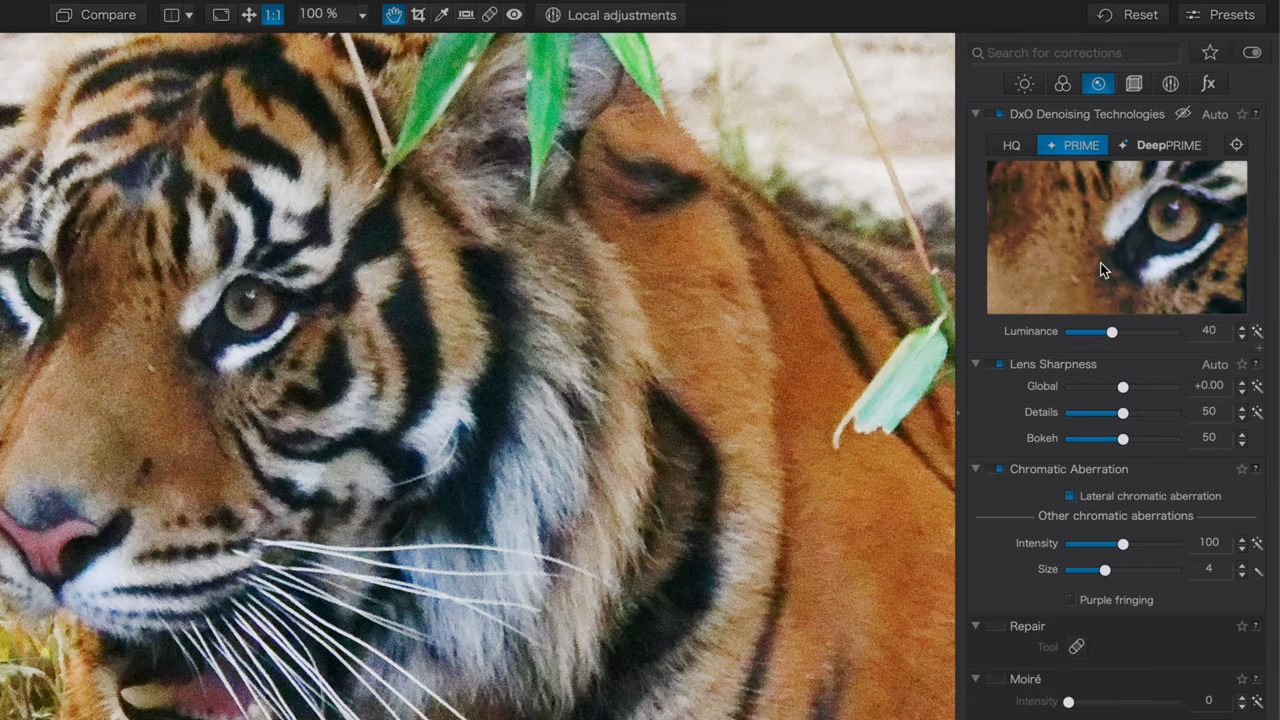
pyautogui.moveTo(1160, 236)
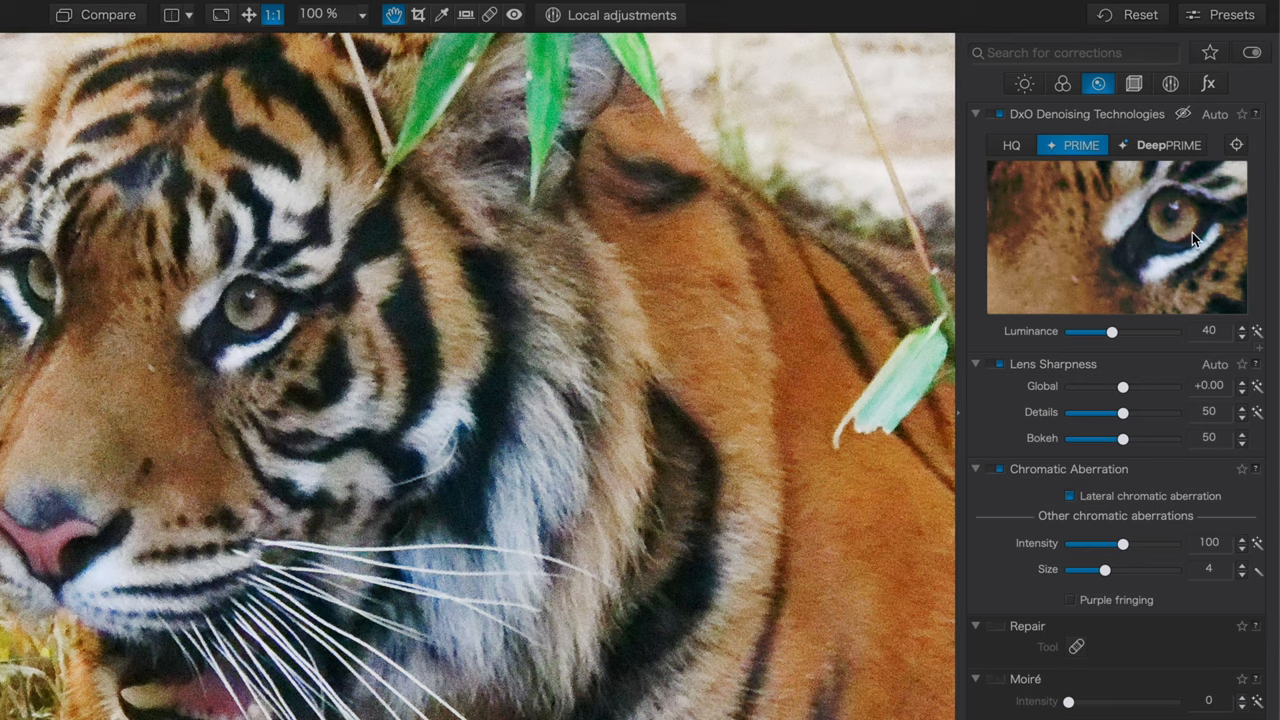
pyautogui.moveTo(1185, 245)
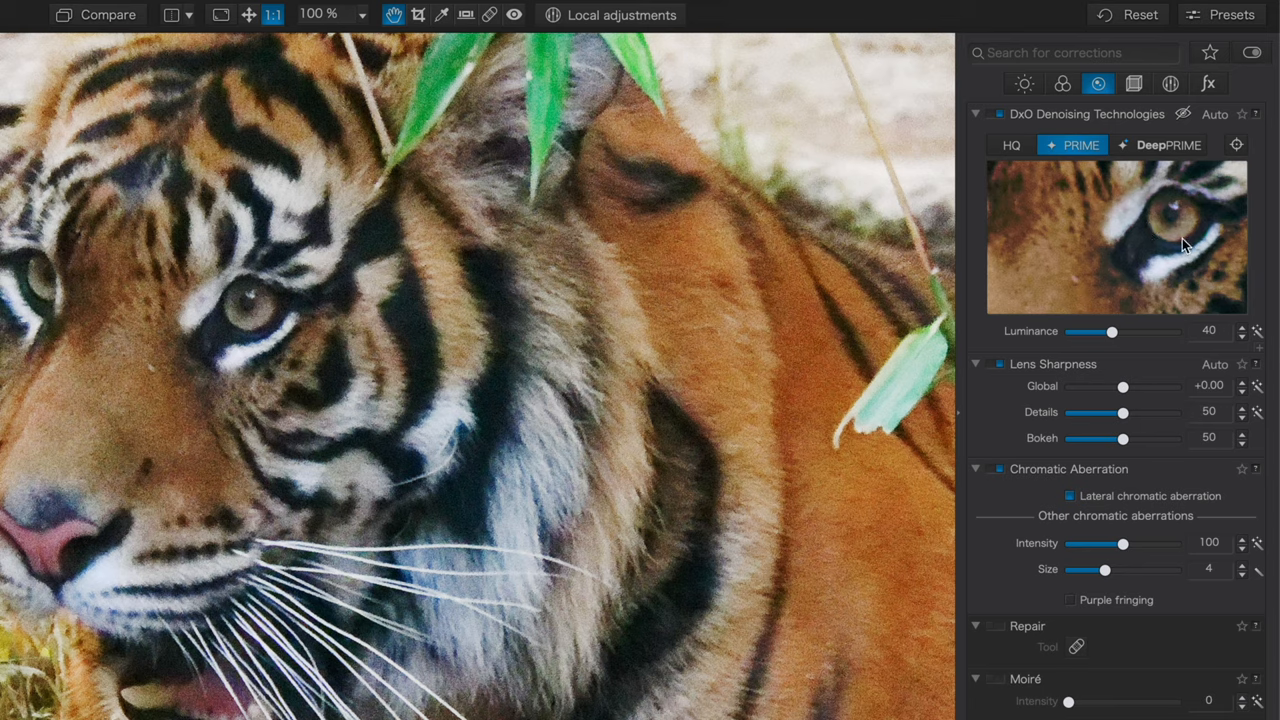
pyautogui.moveTo(1060, 262)
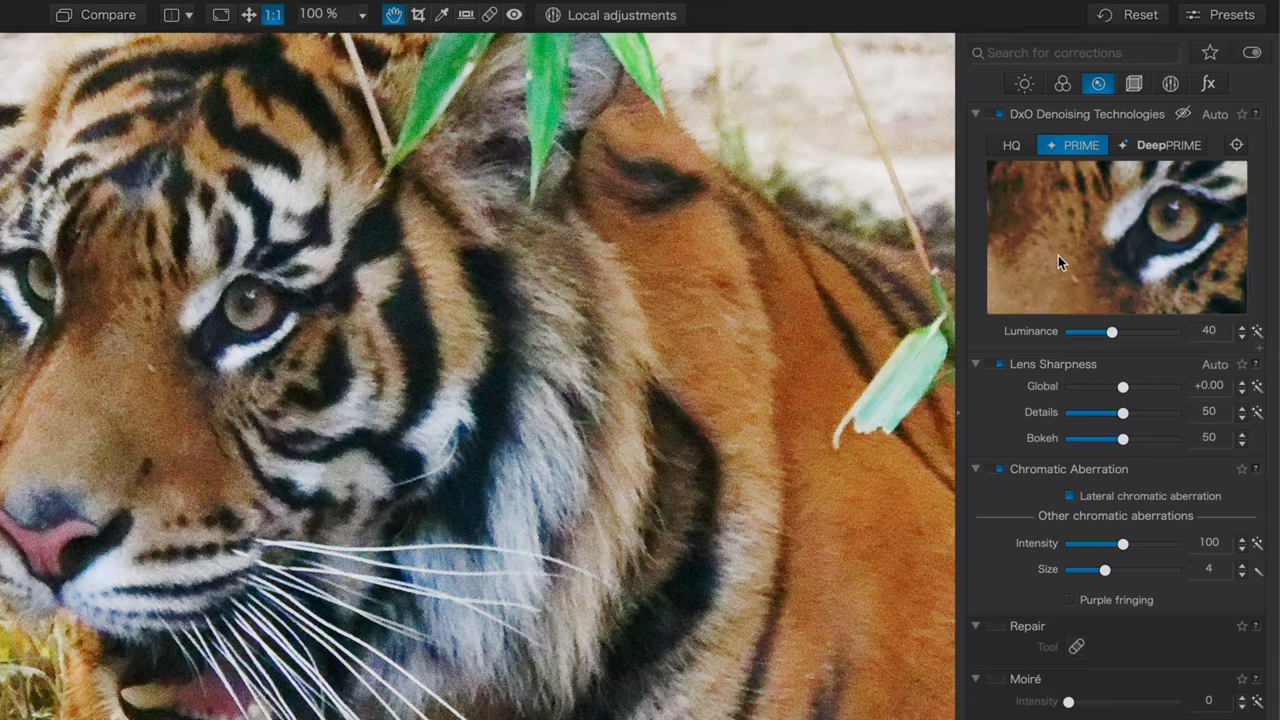
pyautogui.moveTo(1016, 150)
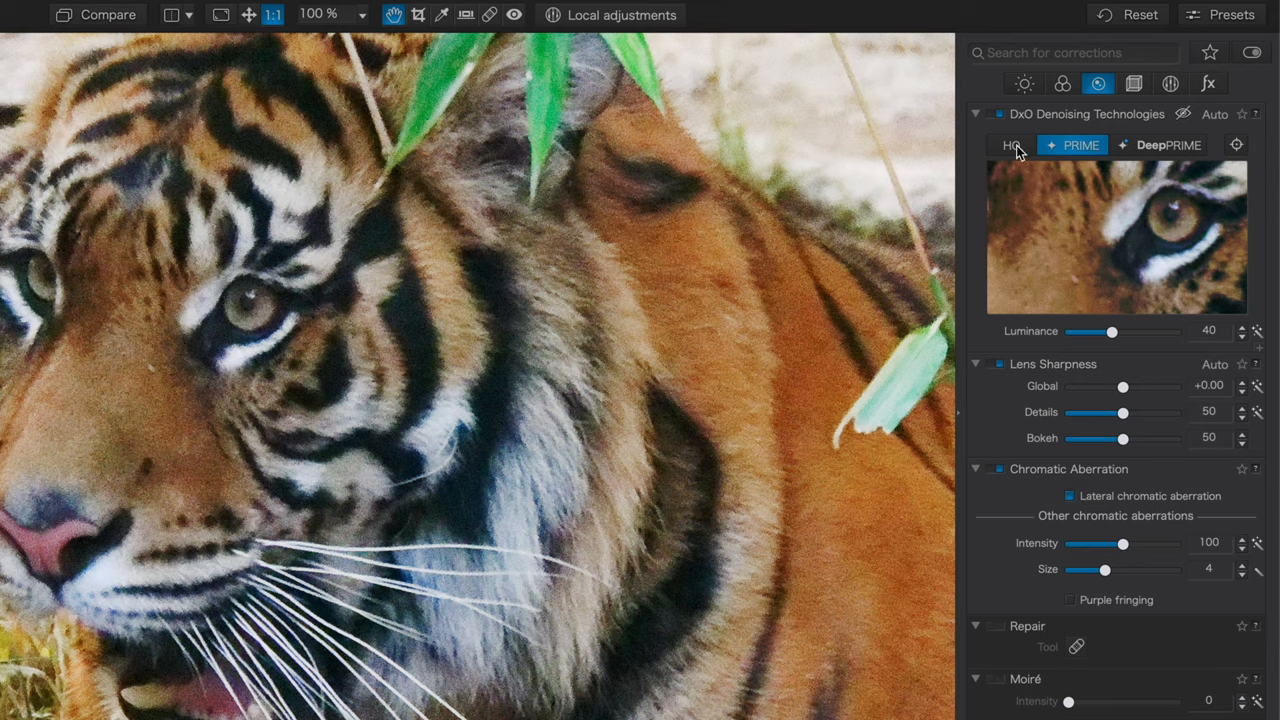
pyautogui.click(1011, 145)
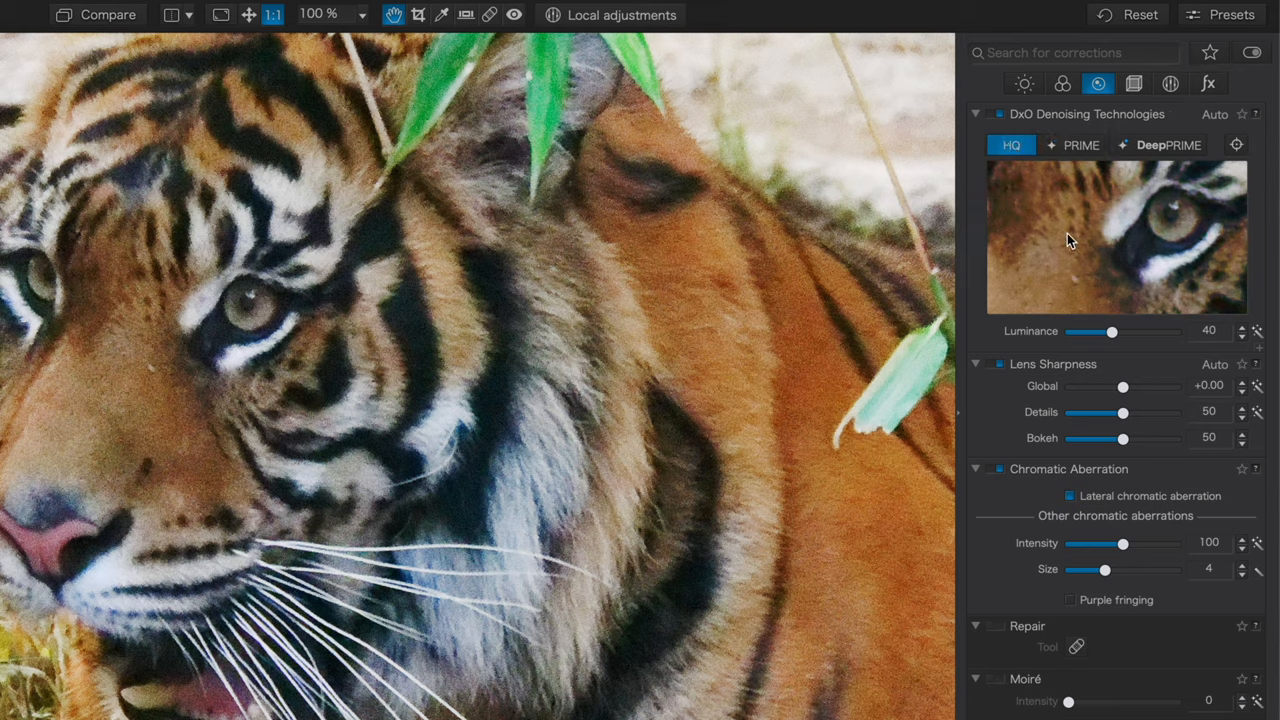
pyautogui.moveTo(1113, 220)
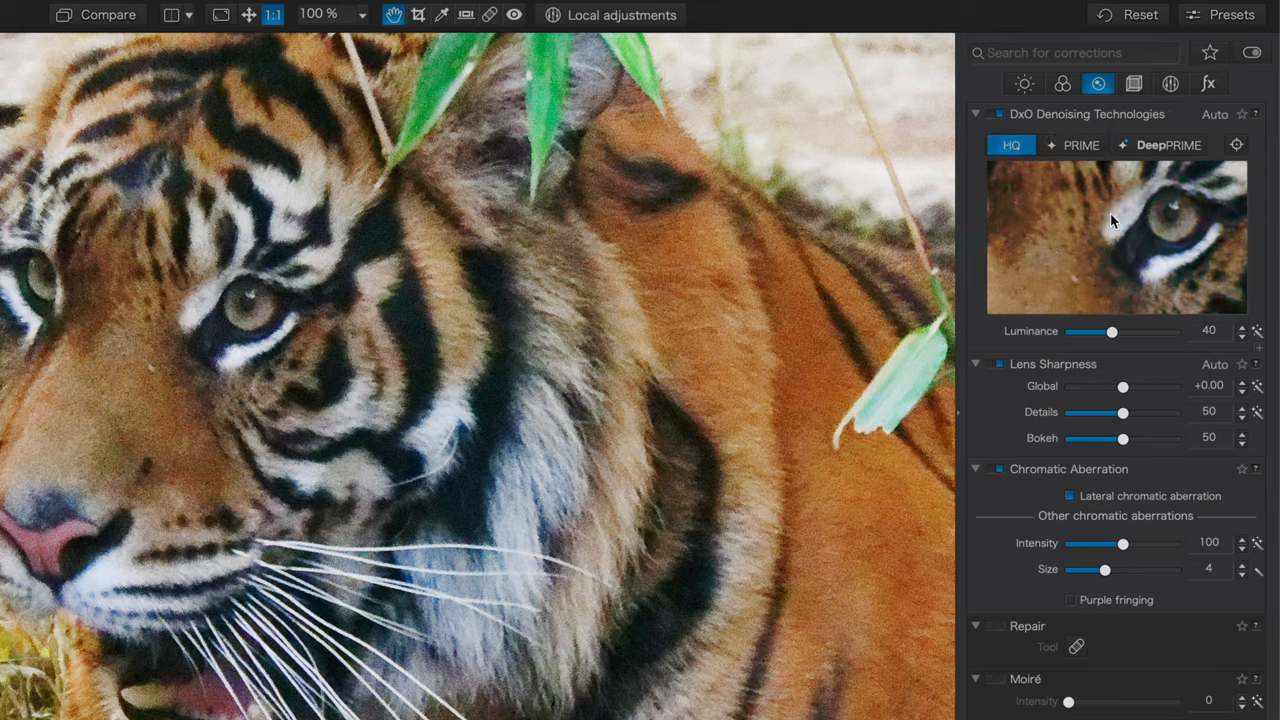
pyautogui.click(1072, 145)
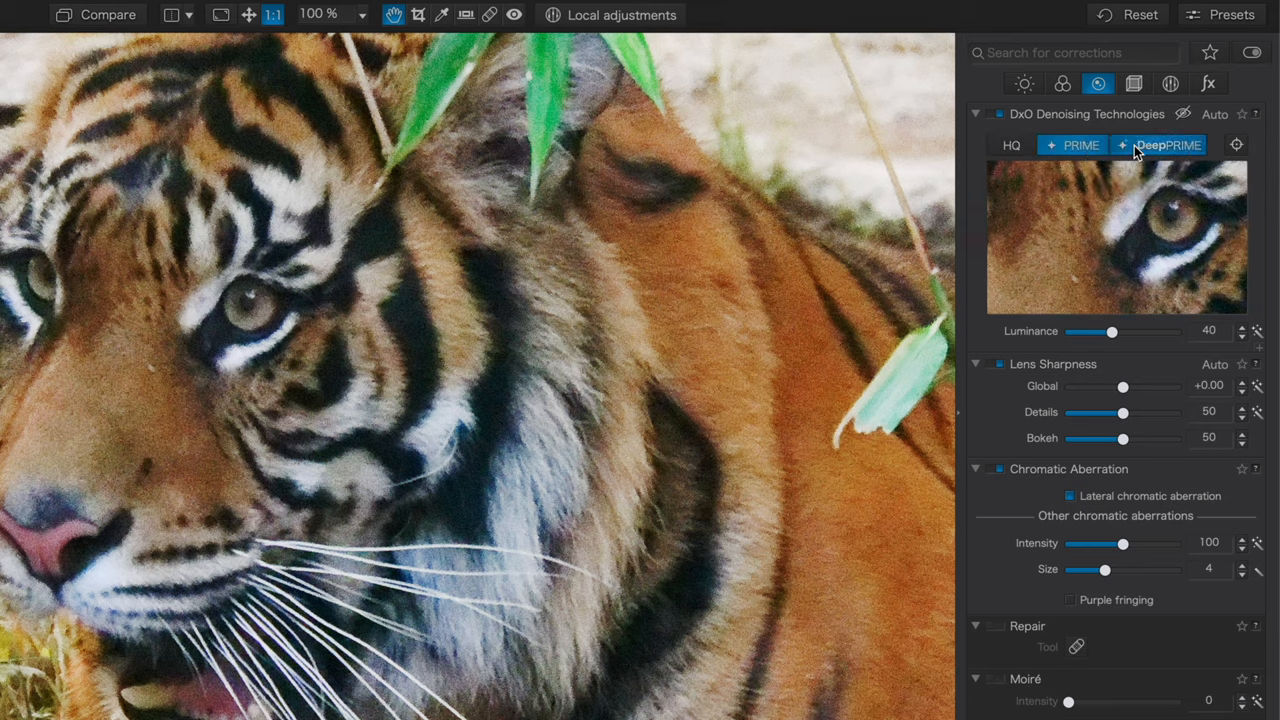
pyautogui.click(1168, 145)
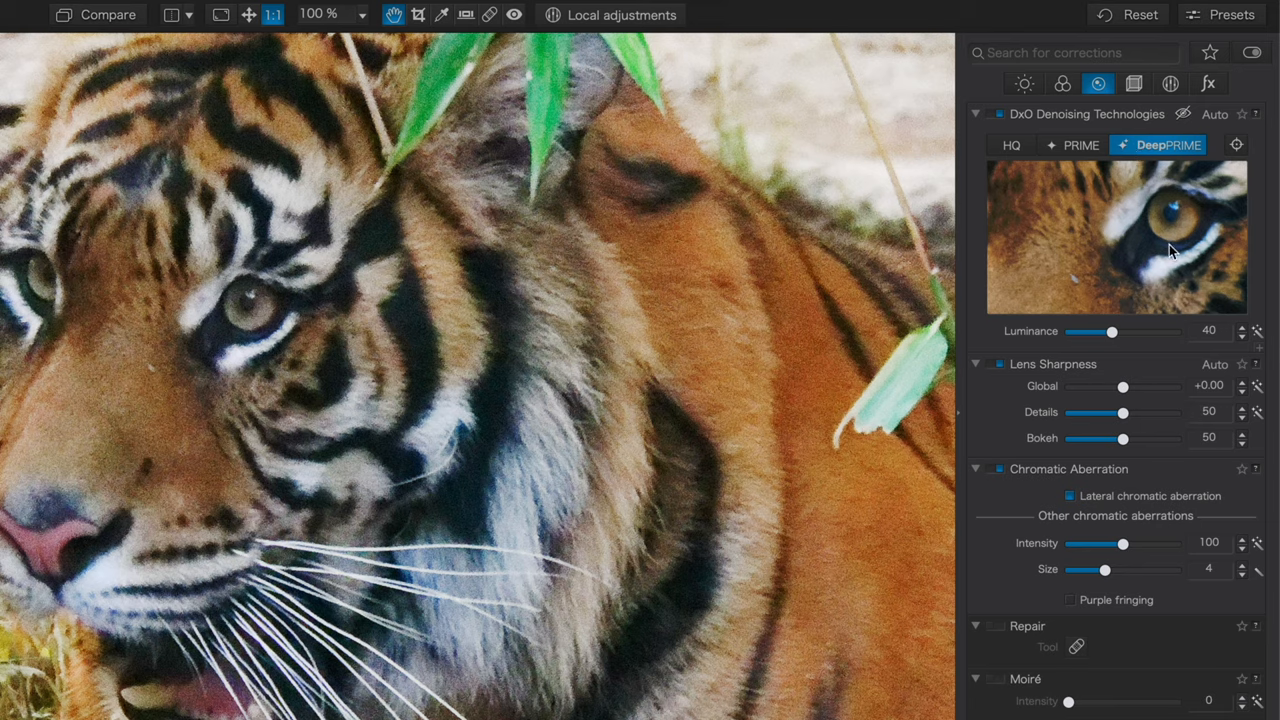
pyautogui.moveTo(1052, 283)
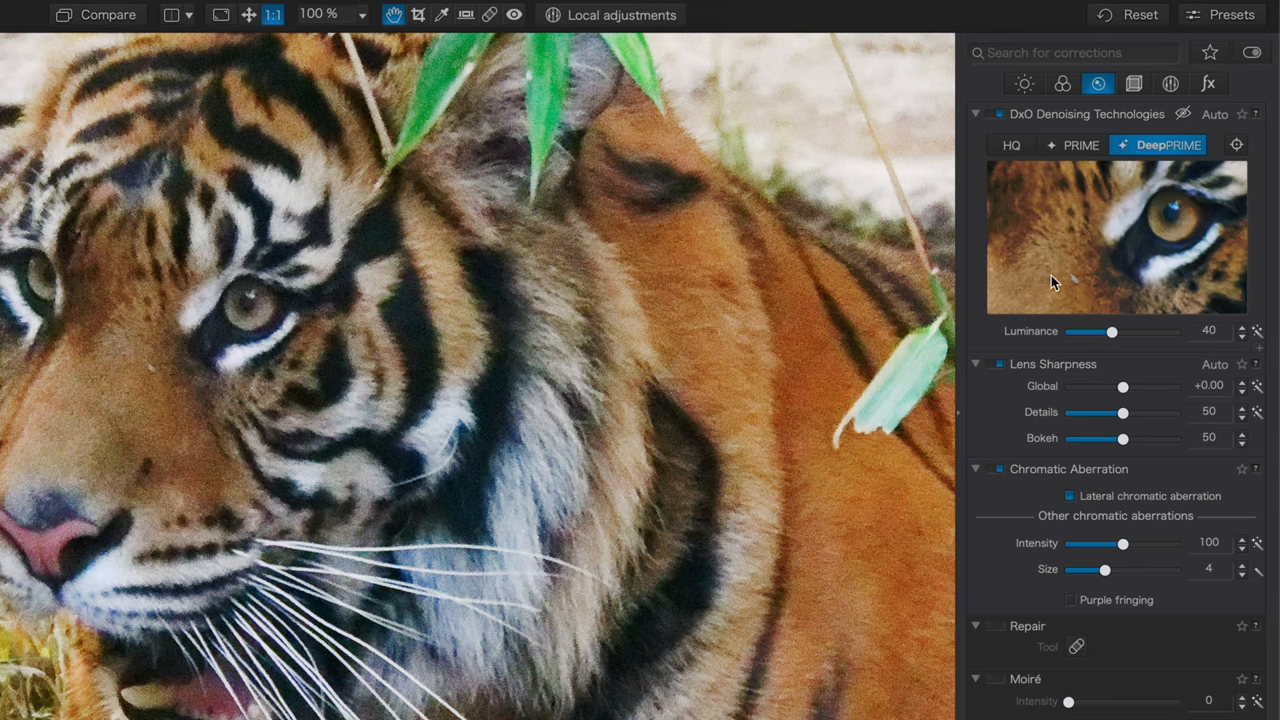
pyautogui.moveTo(1048, 283)
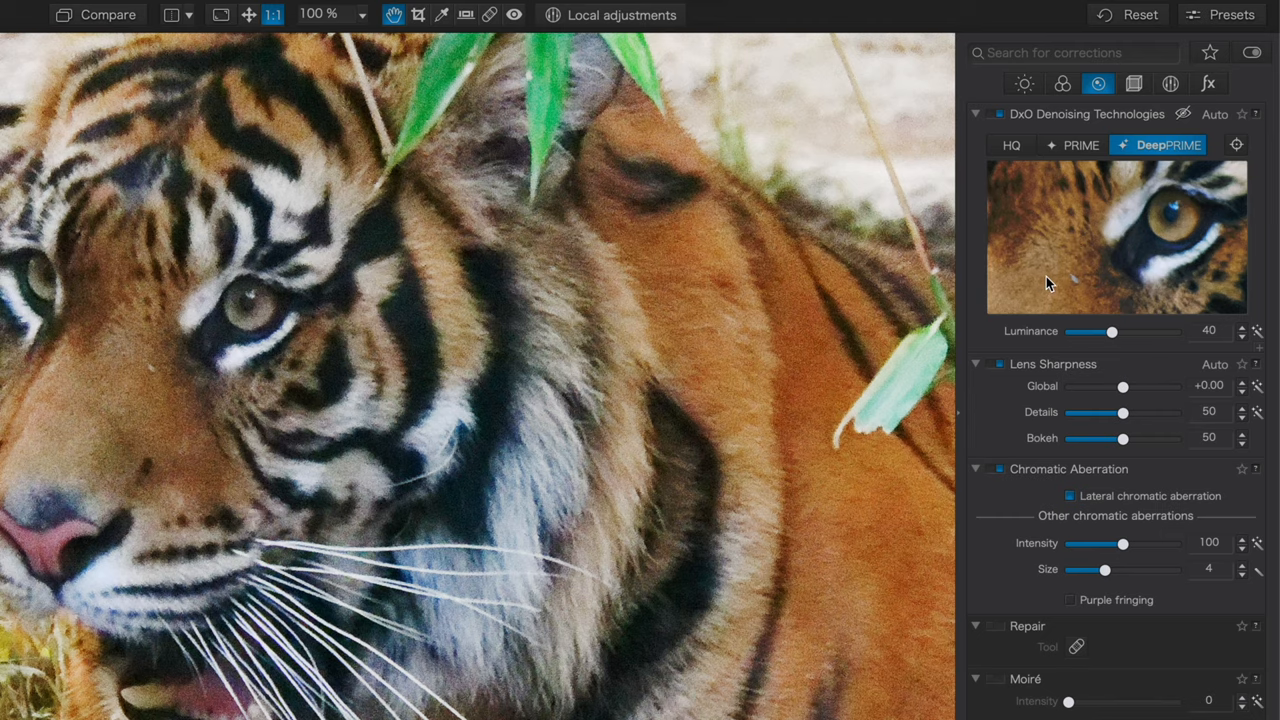
pyautogui.moveTo(1063, 278)
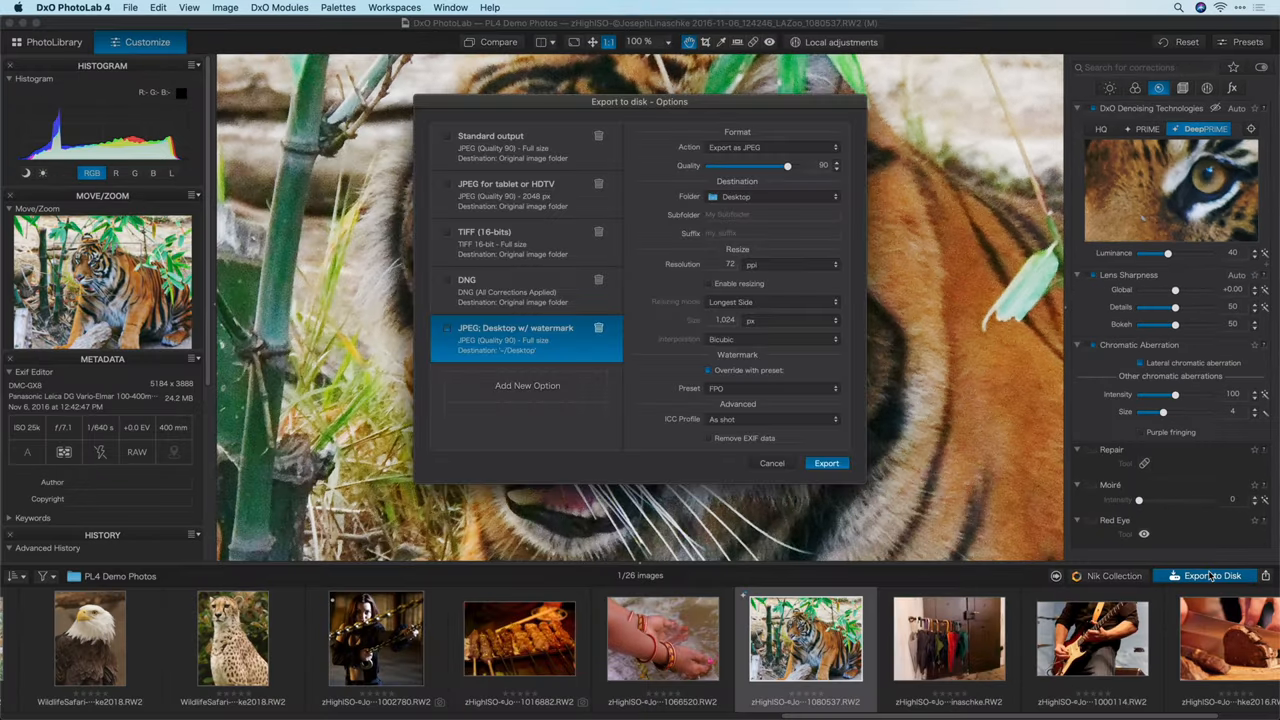
# - Export the denoised tiger using the Standard full-size JPEG output
pyautogui.click(490, 145)
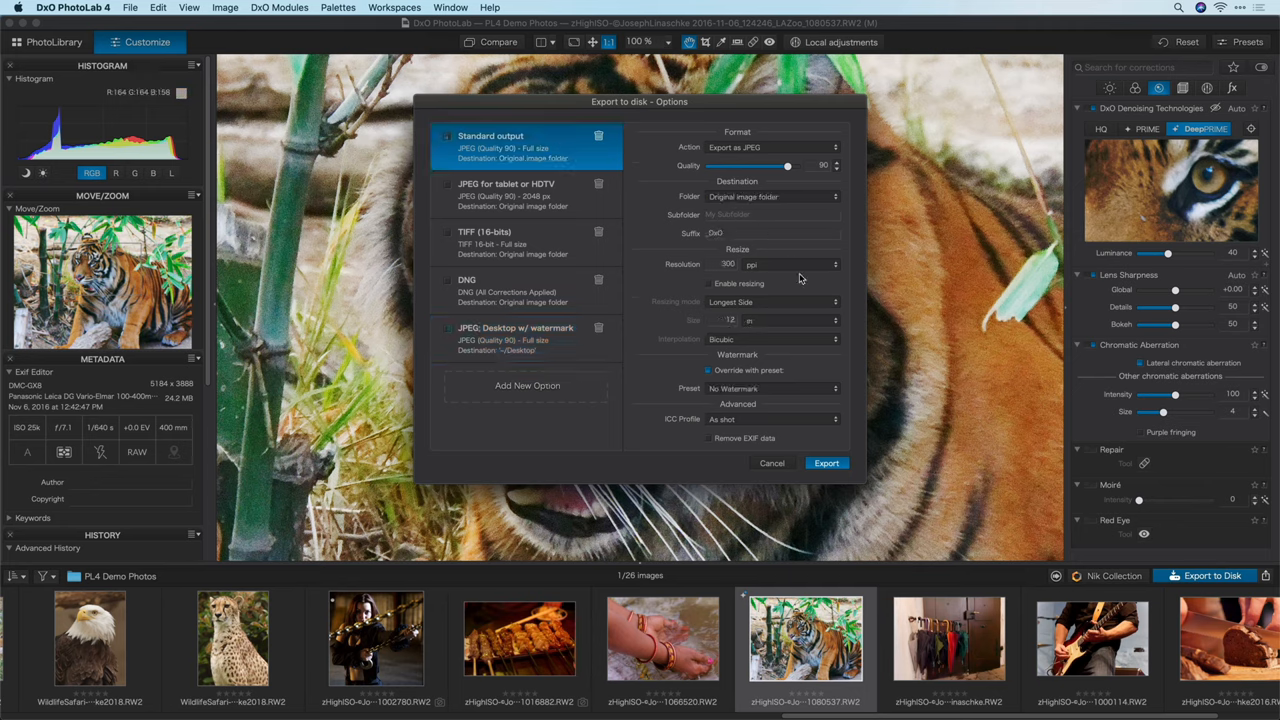
pyautogui.click(771, 463)
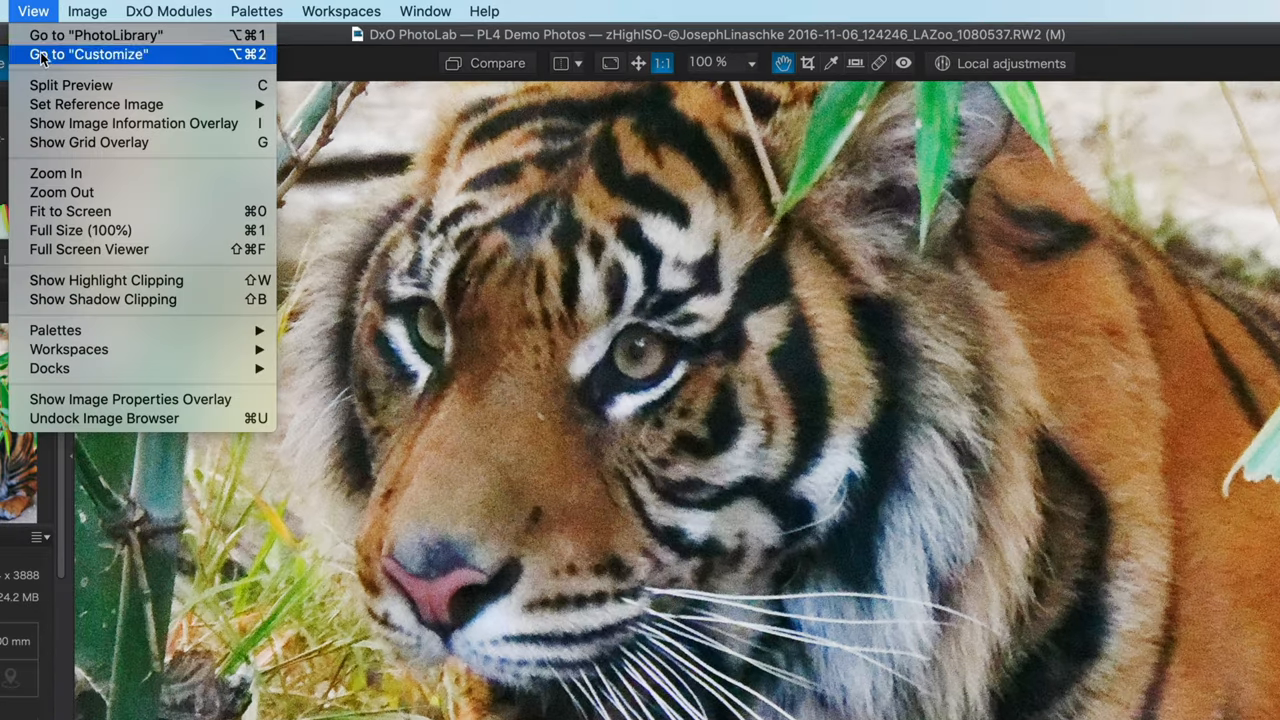
pyautogui.moveTo(96, 104)
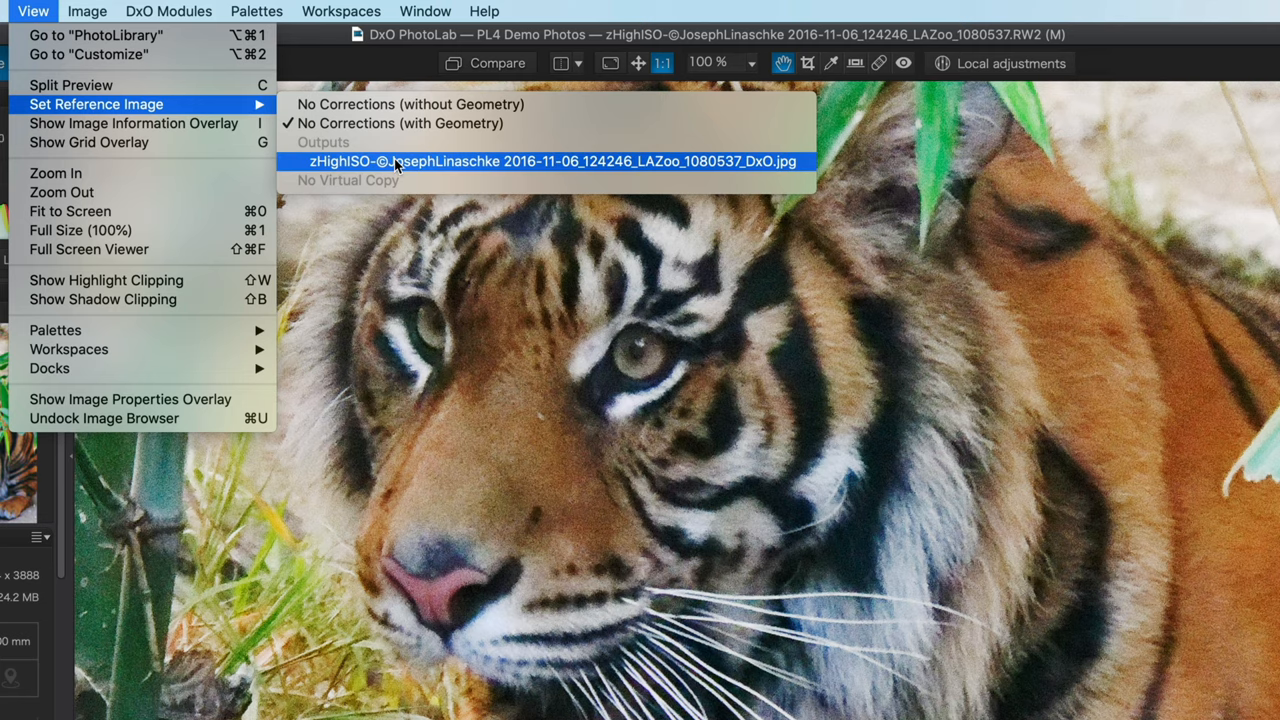
# - Set the exported tiger _DxO.jpg as the reference image
pyautogui.click(550, 161)
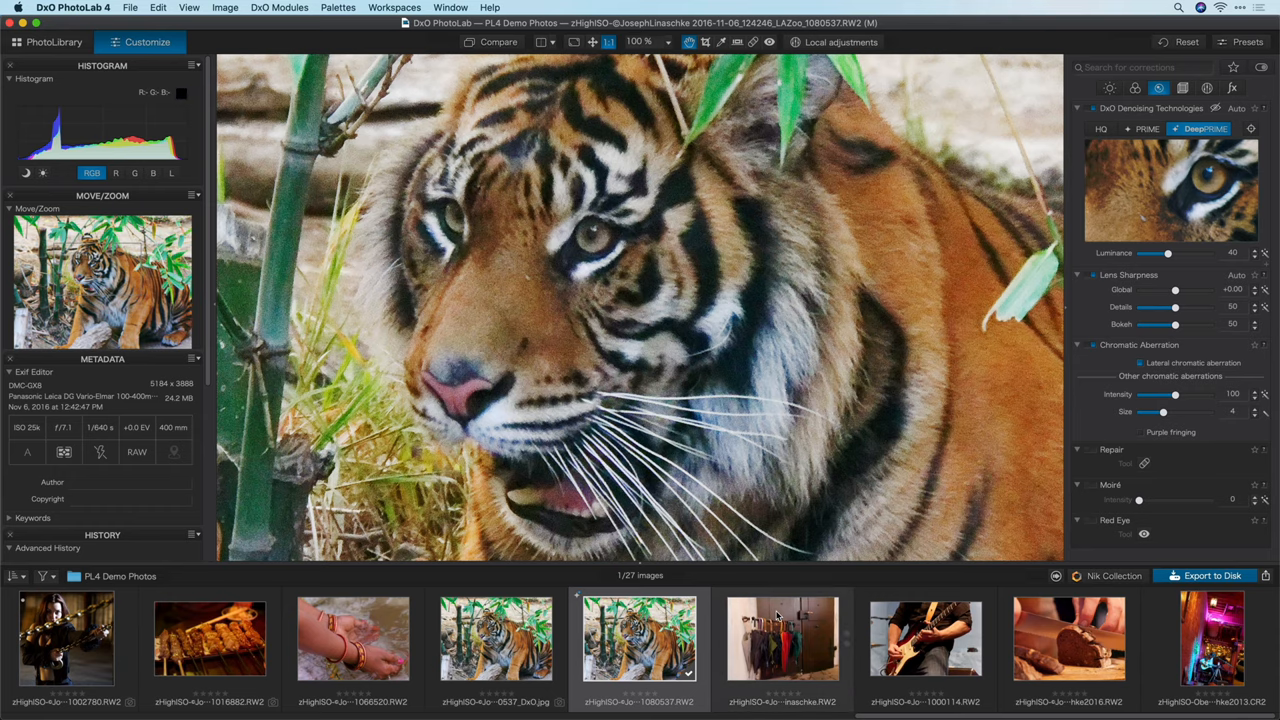
# - Open the umbrellas photo, fit it on screen, then view it at 100%
pyautogui.click(782, 637)
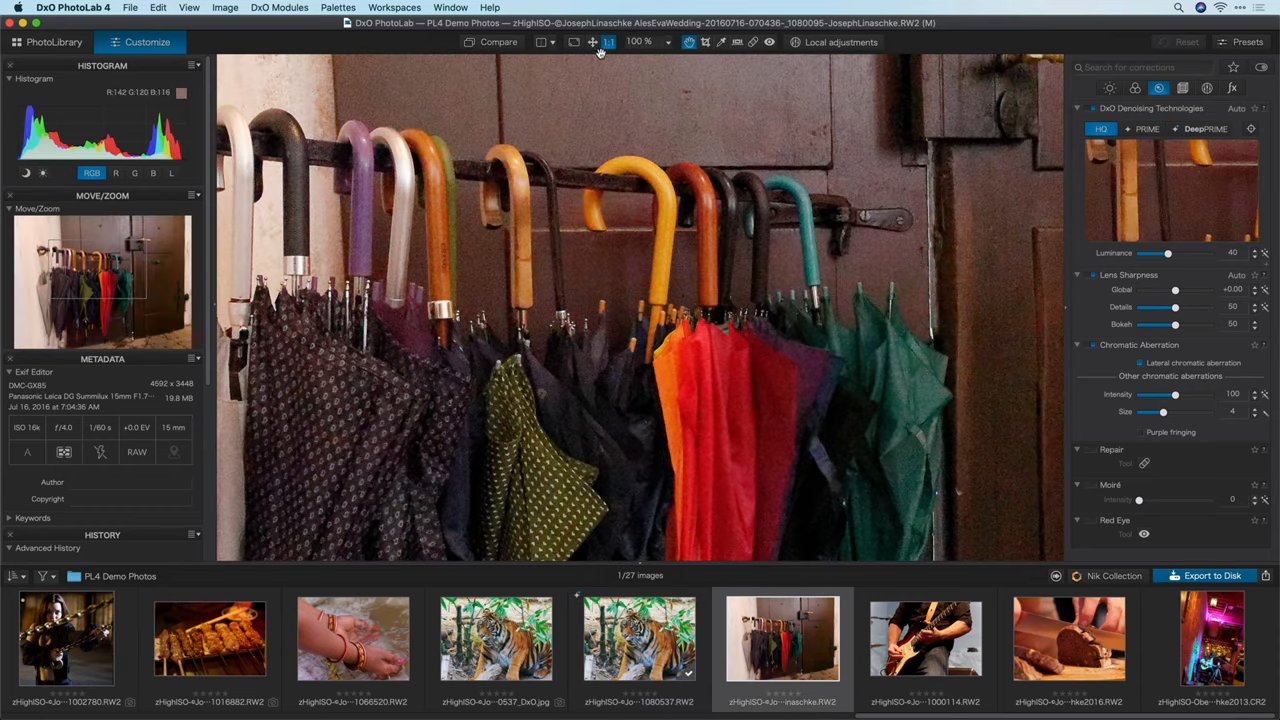
pyautogui.click(592, 42)
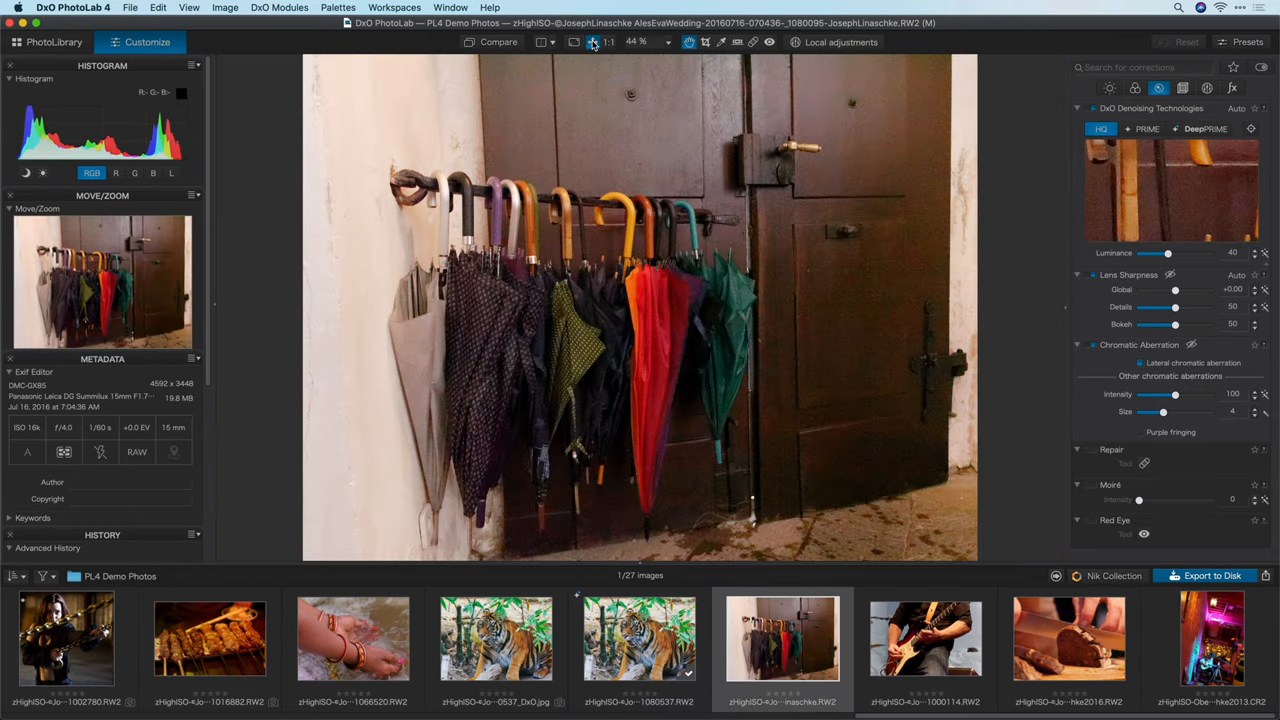
pyautogui.click(608, 42)
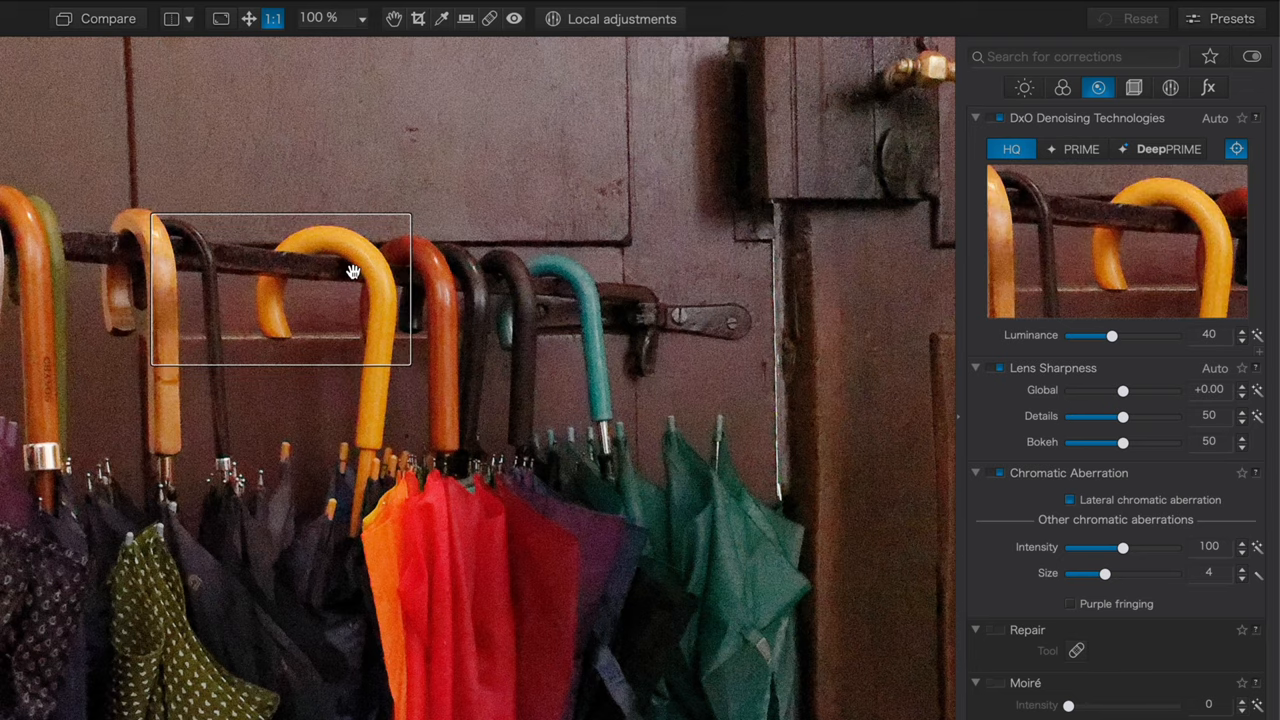
pyautogui.moveTo(1120, 248)
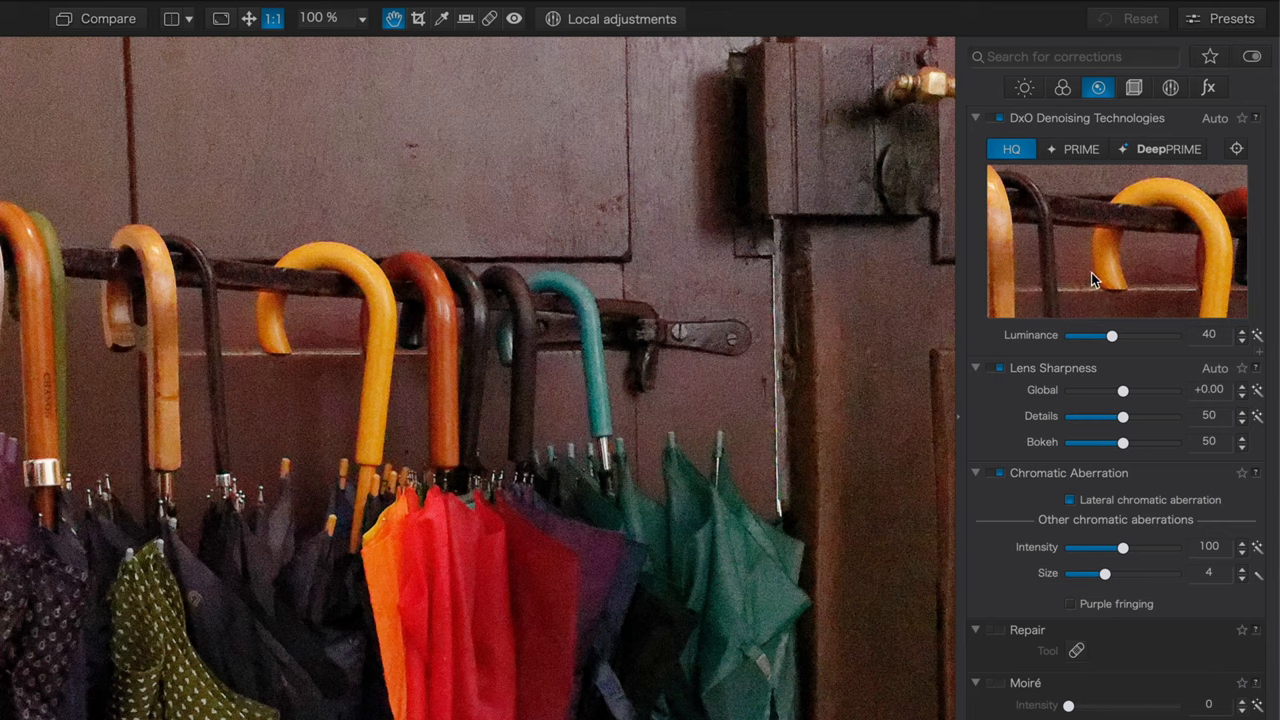
pyautogui.moveTo(1098, 280)
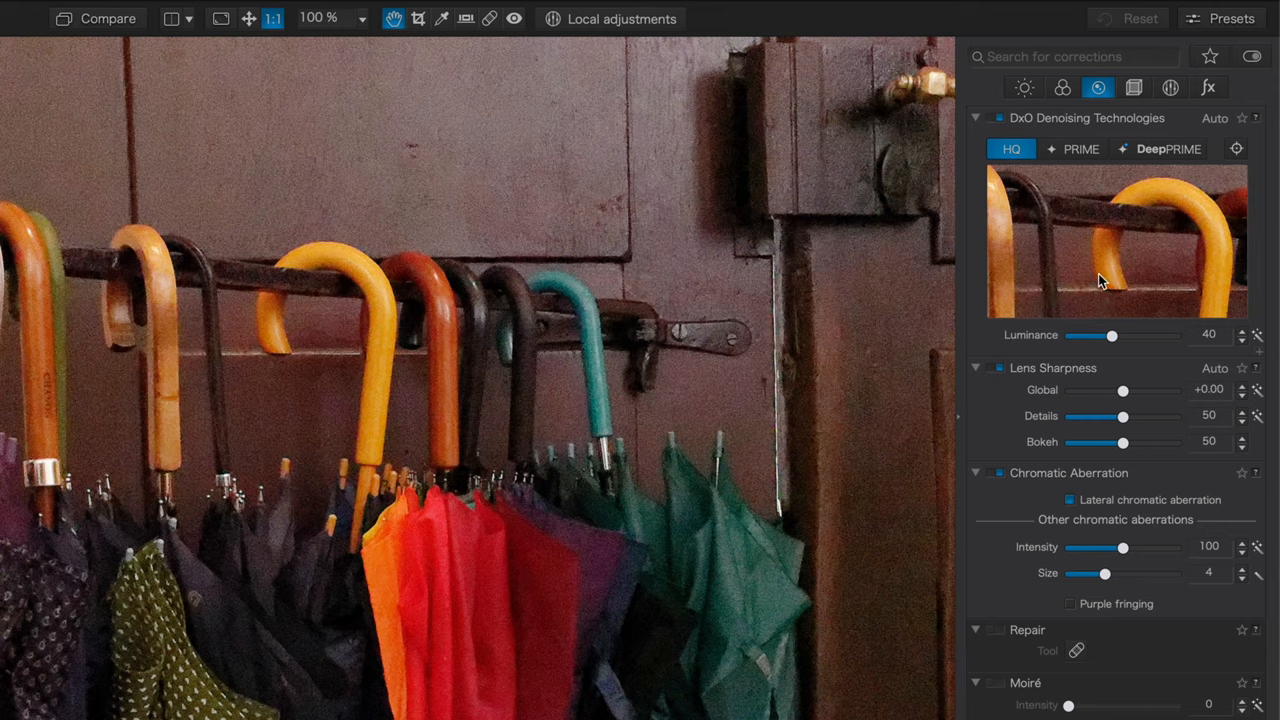
pyautogui.moveTo(1126, 300)
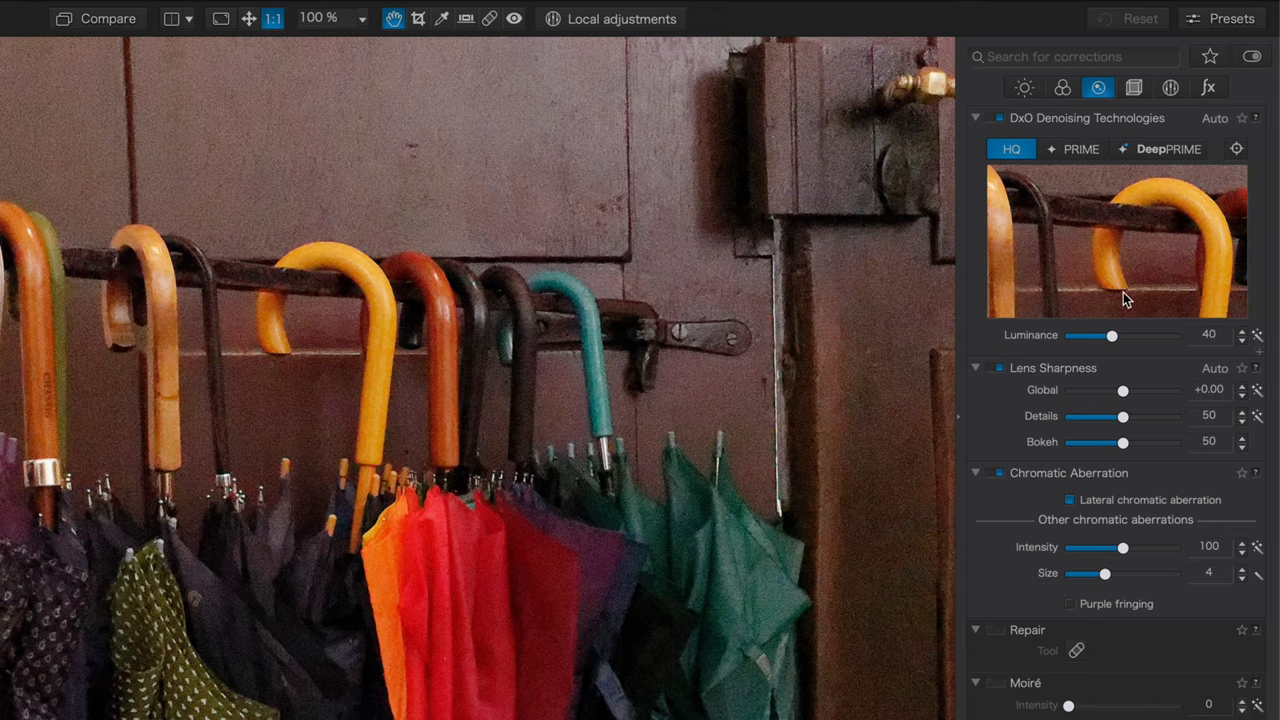
pyautogui.moveTo(1162, 281)
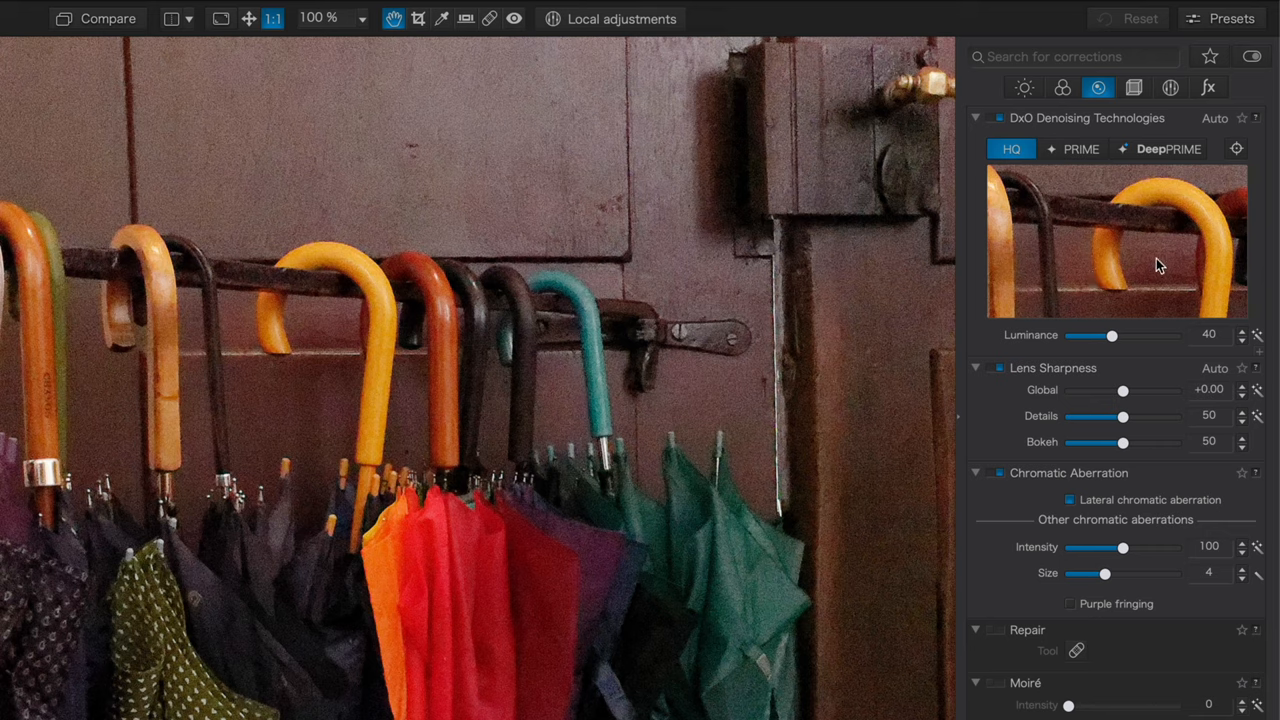
# - Try PRIME on the umbrella photo, then settle on DeepPRIME noise reduction
pyautogui.click(1081, 149)
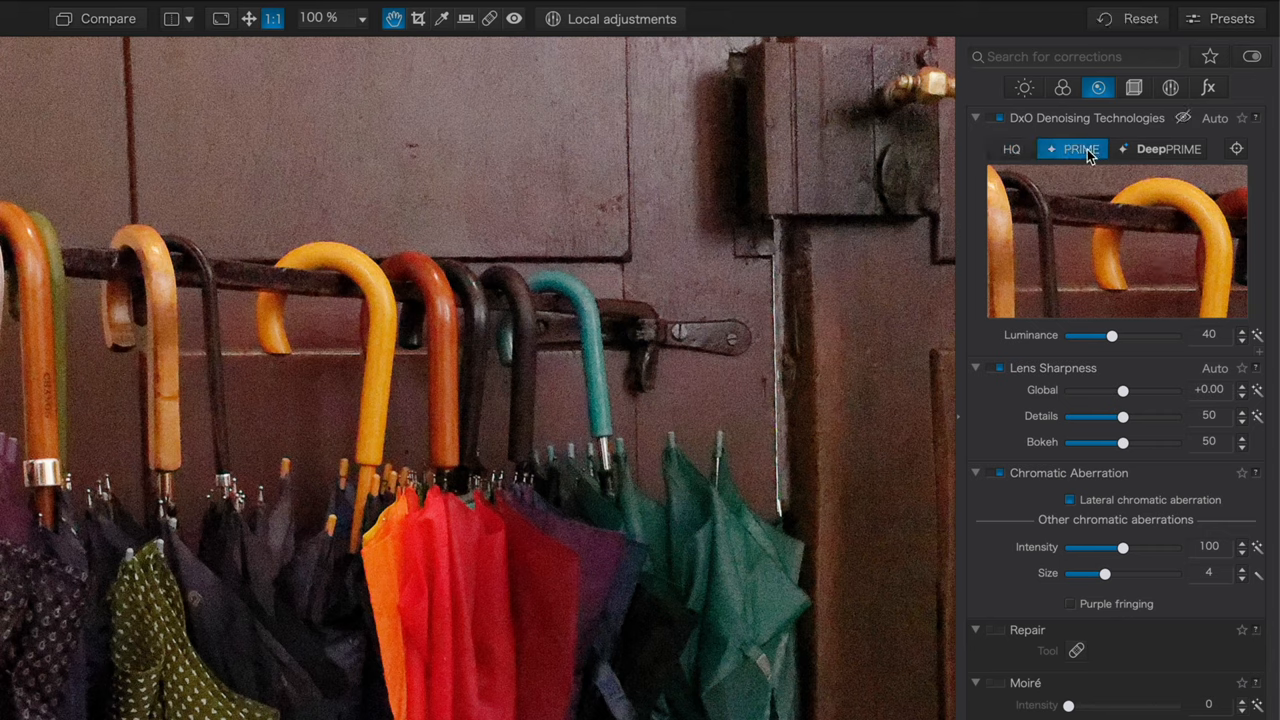
pyautogui.moveTo(1087, 165)
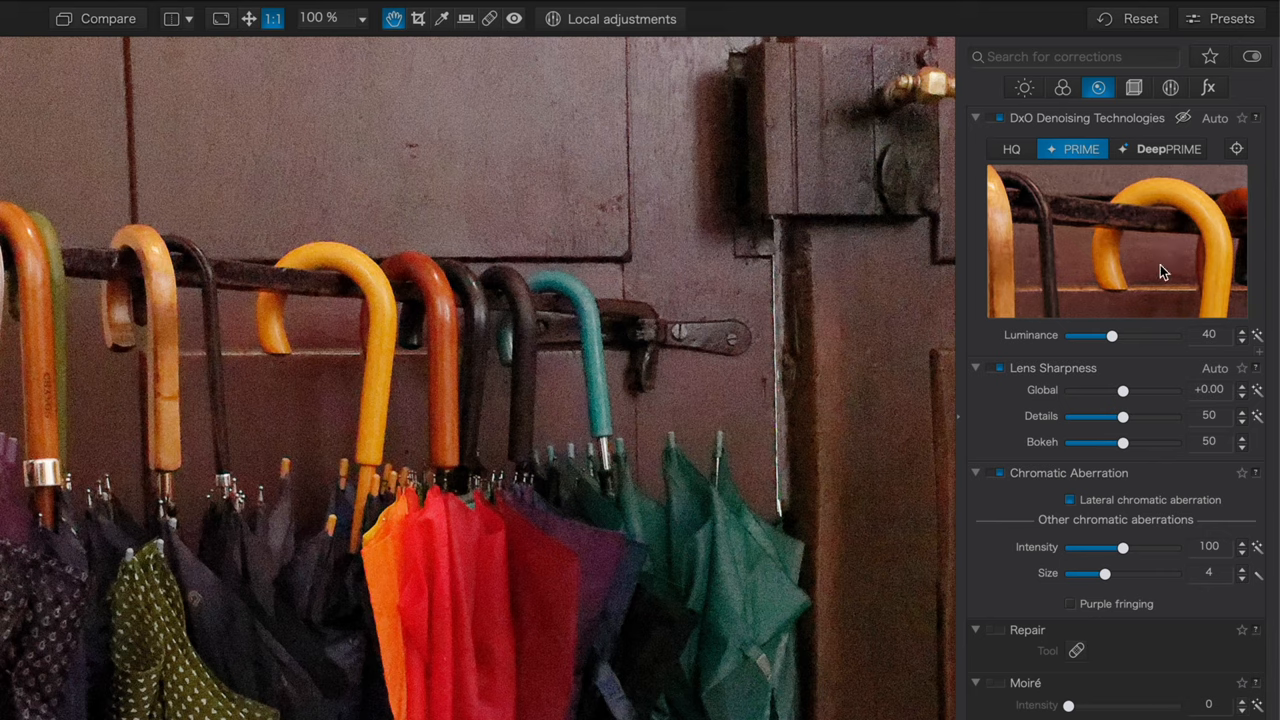
pyautogui.click(1160, 149)
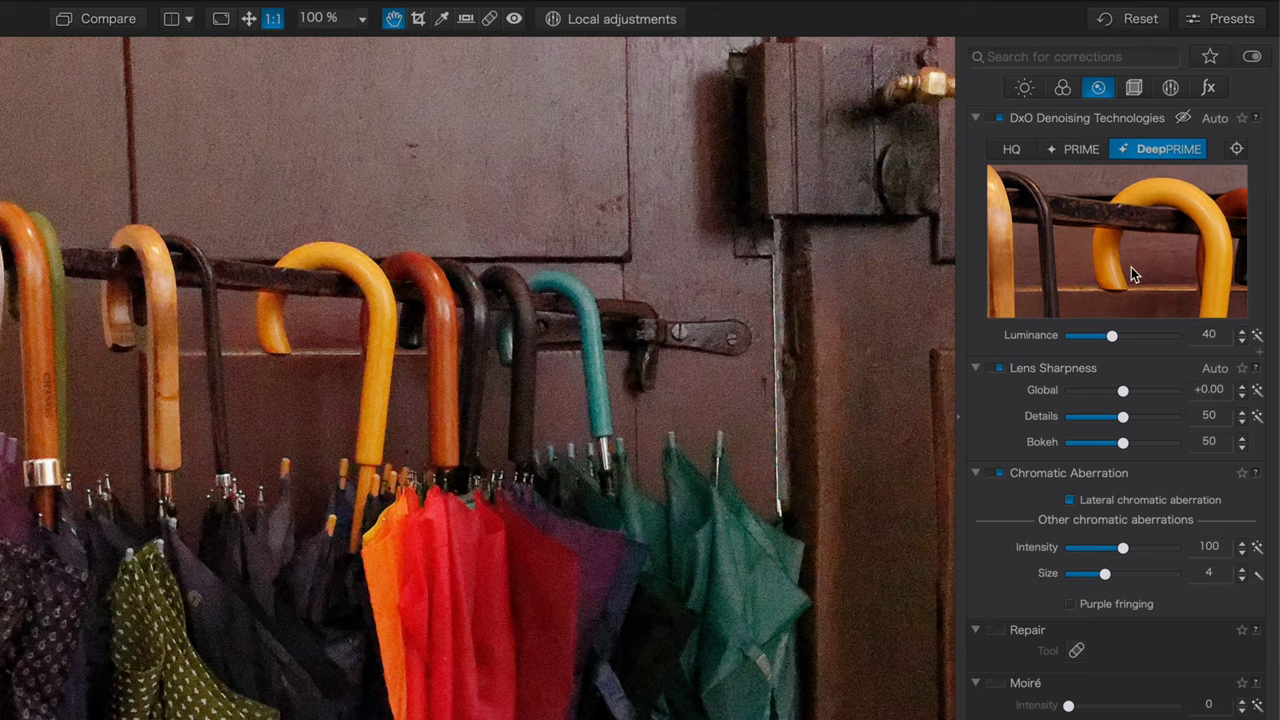
pyautogui.moveTo(1108, 260)
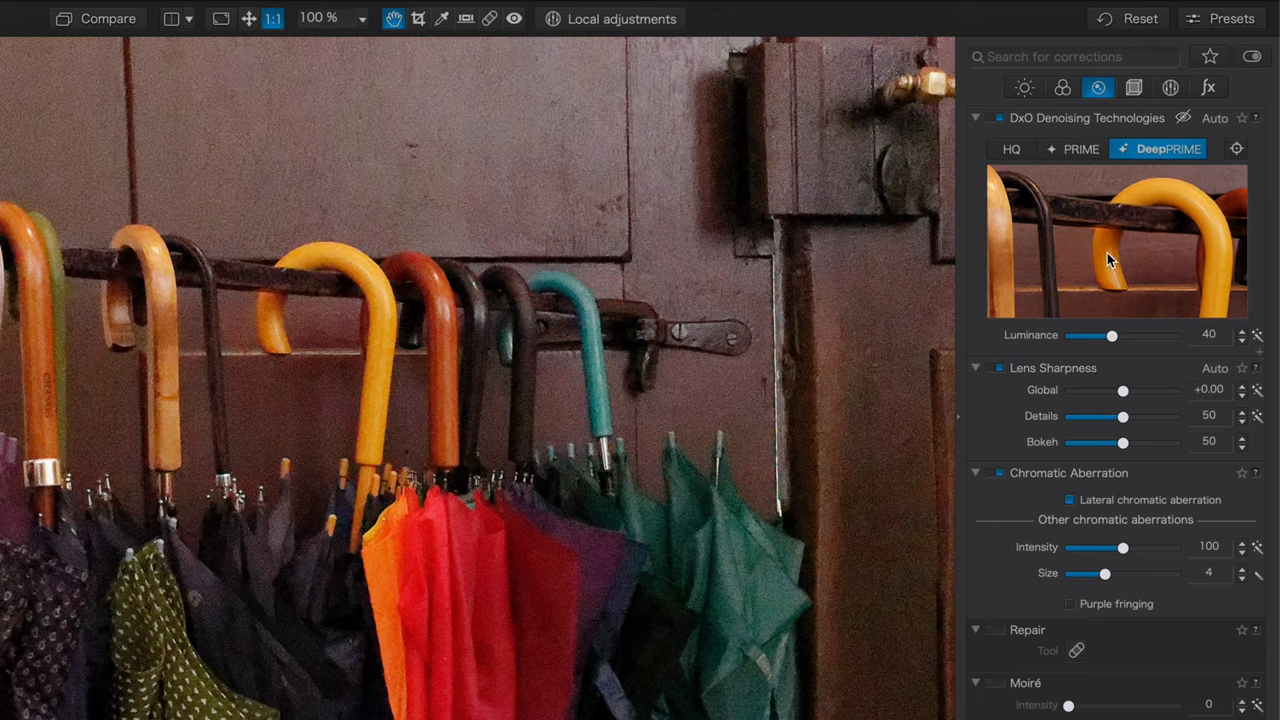
pyautogui.moveTo(1103, 270)
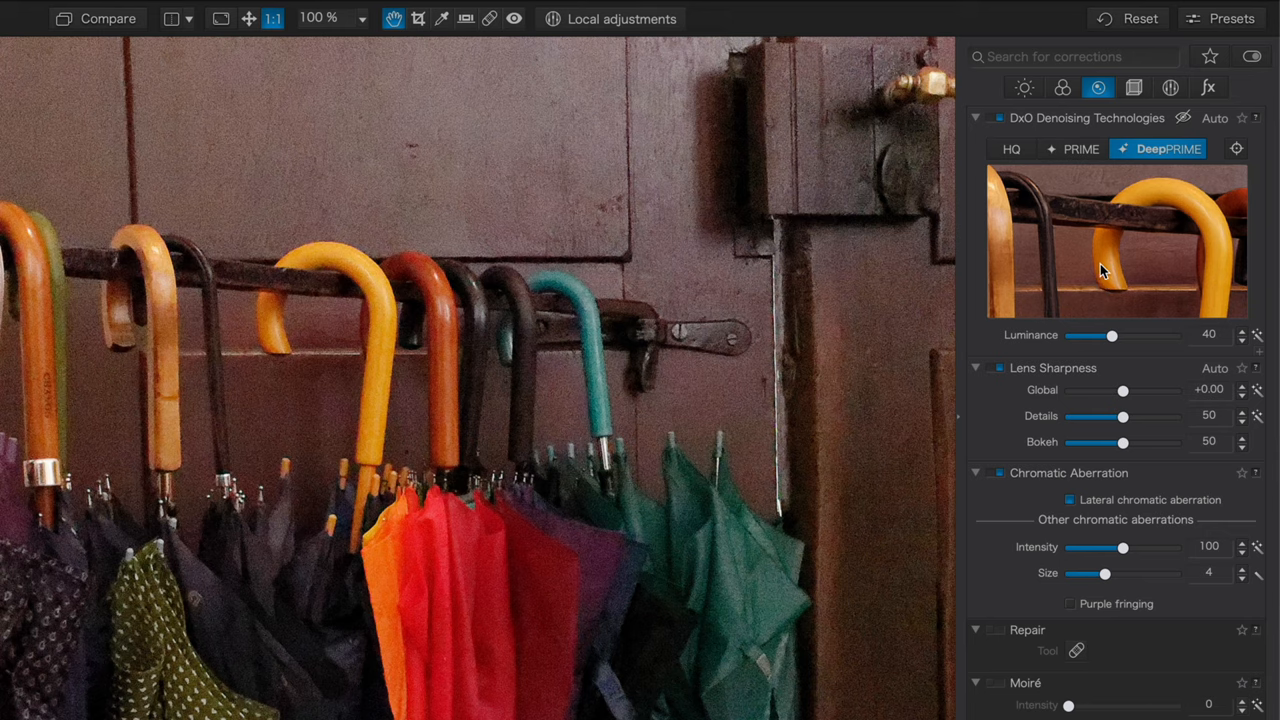
pyautogui.moveTo(1158, 287)
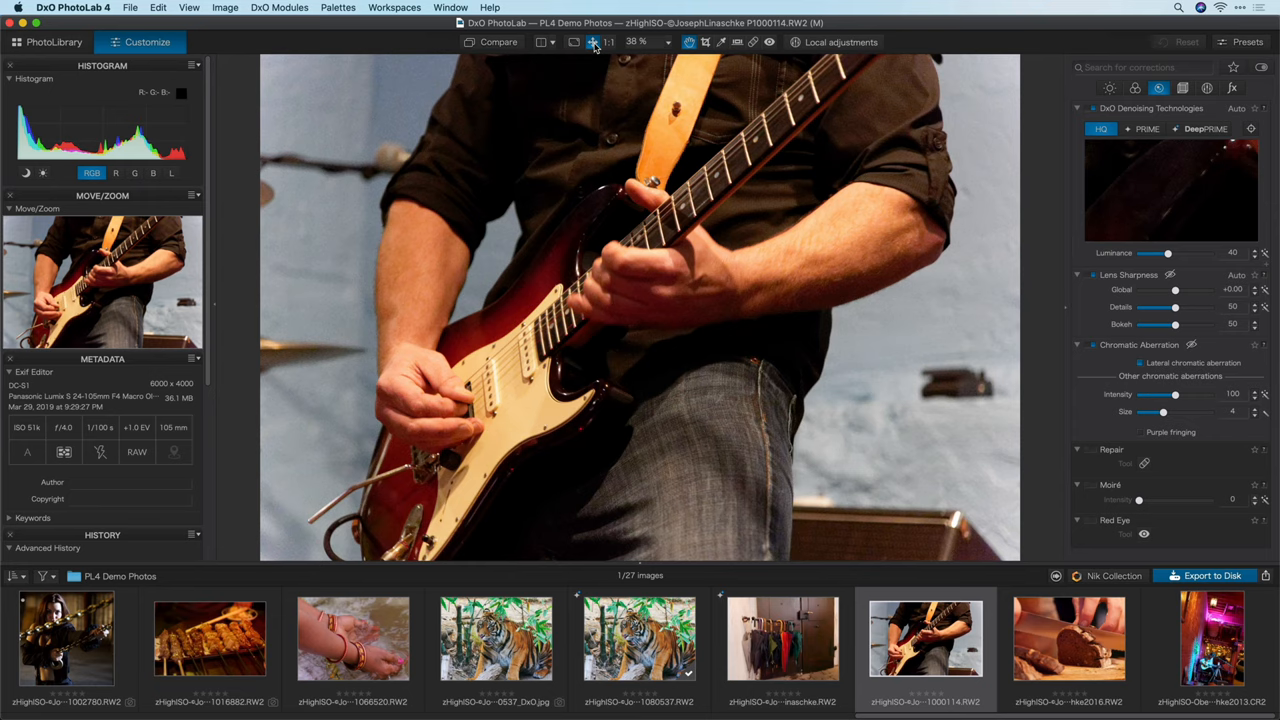
pyautogui.moveTo(576, 291)
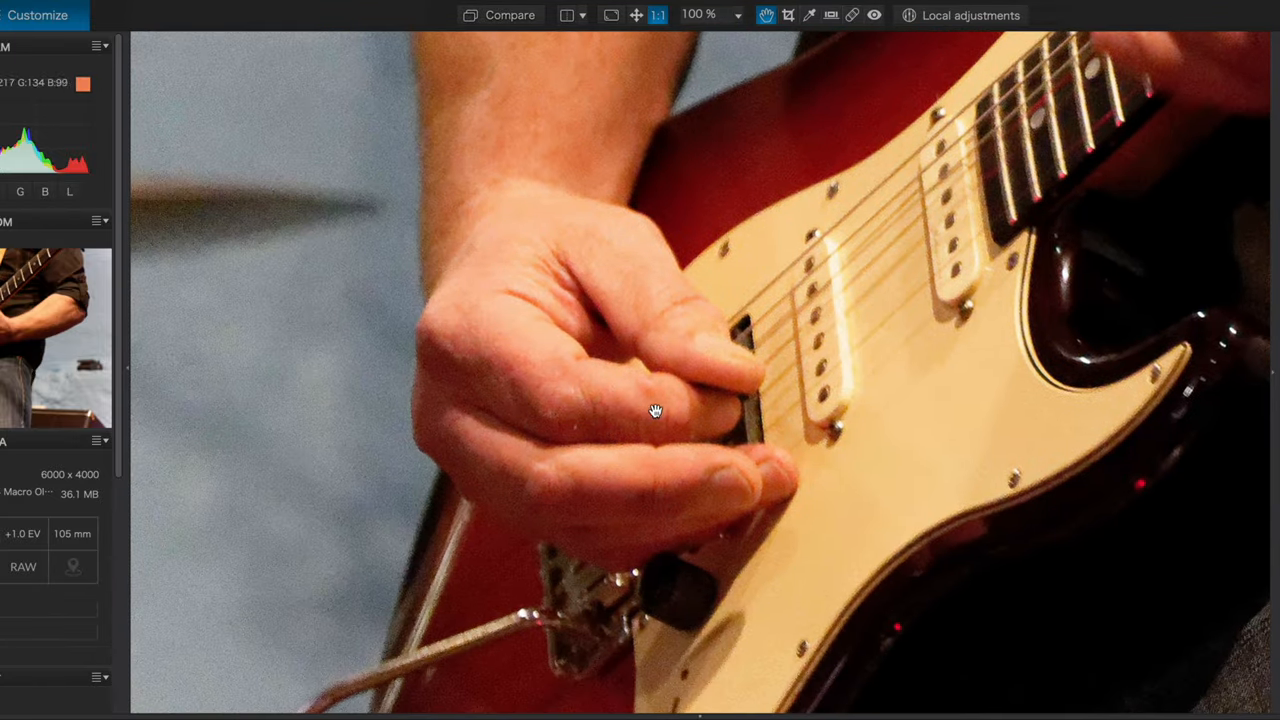
pyautogui.moveTo(625, 397)
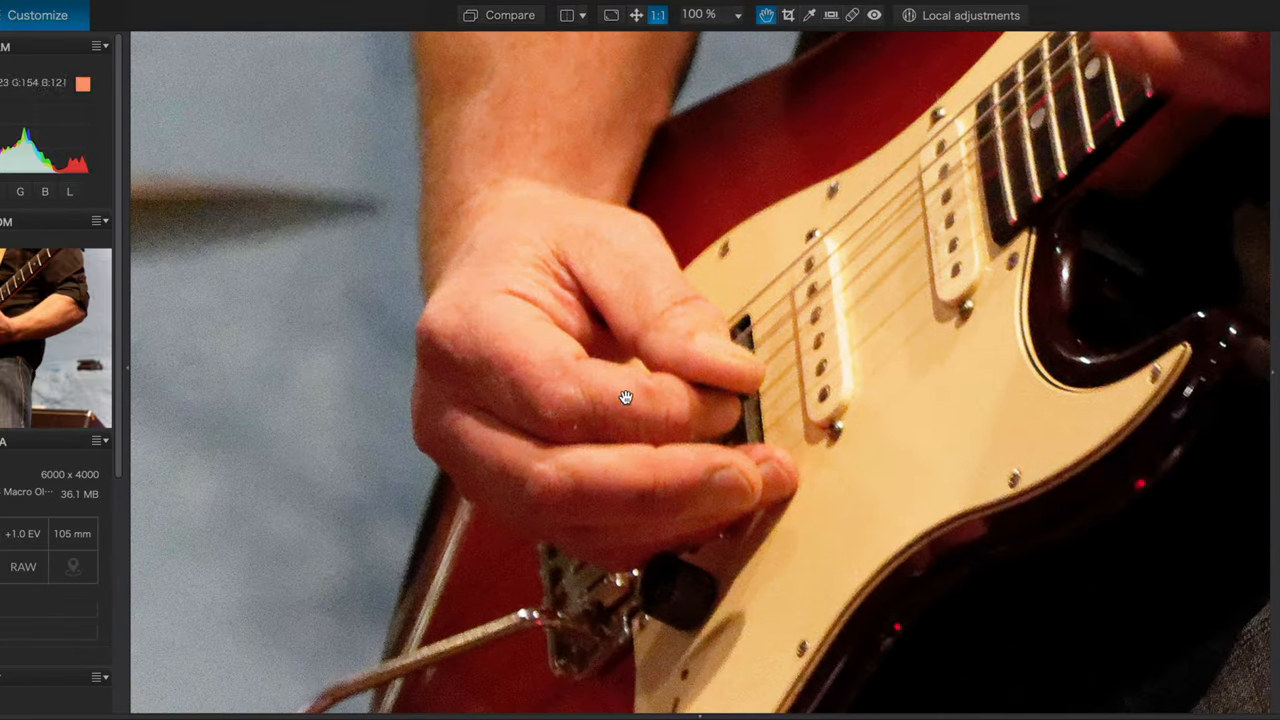
pyautogui.moveTo(545, 348)
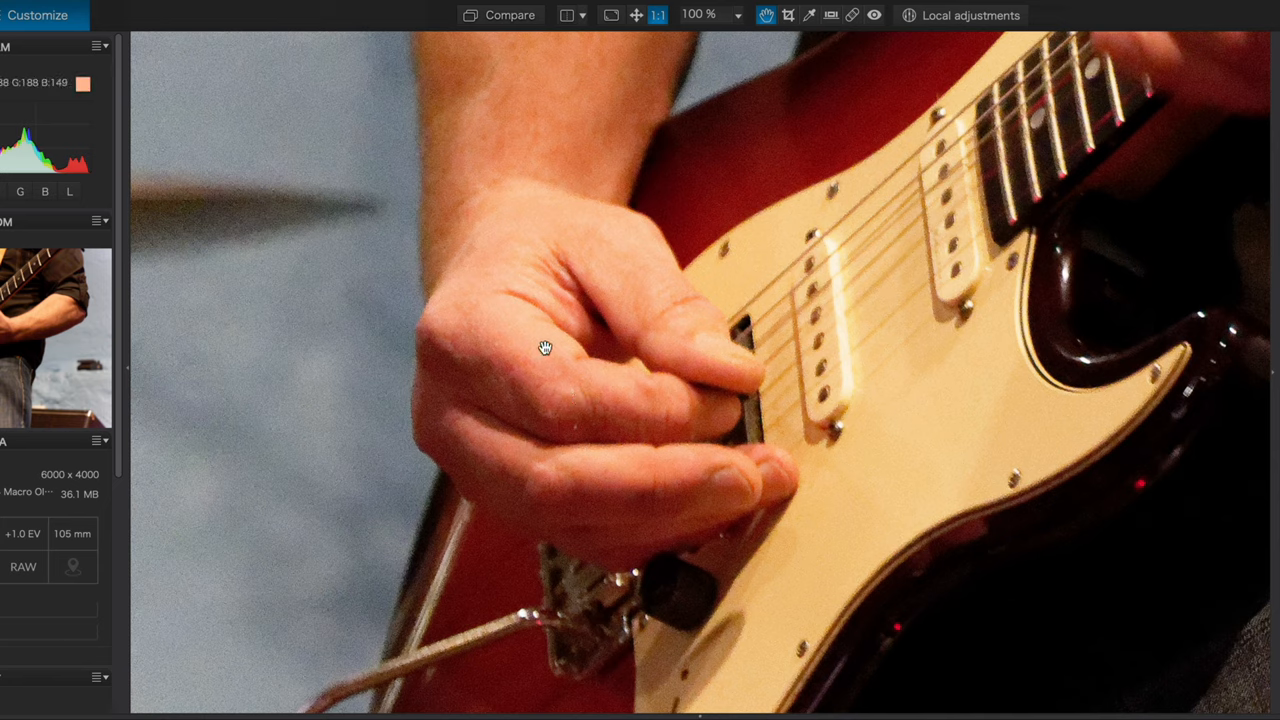
pyautogui.moveTo(630, 378)
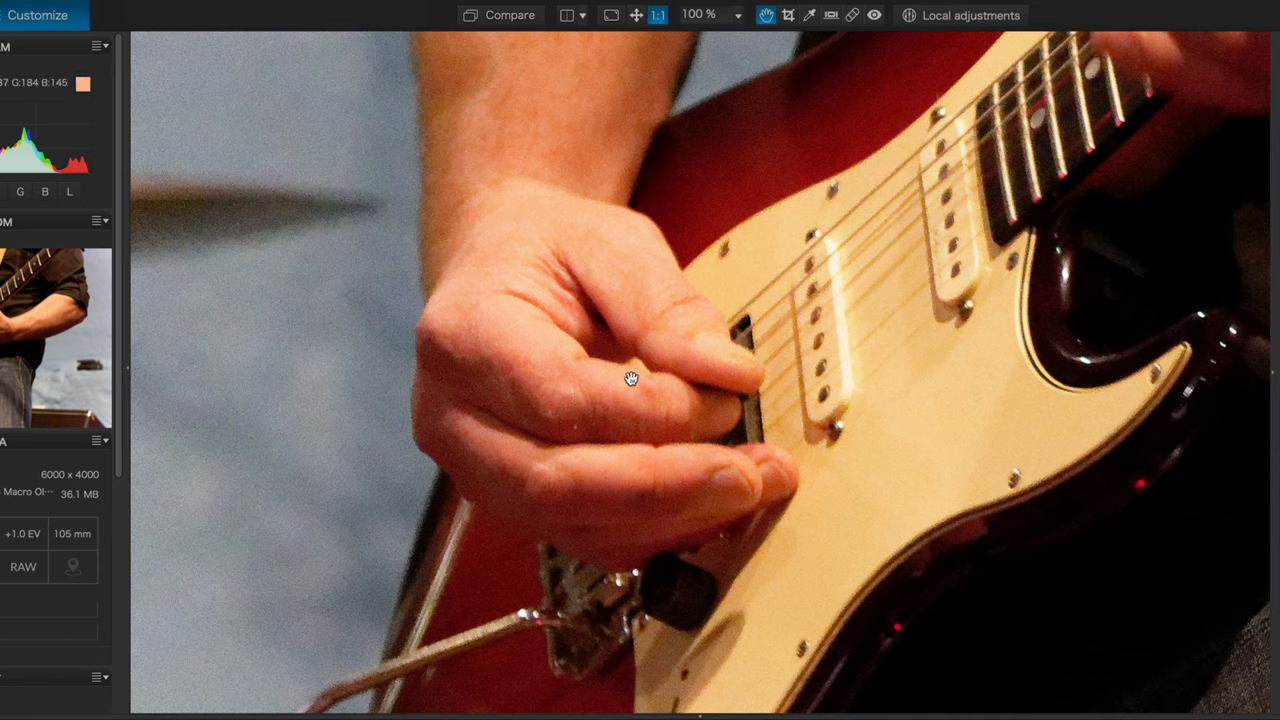
pyautogui.moveTo(554, 365)
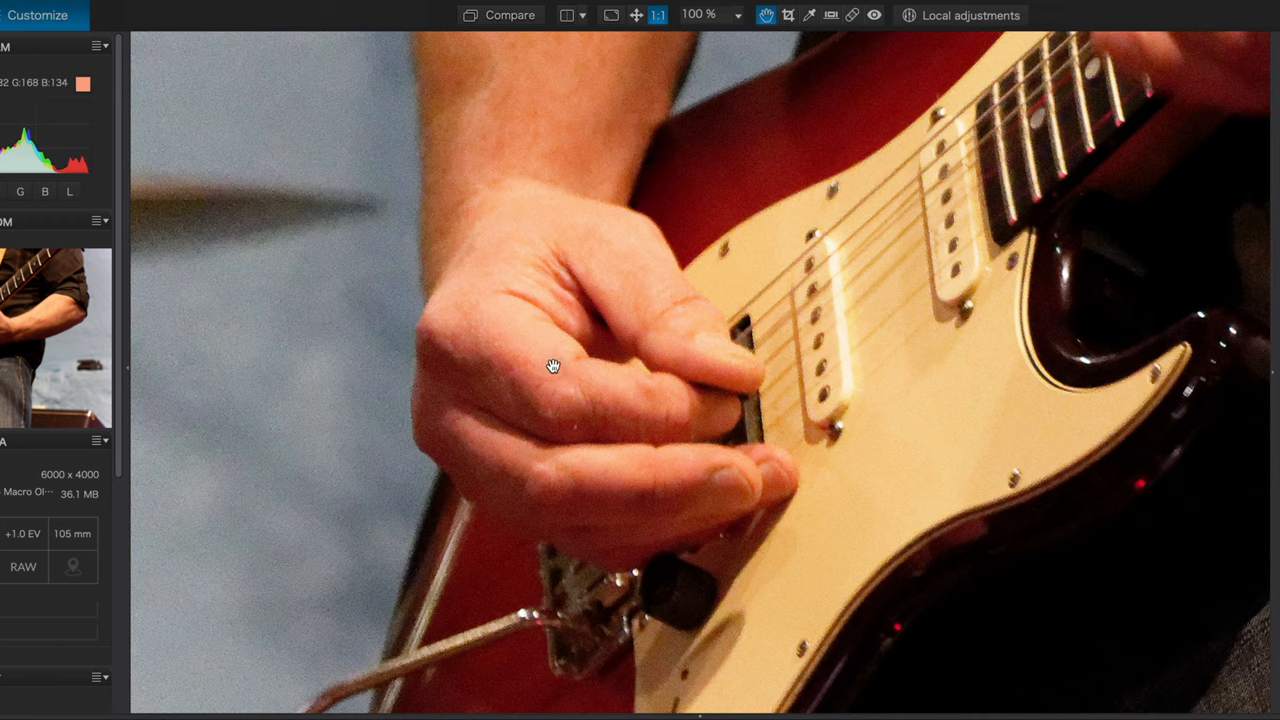
pyautogui.moveTo(625, 396)
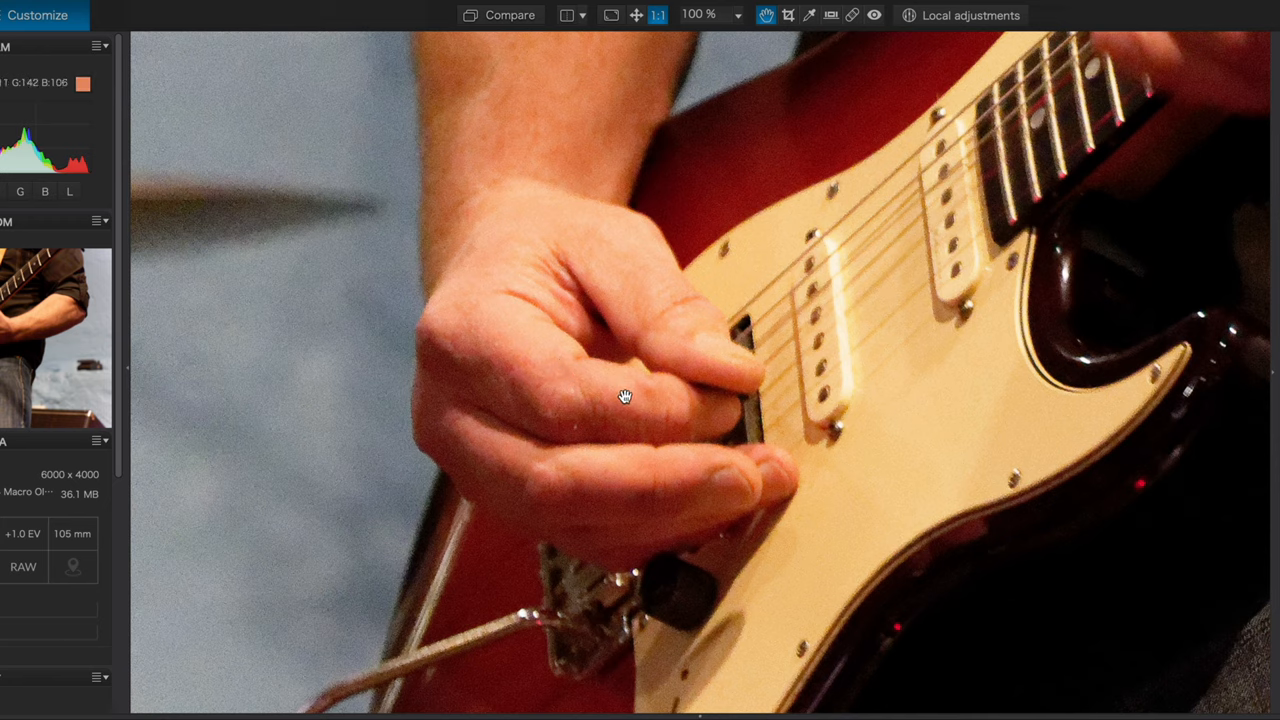
pyautogui.moveTo(607, 415)
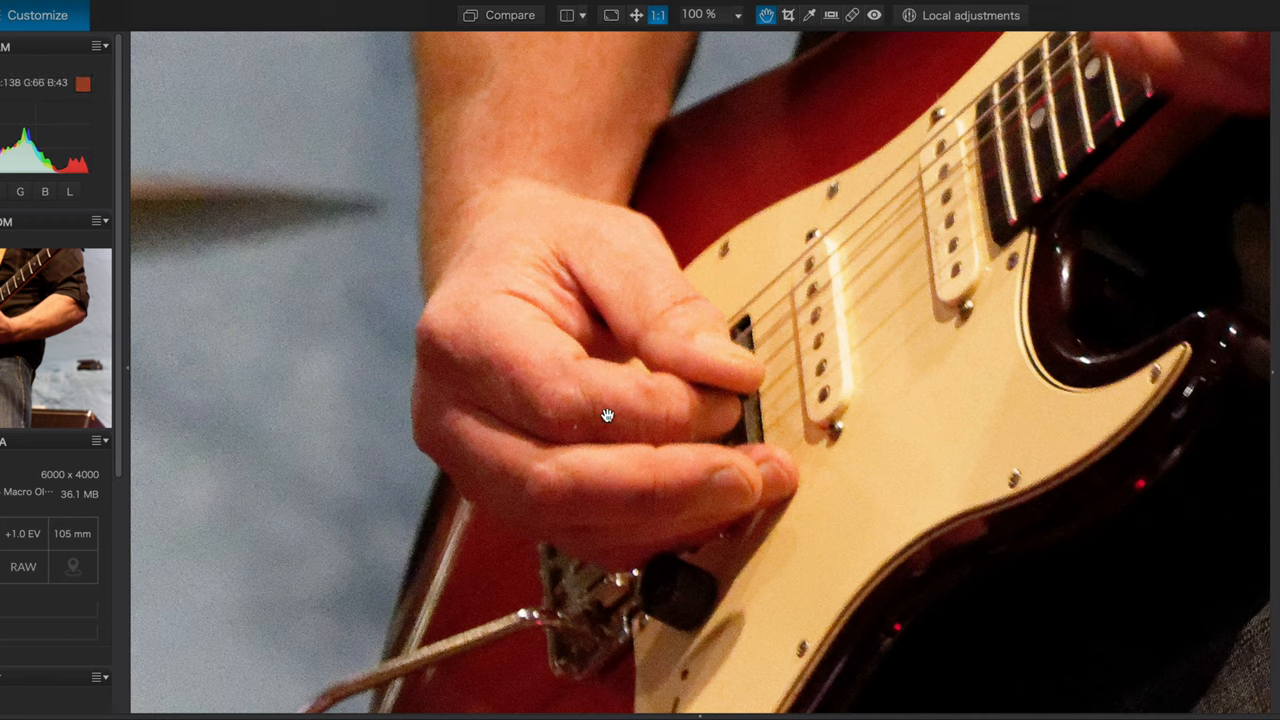
pyautogui.moveTo(625, 417)
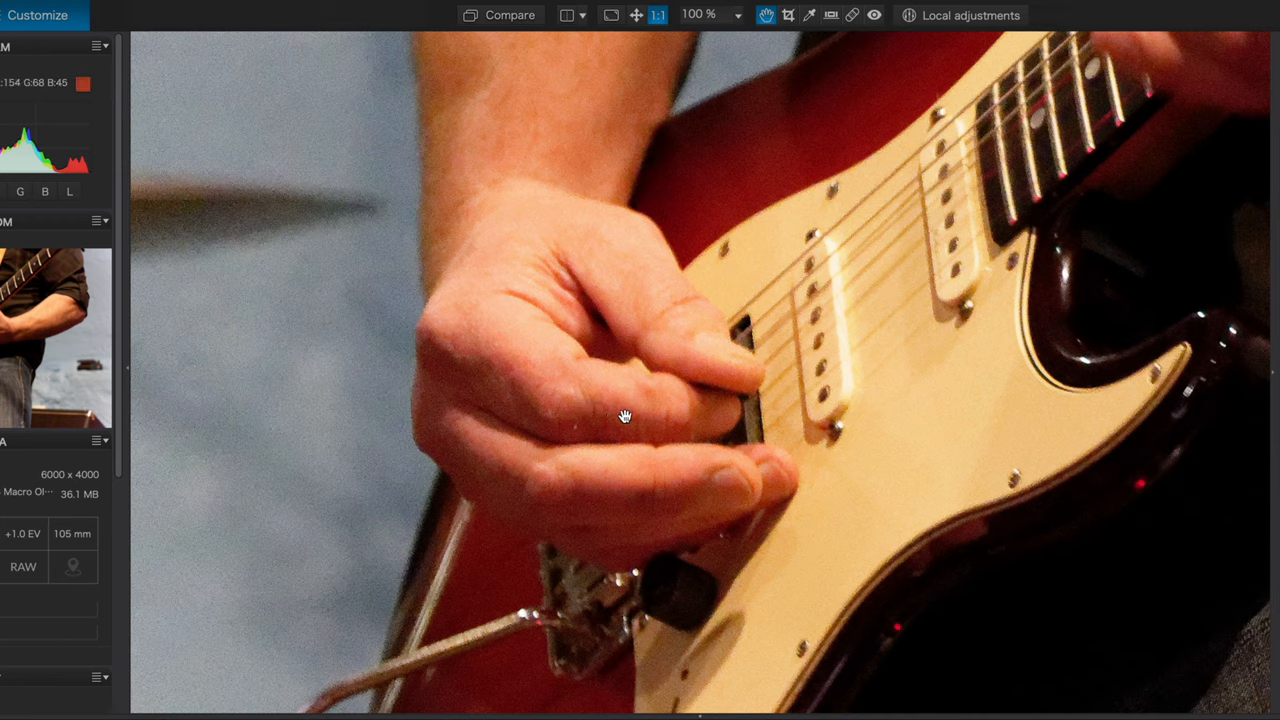
pyautogui.moveTo(674, 419)
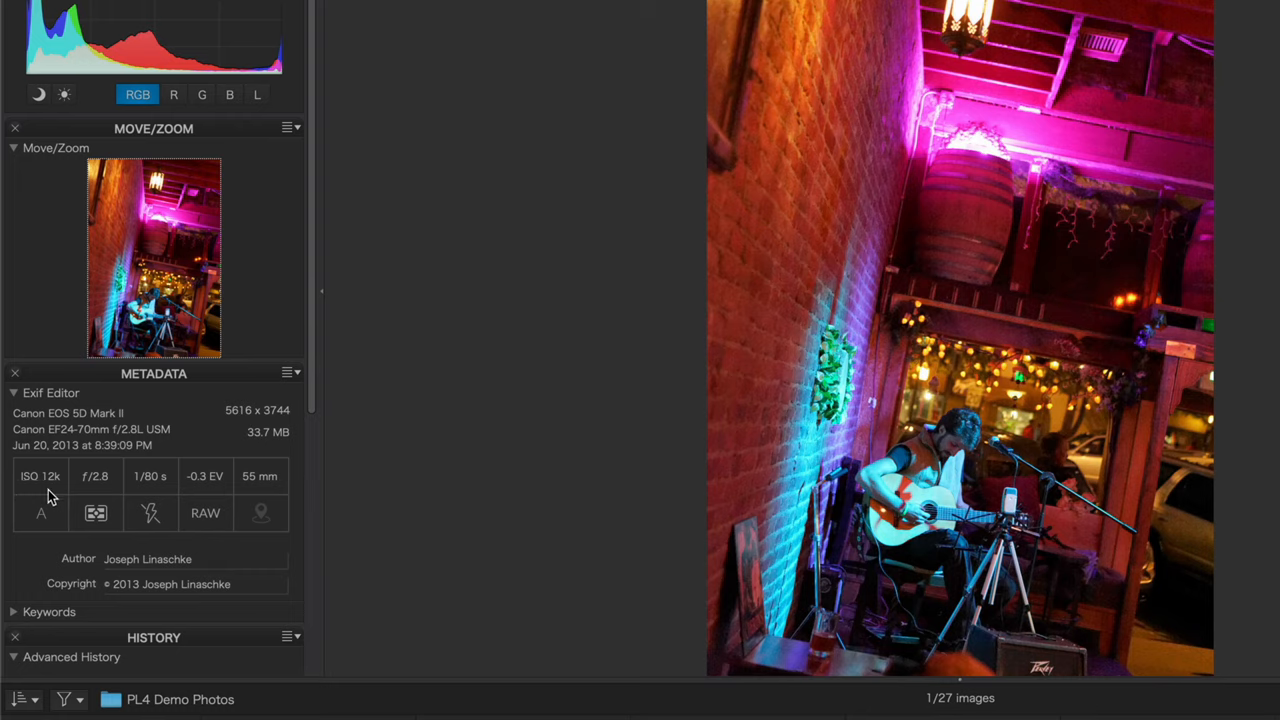
pyautogui.moveTo(85, 415)
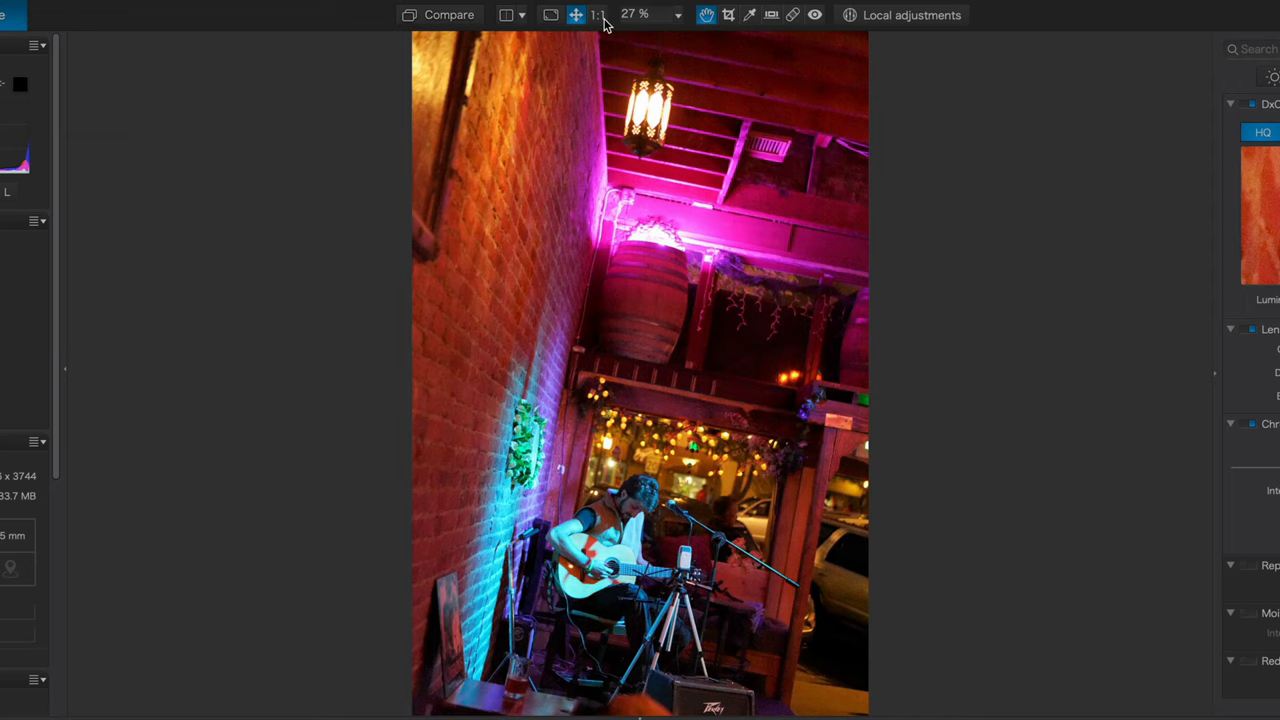
# - Show the ISO 12k guitarist concert photo at 100% zoom on the performer
pyautogui.click(597, 14)
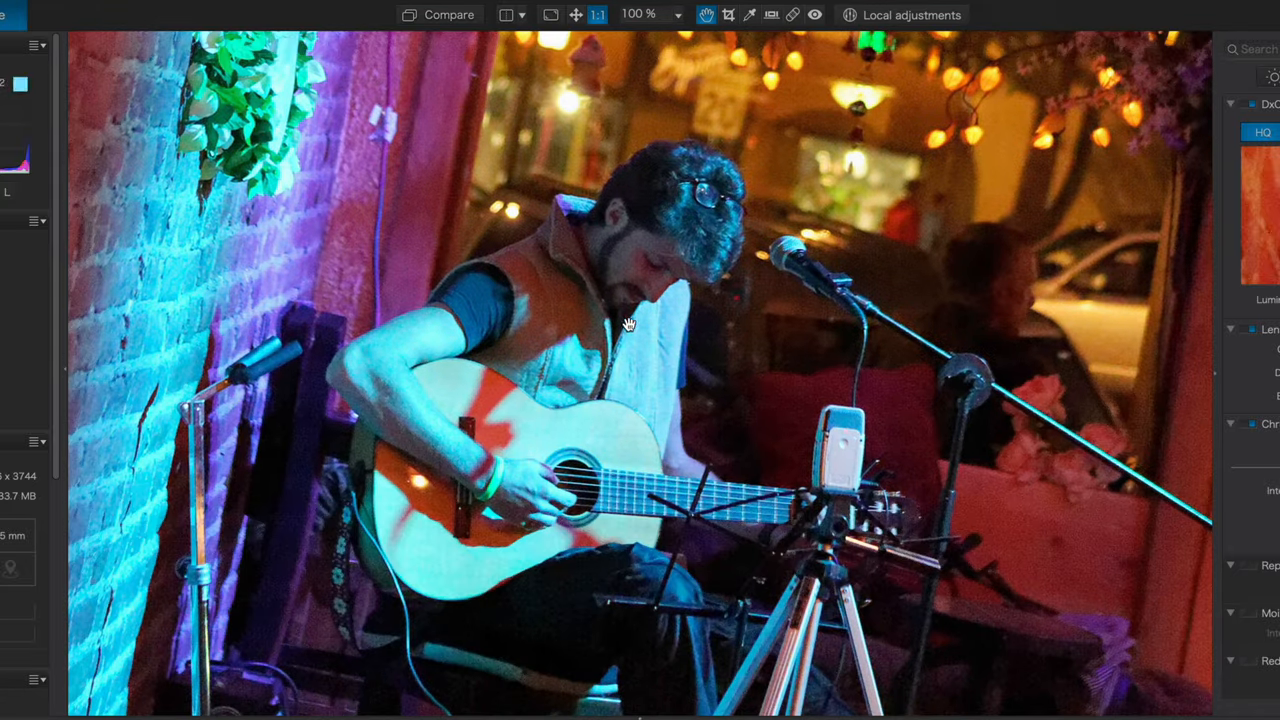
pyautogui.moveTo(628, 294)
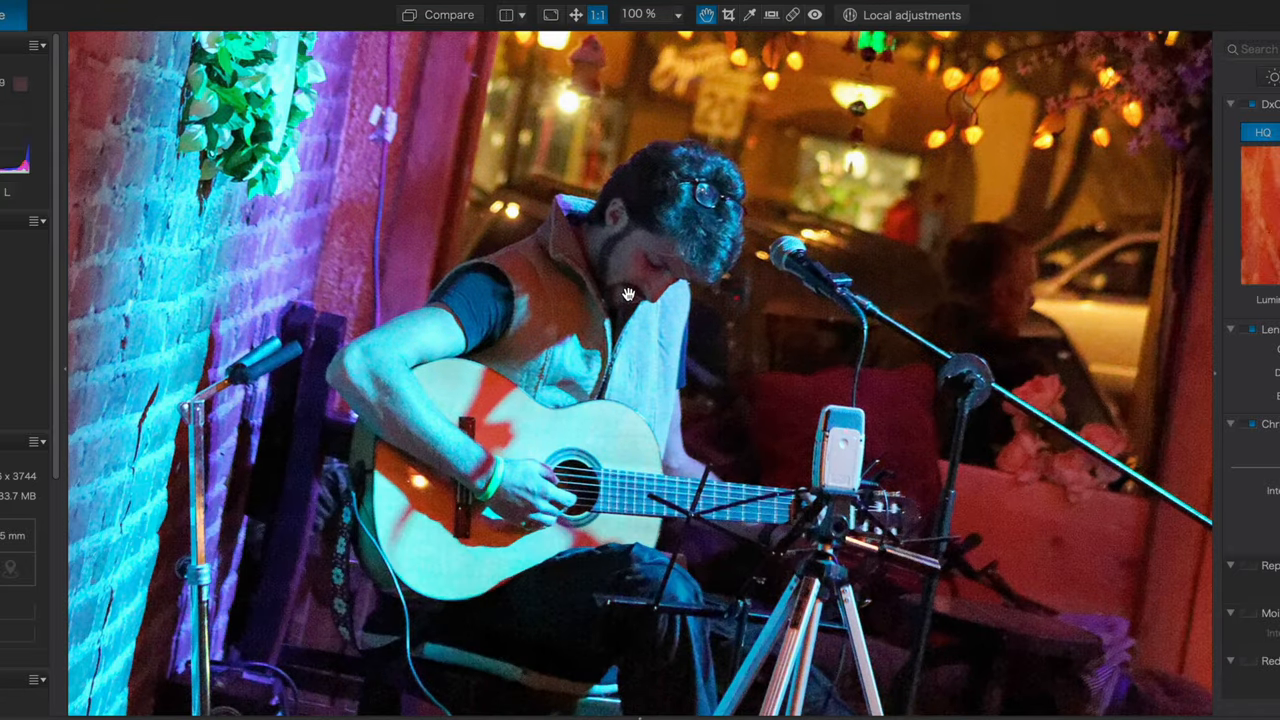
pyautogui.moveTo(751, 314)
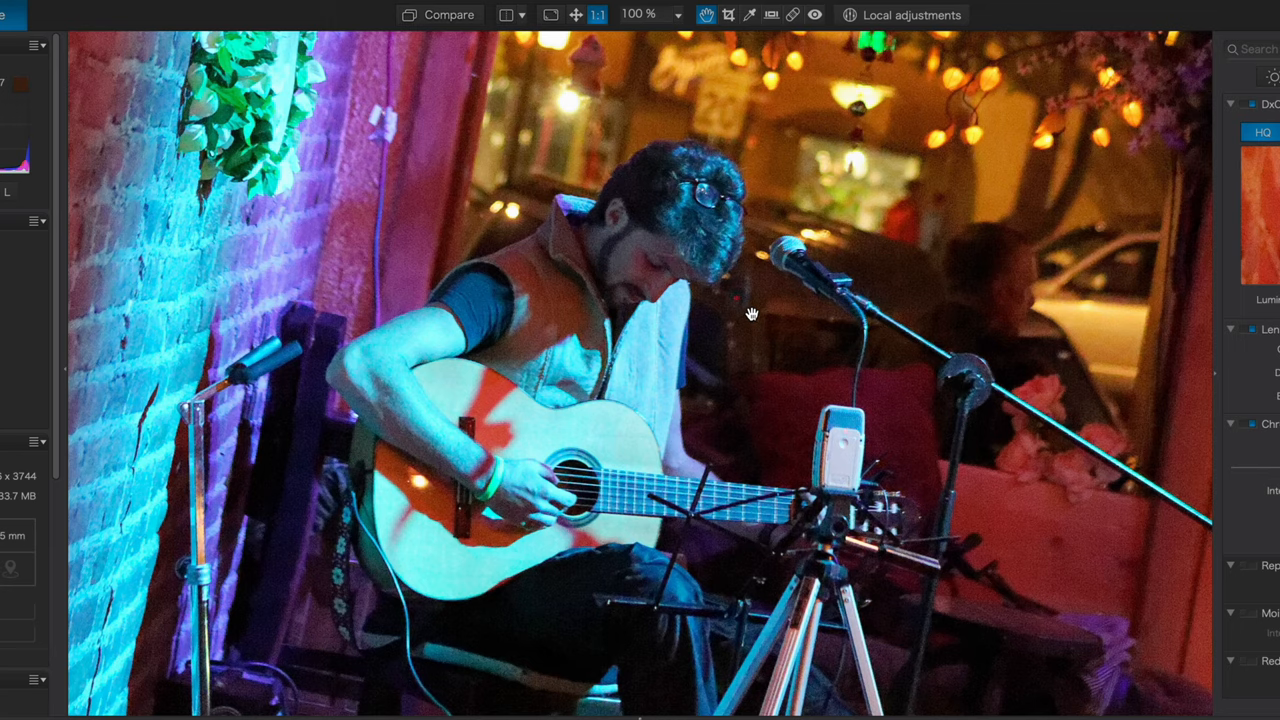
pyautogui.moveTo(380, 347)
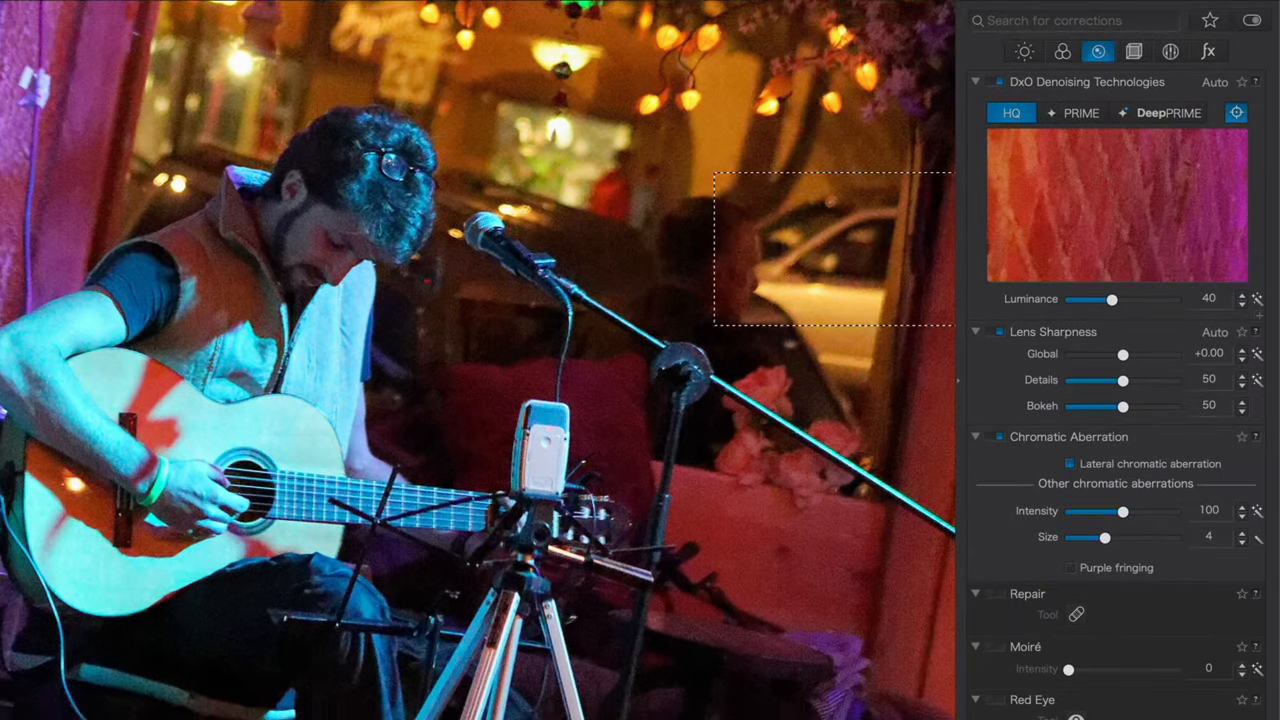
# - Place the denoising preview on the guitarist's face and select DeepPRIME noise reduction
pyautogui.click(1236, 112)
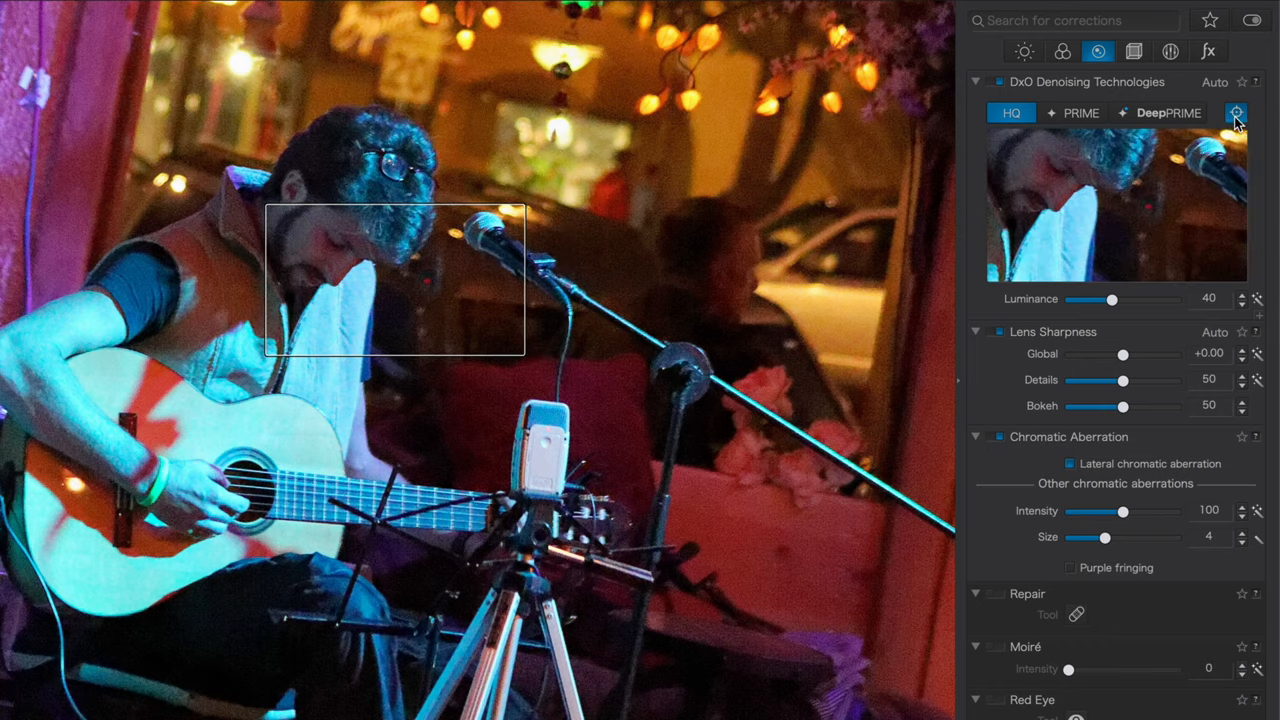
pyautogui.click(1168, 112)
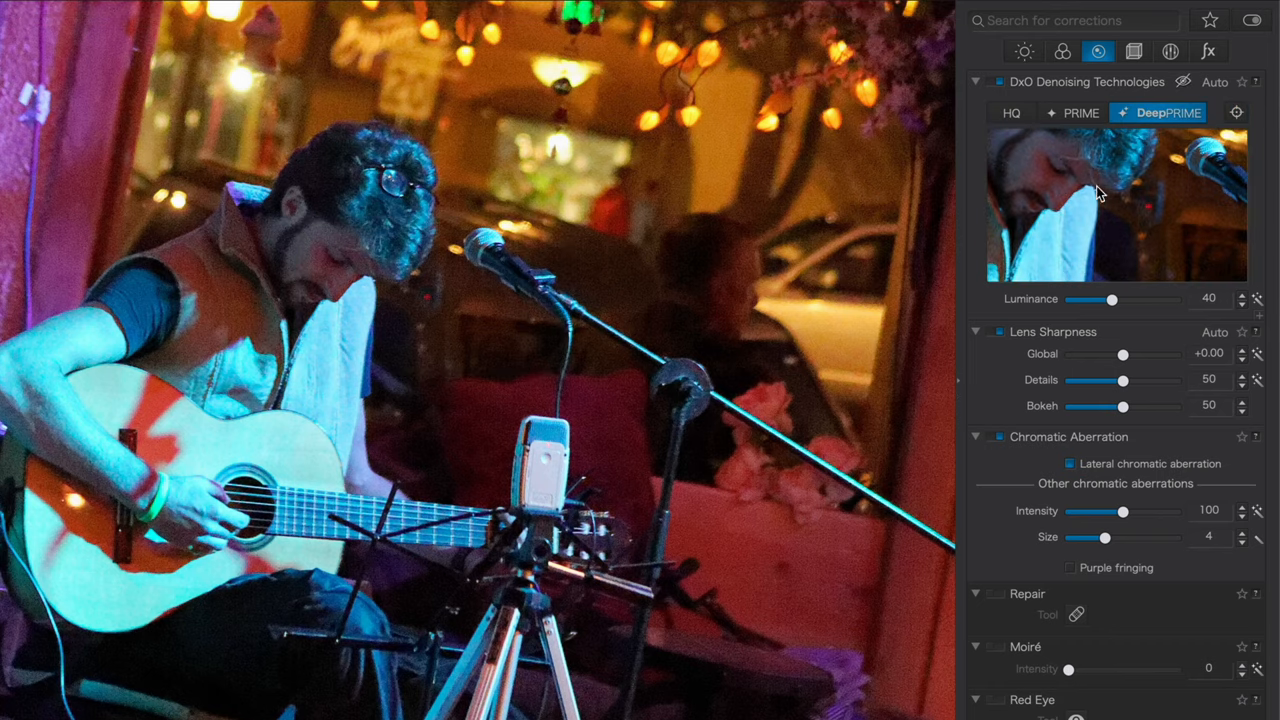
pyautogui.click(1236, 112)
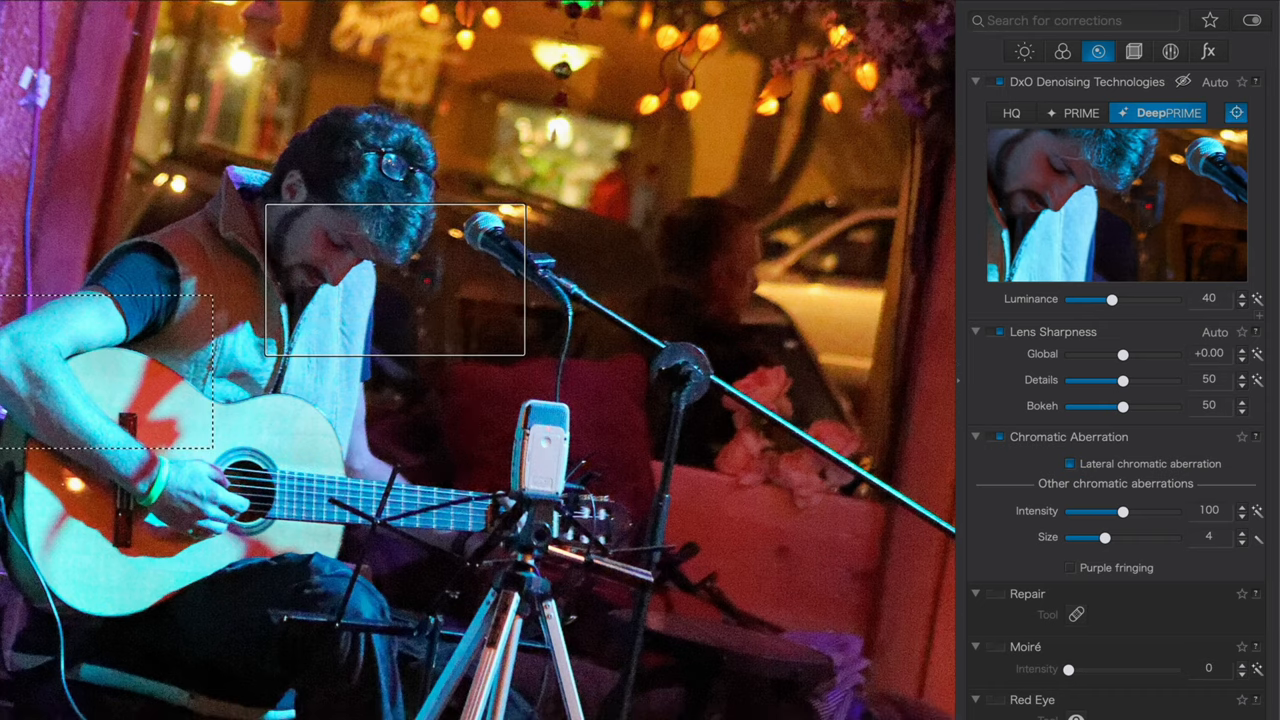